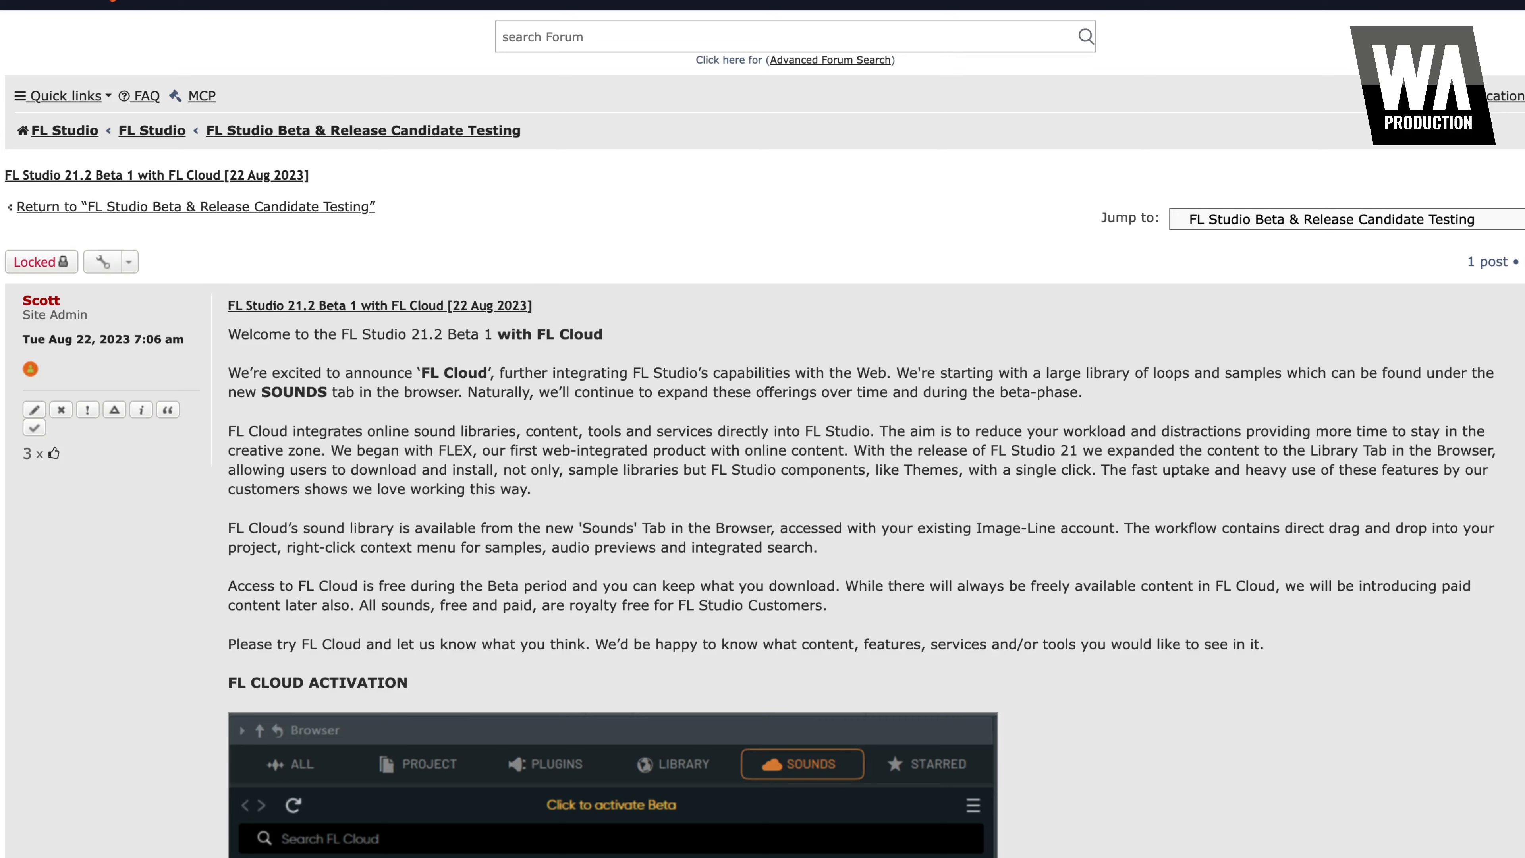
Open the Drum & Bass Nightmares pack in the Sounds browser and play its demo track
scroll(down, 3)
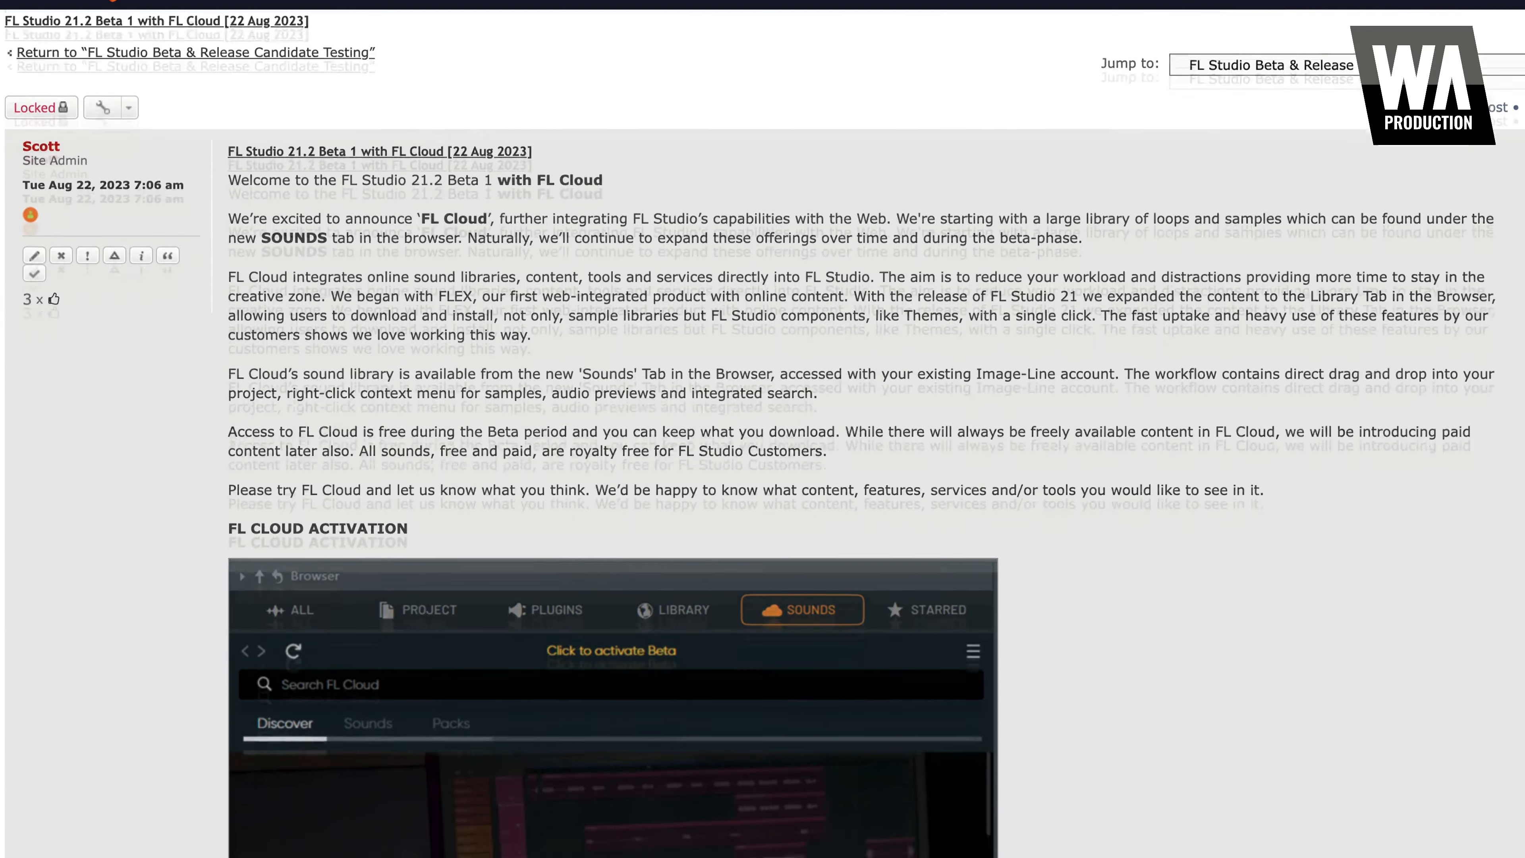
scroll(down, 3)
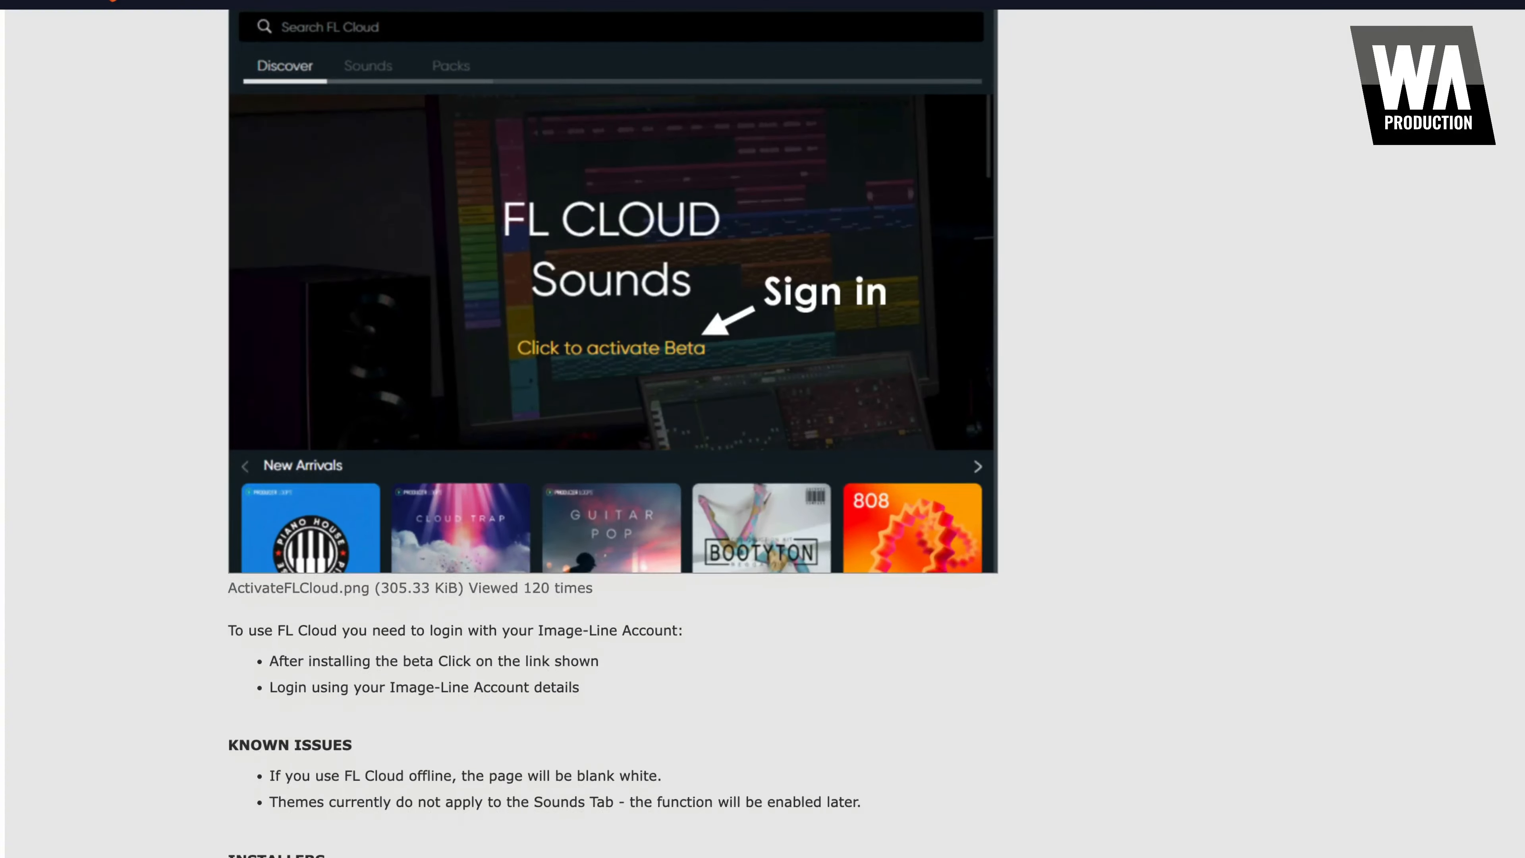
scroll(down, 3)
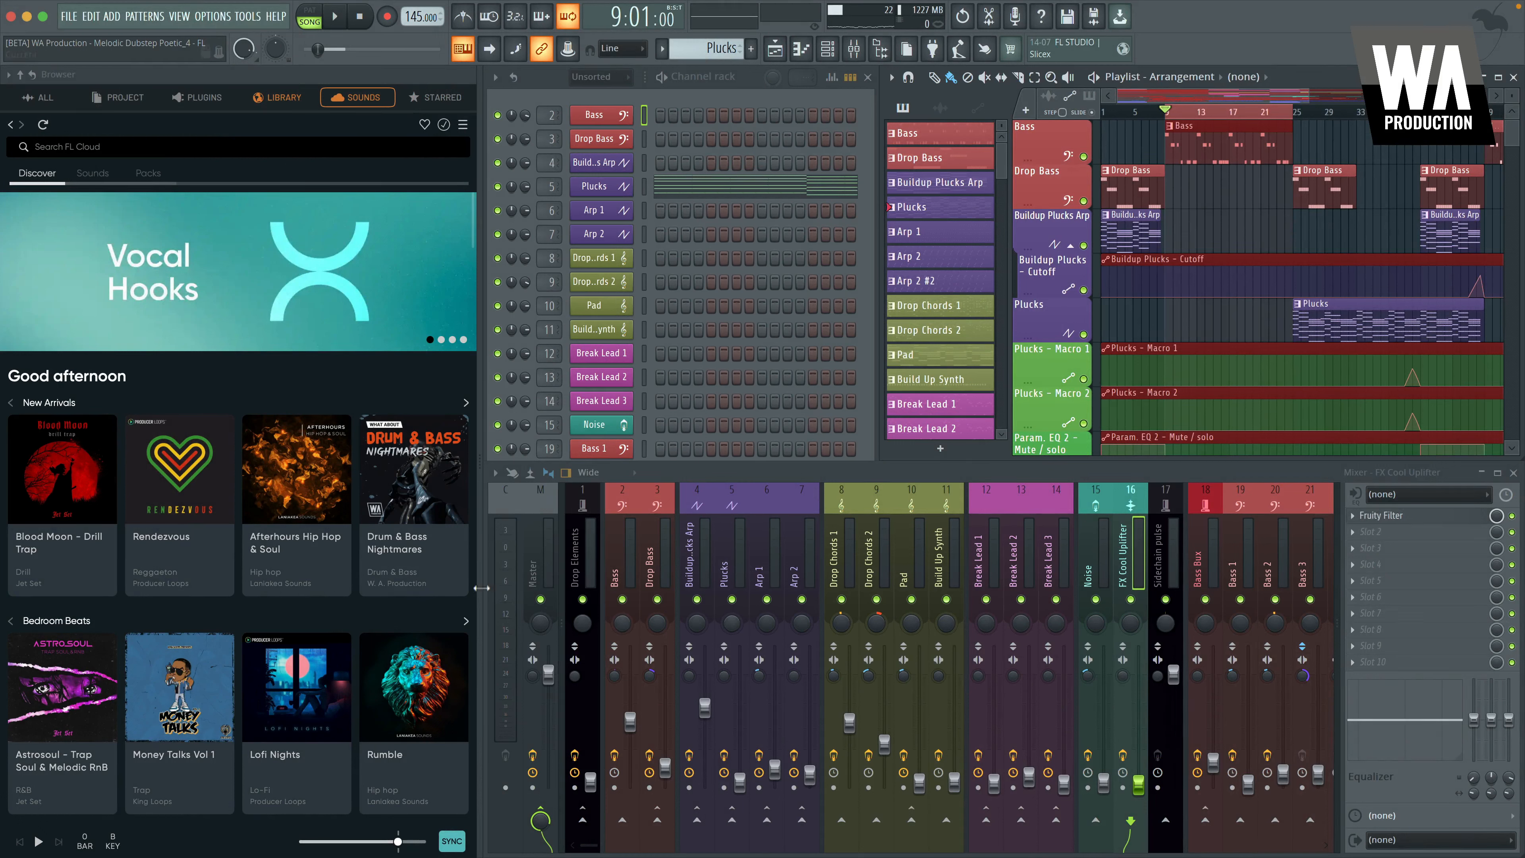
click(412, 469)
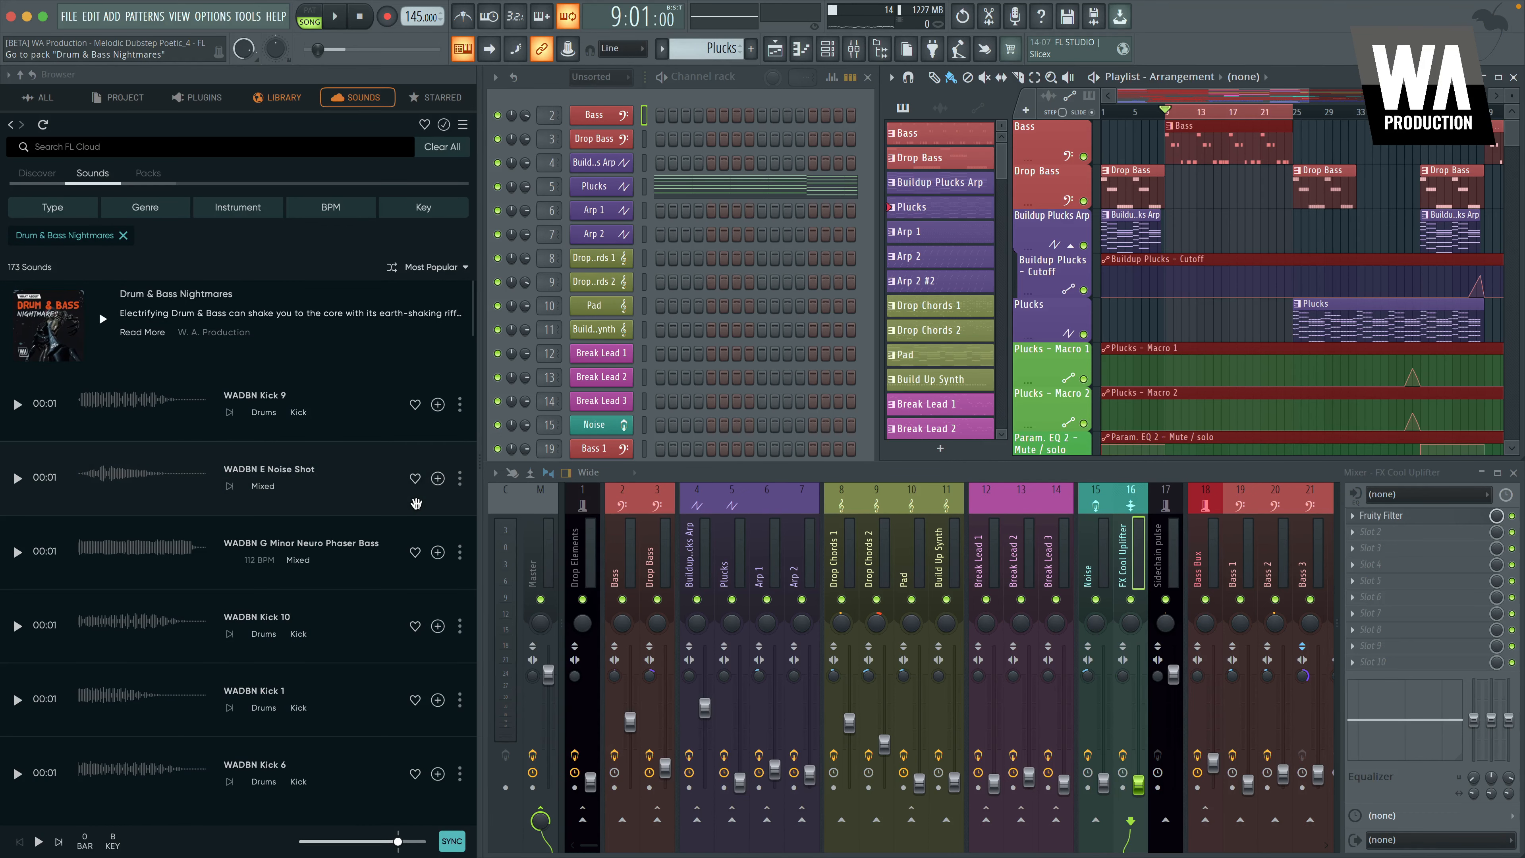
mouse_move(102, 324)
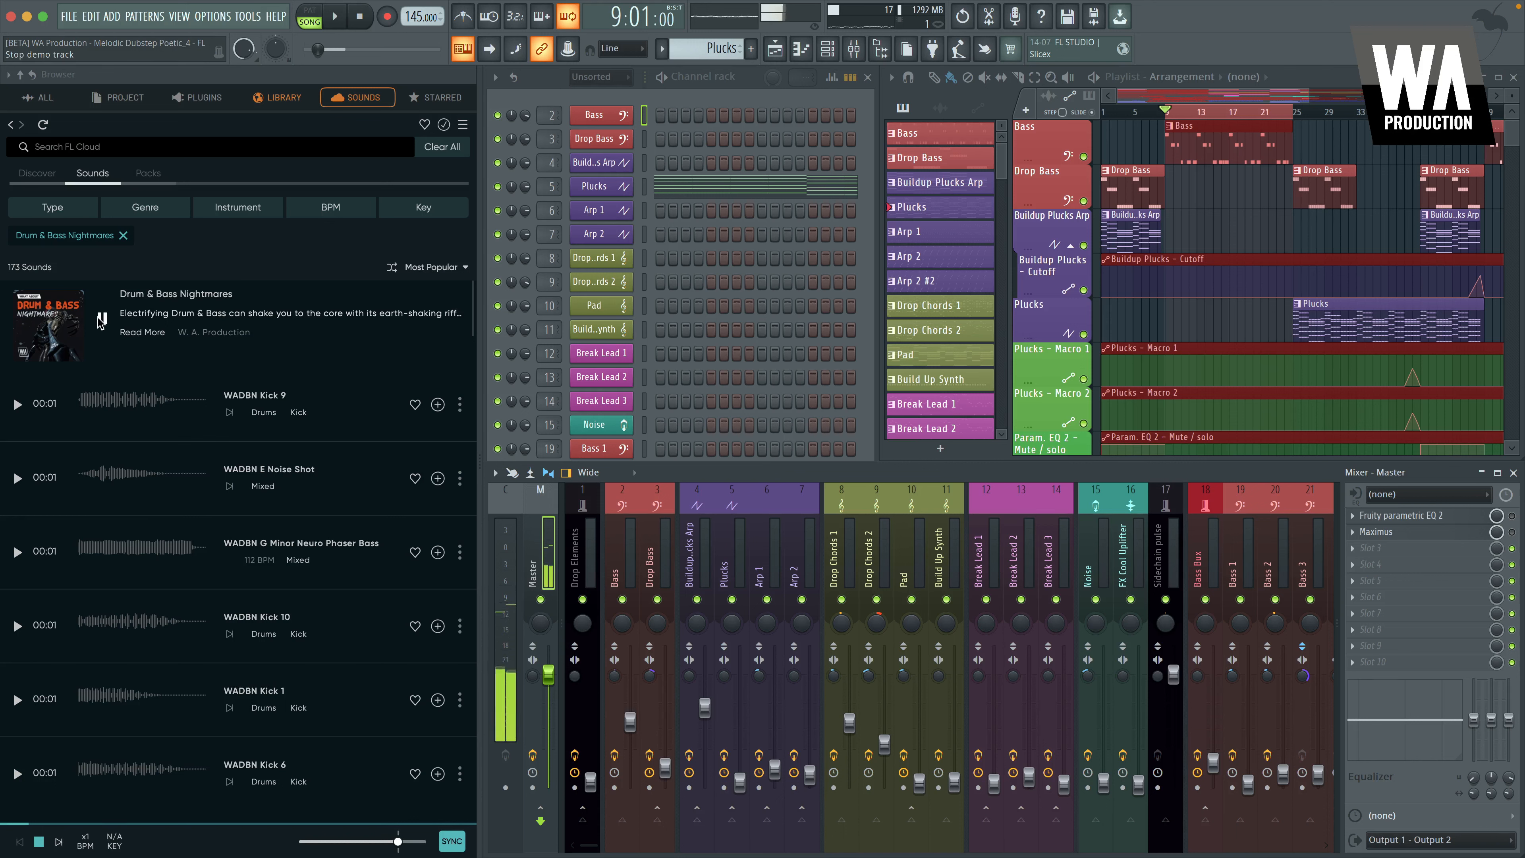
click(142, 332)
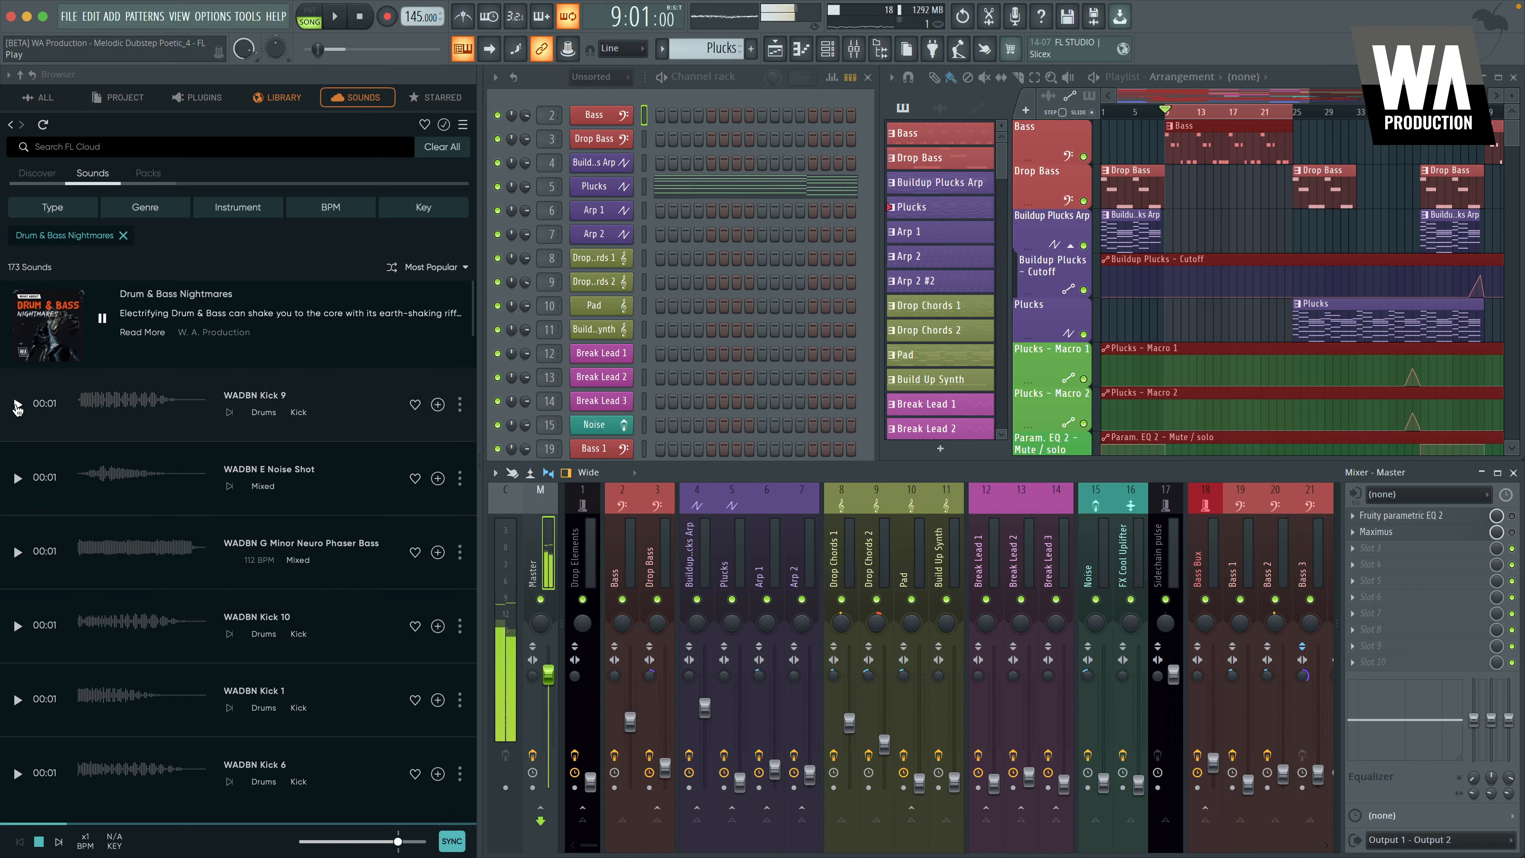
Audition the WADBN Kick 9 and G Minor Neuro Phaser Bass sounds from the pack
click(16, 403)
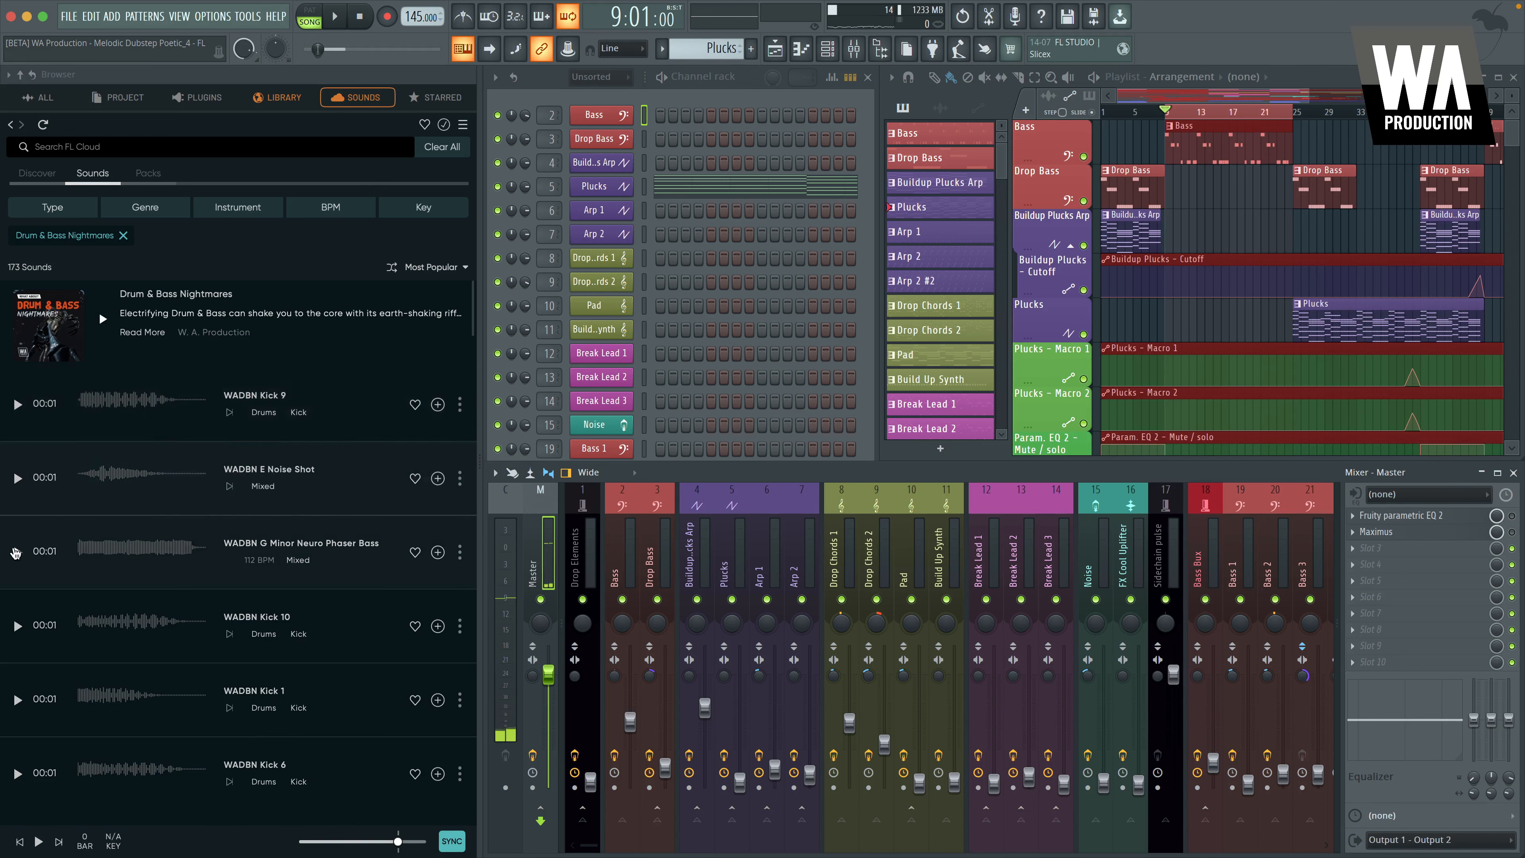
click(16, 625)
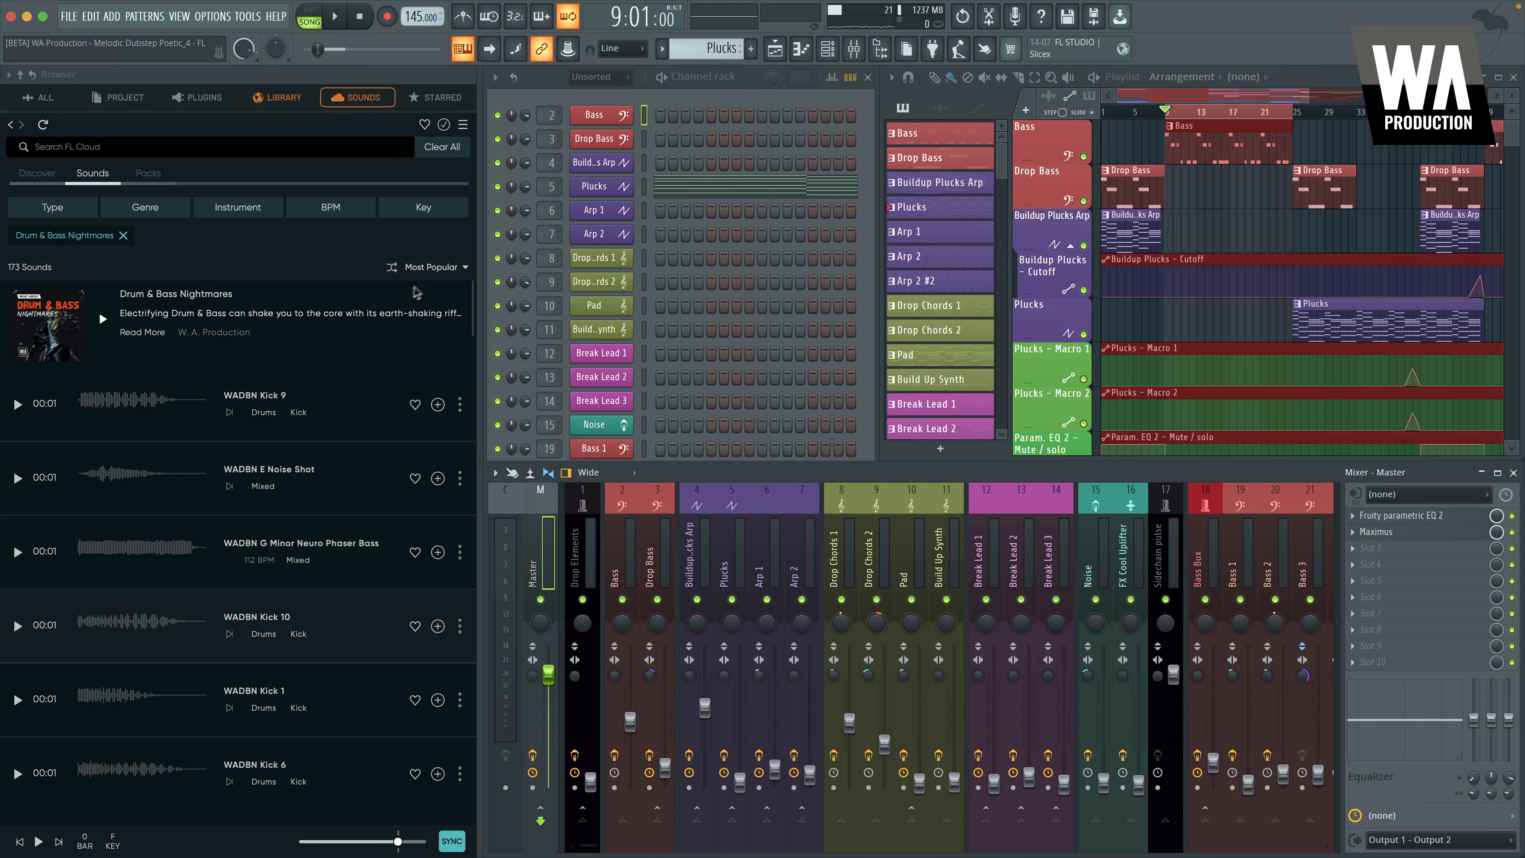
Sort the pack longest-first and briefly audition the E Minor Phasery Lead 2 loop
click(426, 267)
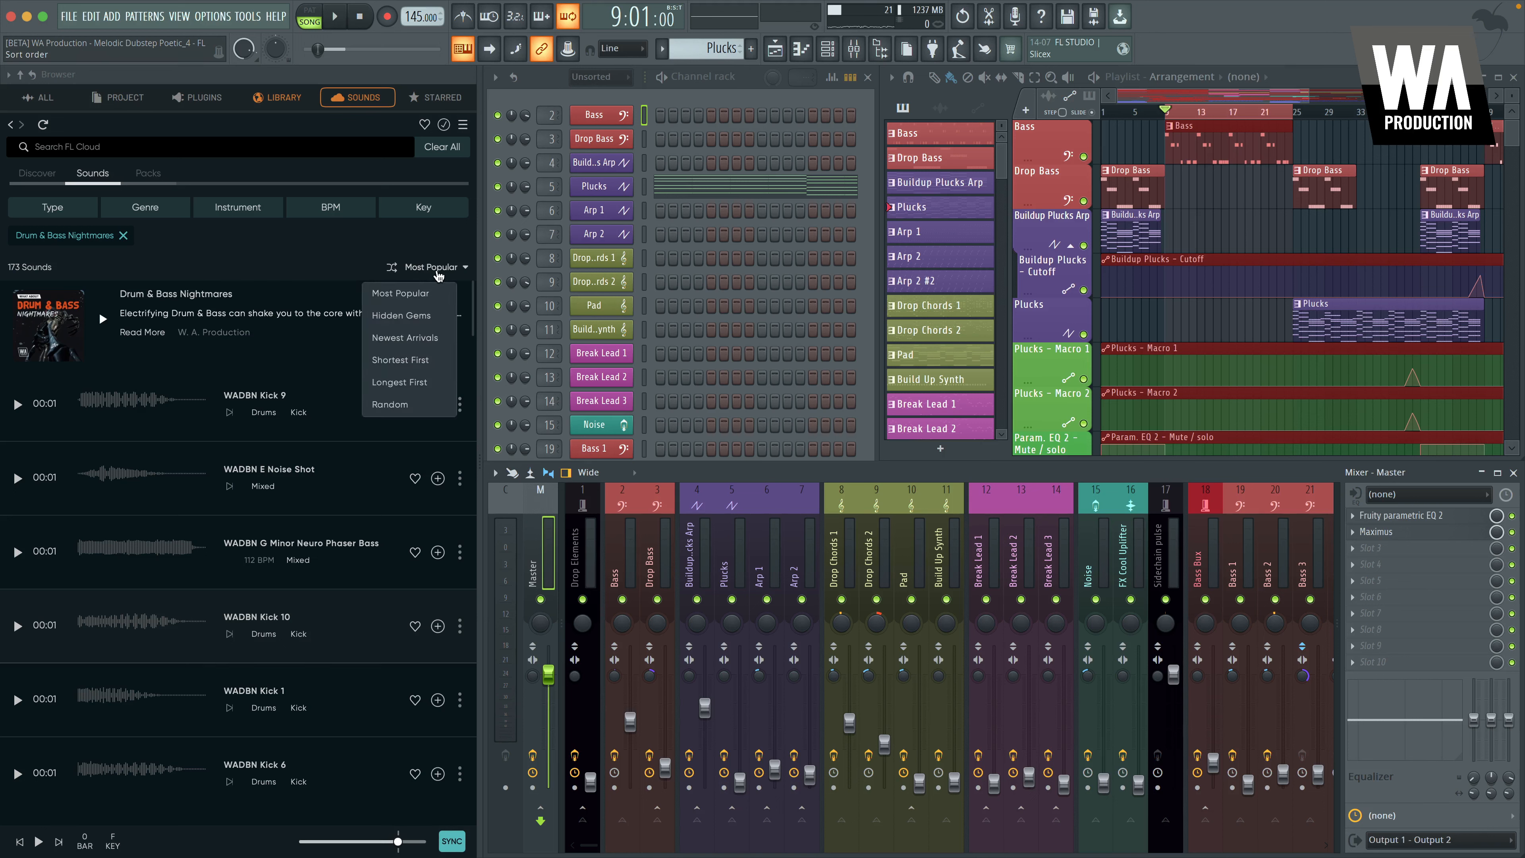
mouse_move(406, 379)
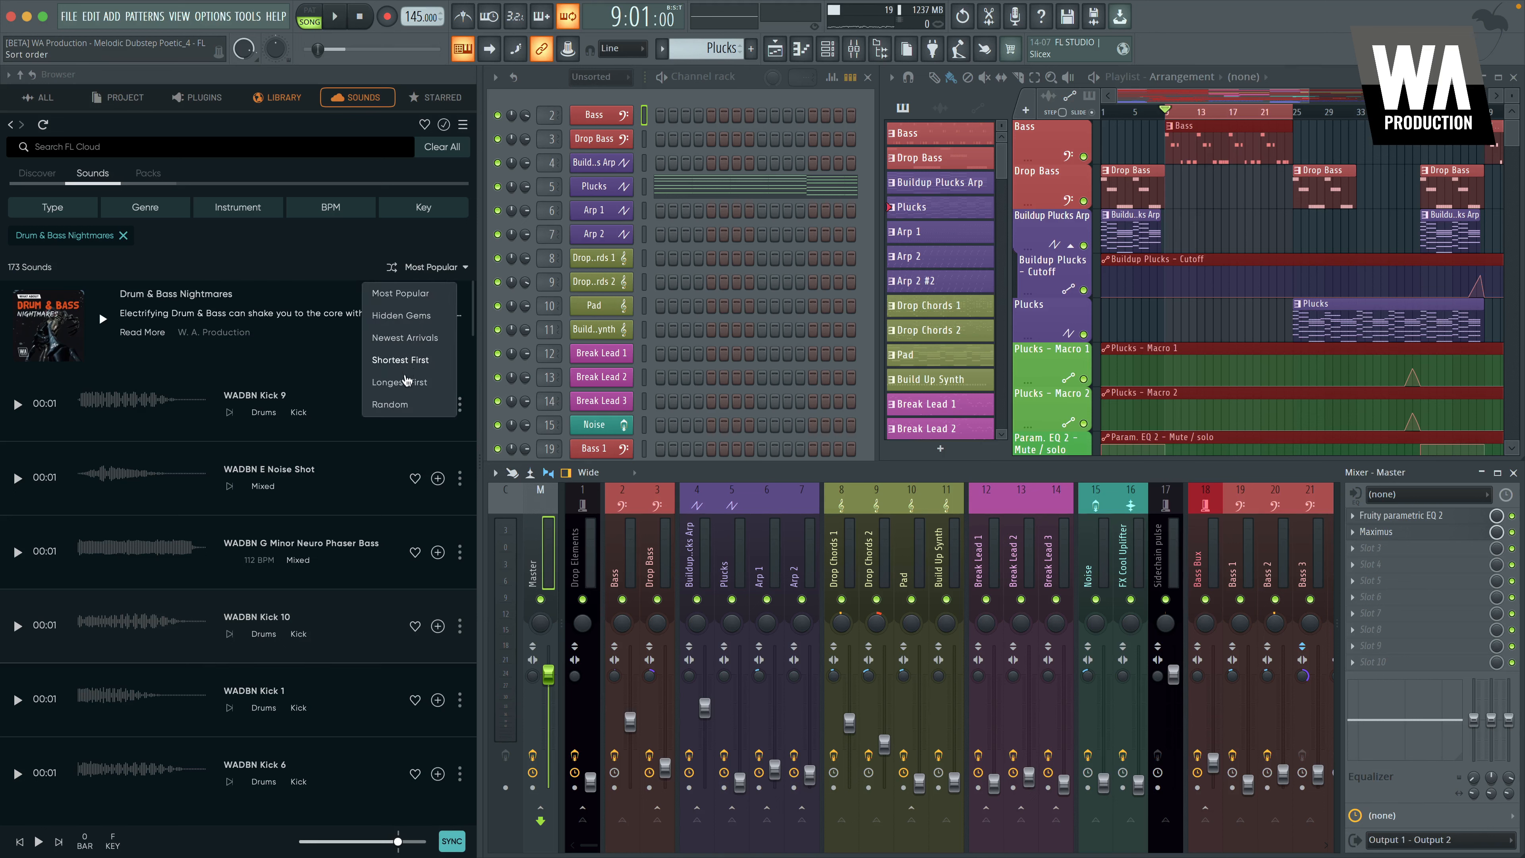
click(398, 382)
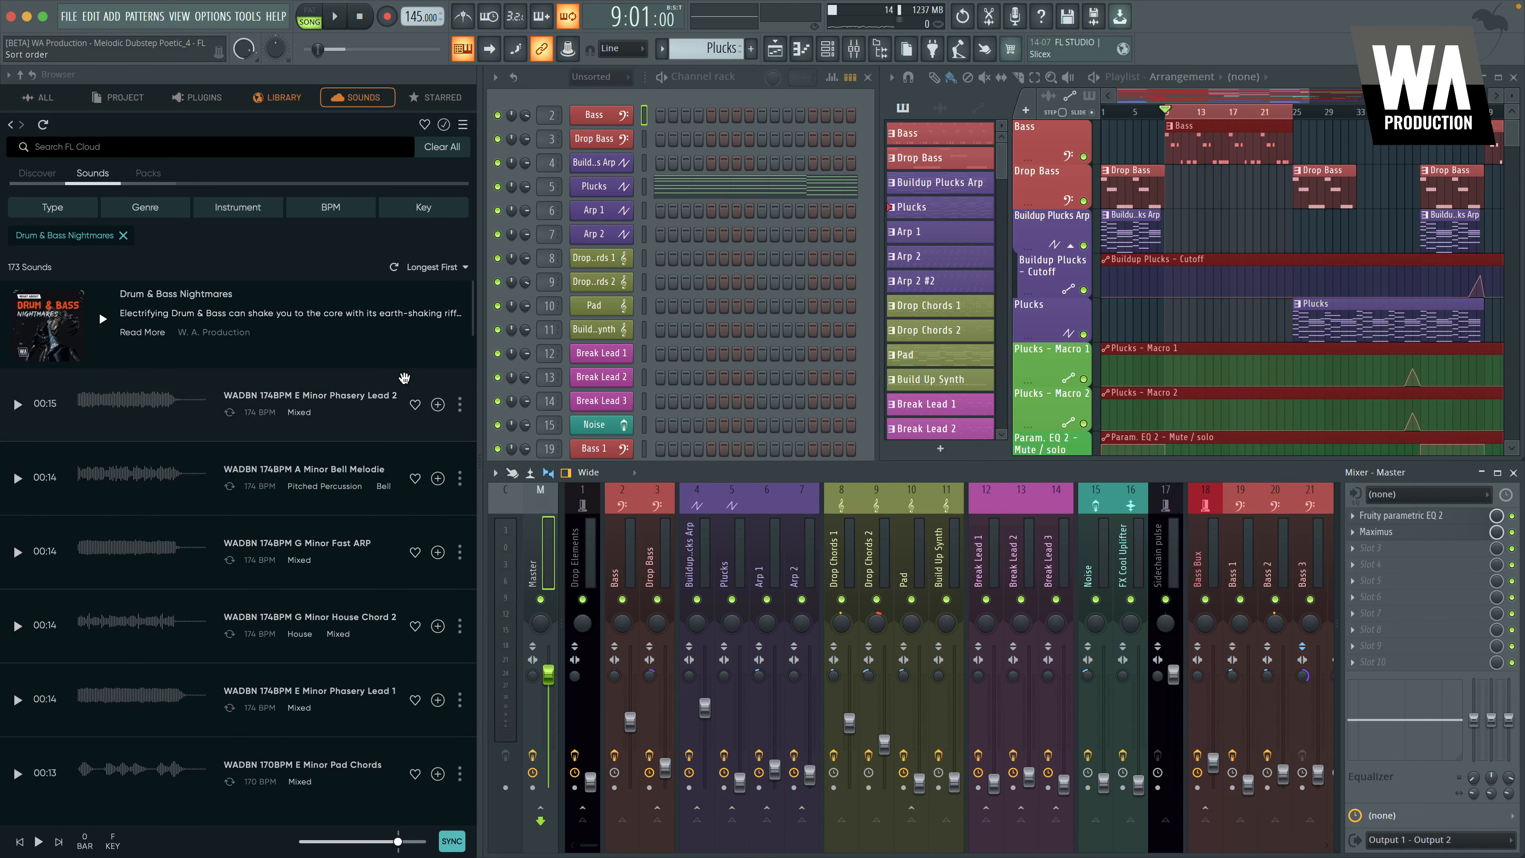
click(17, 403)
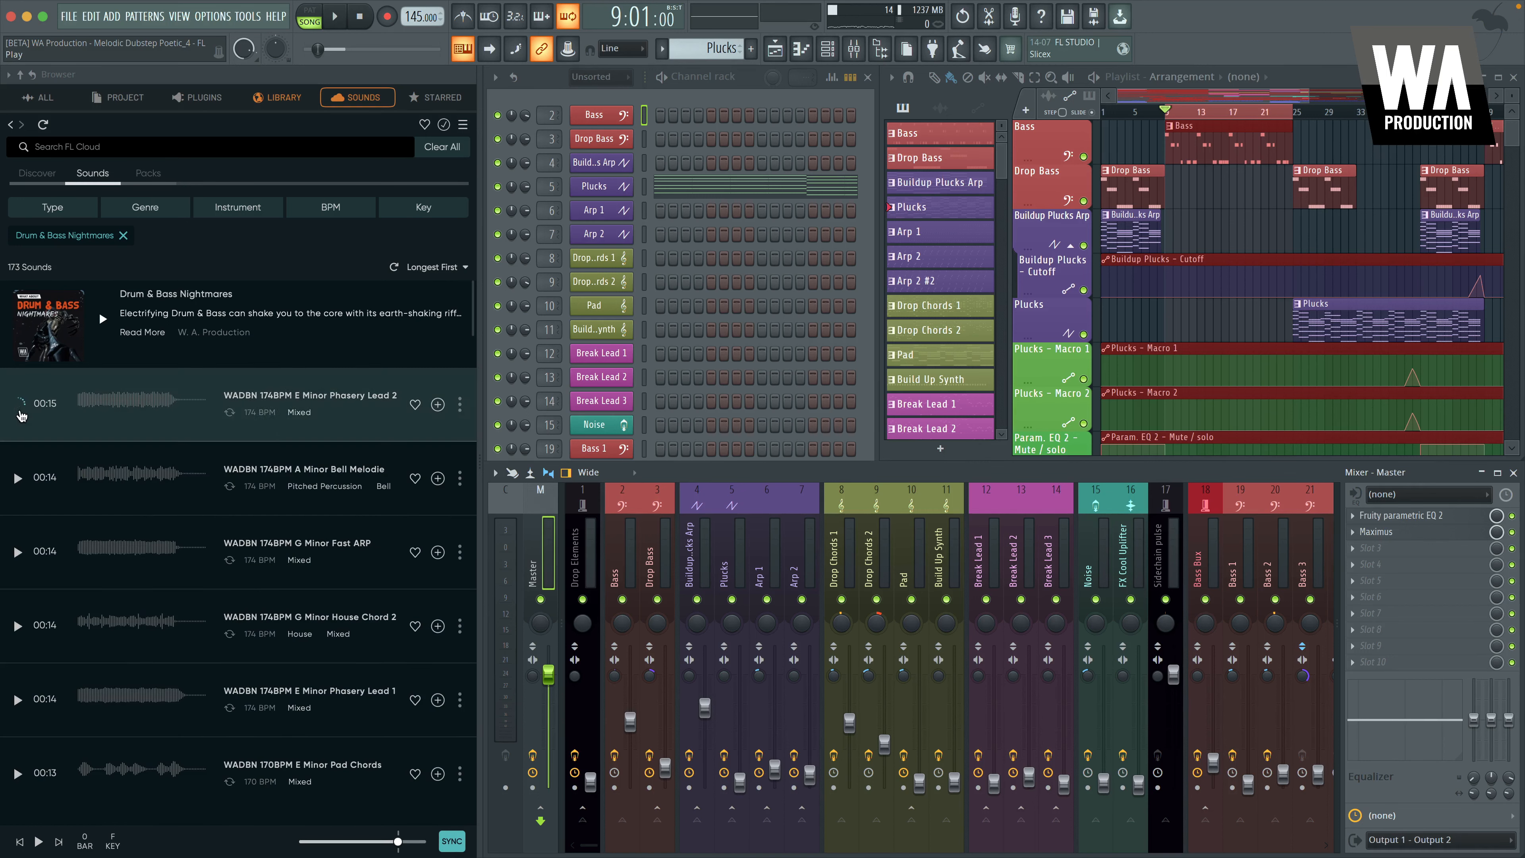
click(18, 402)
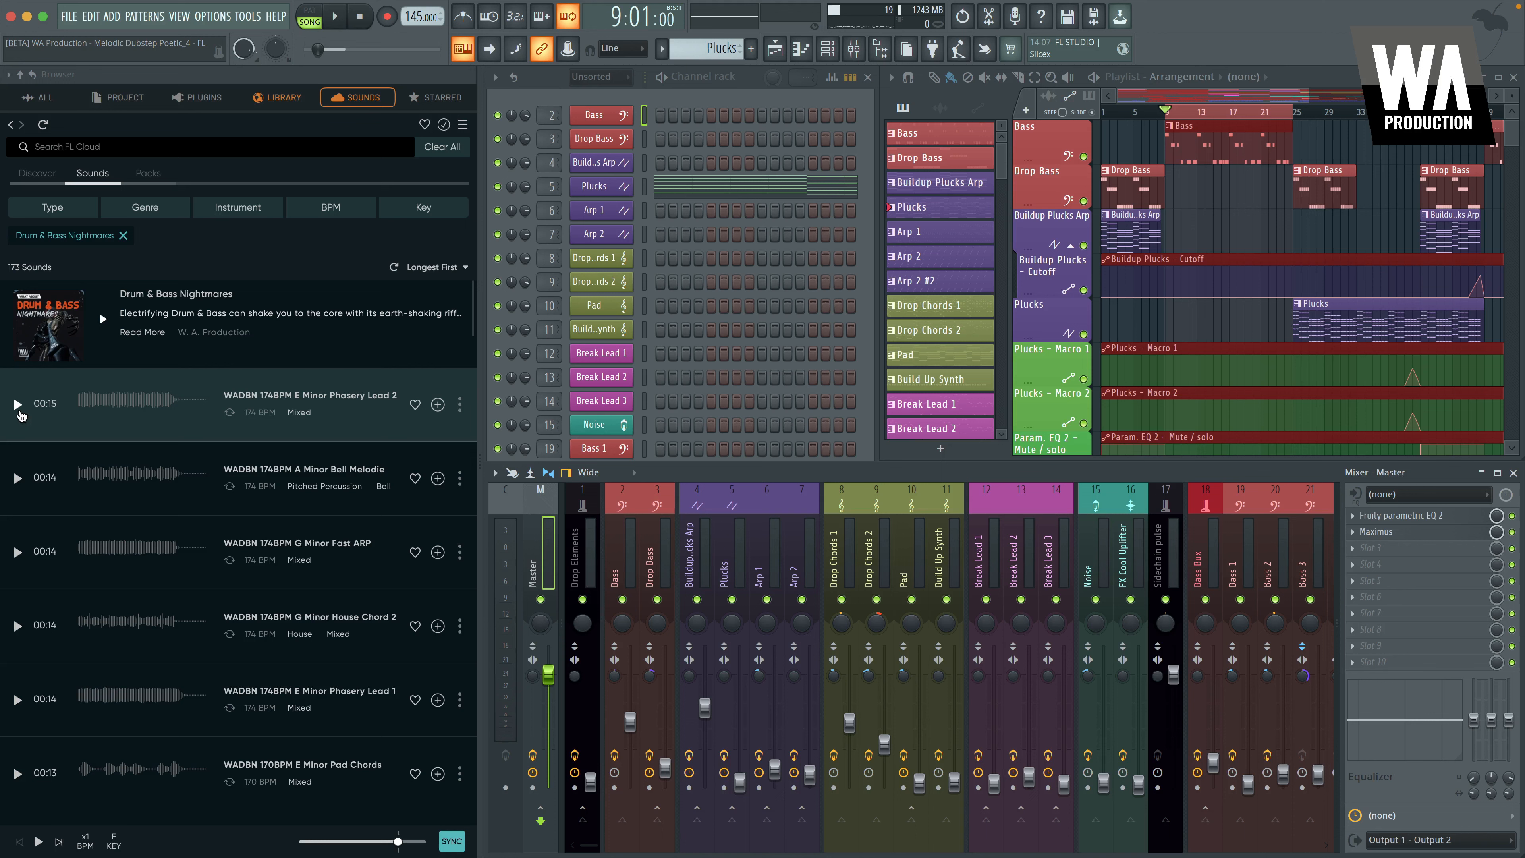
Re-sort the pack's sounds into random order
click(428, 267)
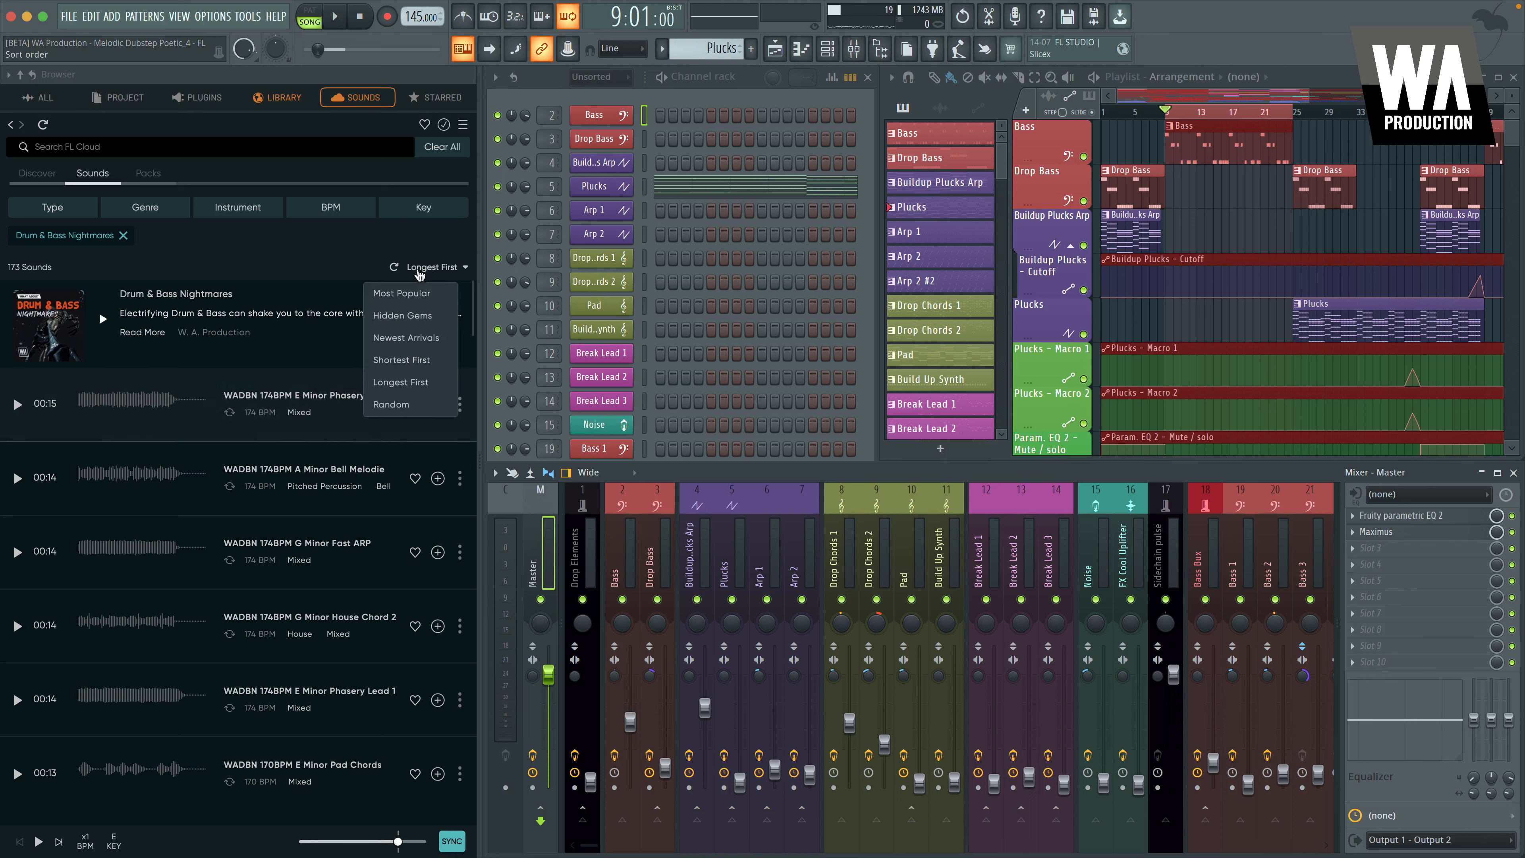
click(390, 404)
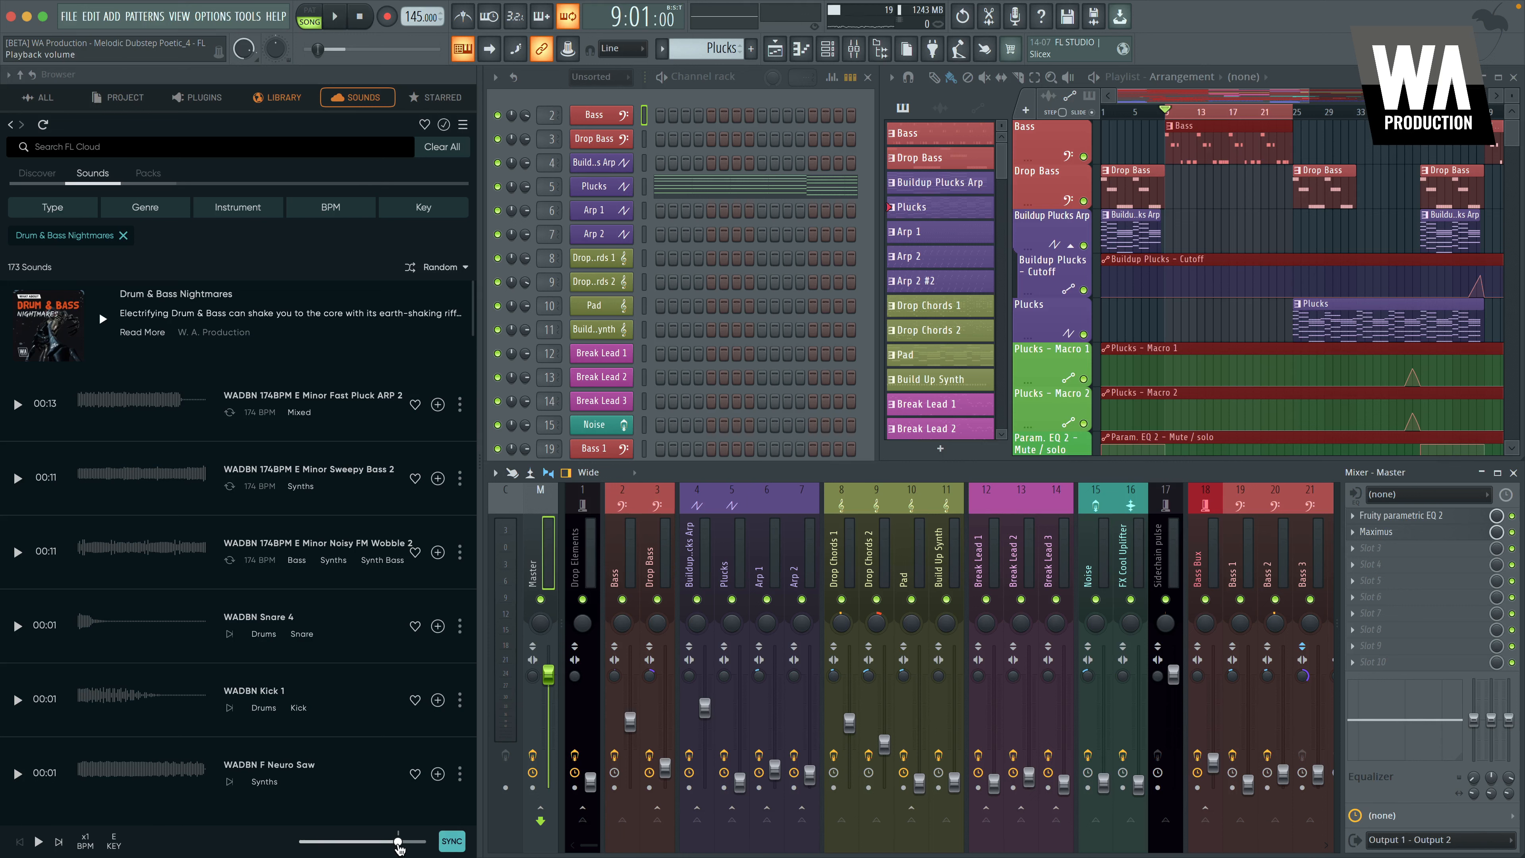
Preview the E Minor Fast Pluck ARP 2 loop at lower volume and show the key transpose choices
click(17, 405)
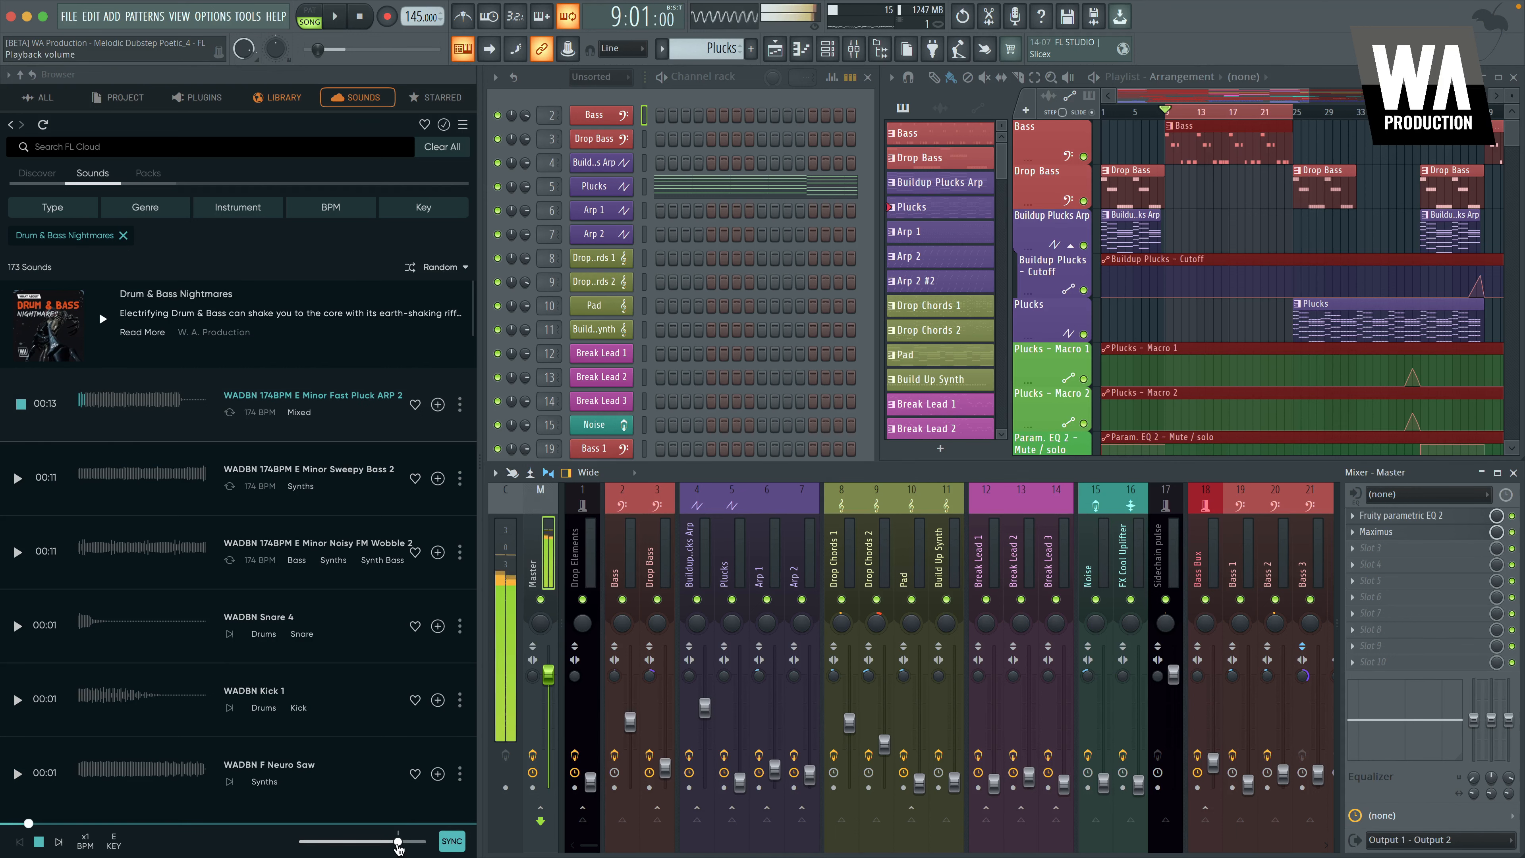
drag(398, 842, 378, 842)
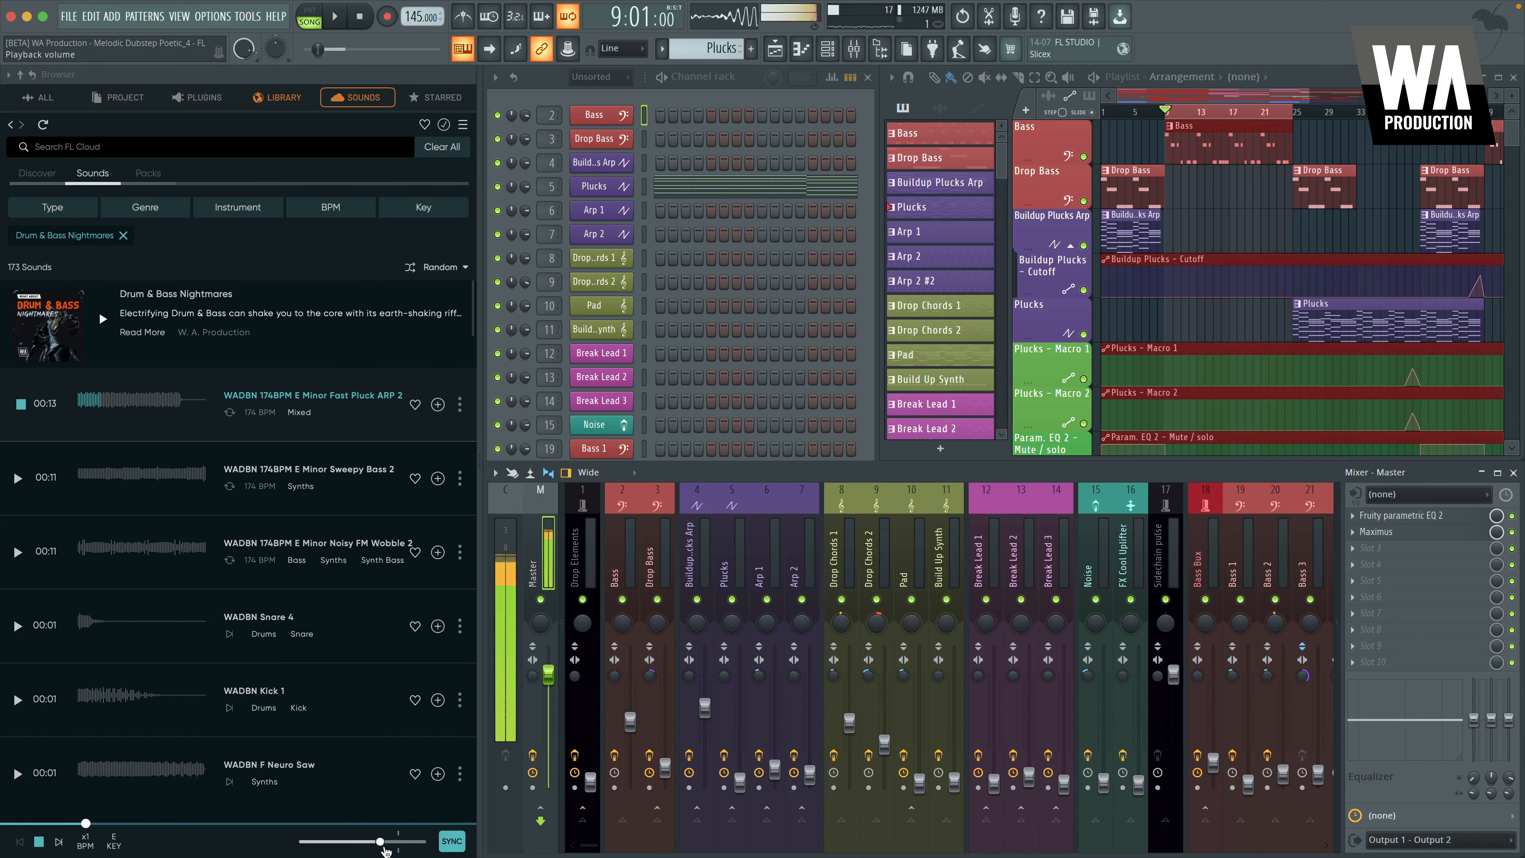
click(112, 842)
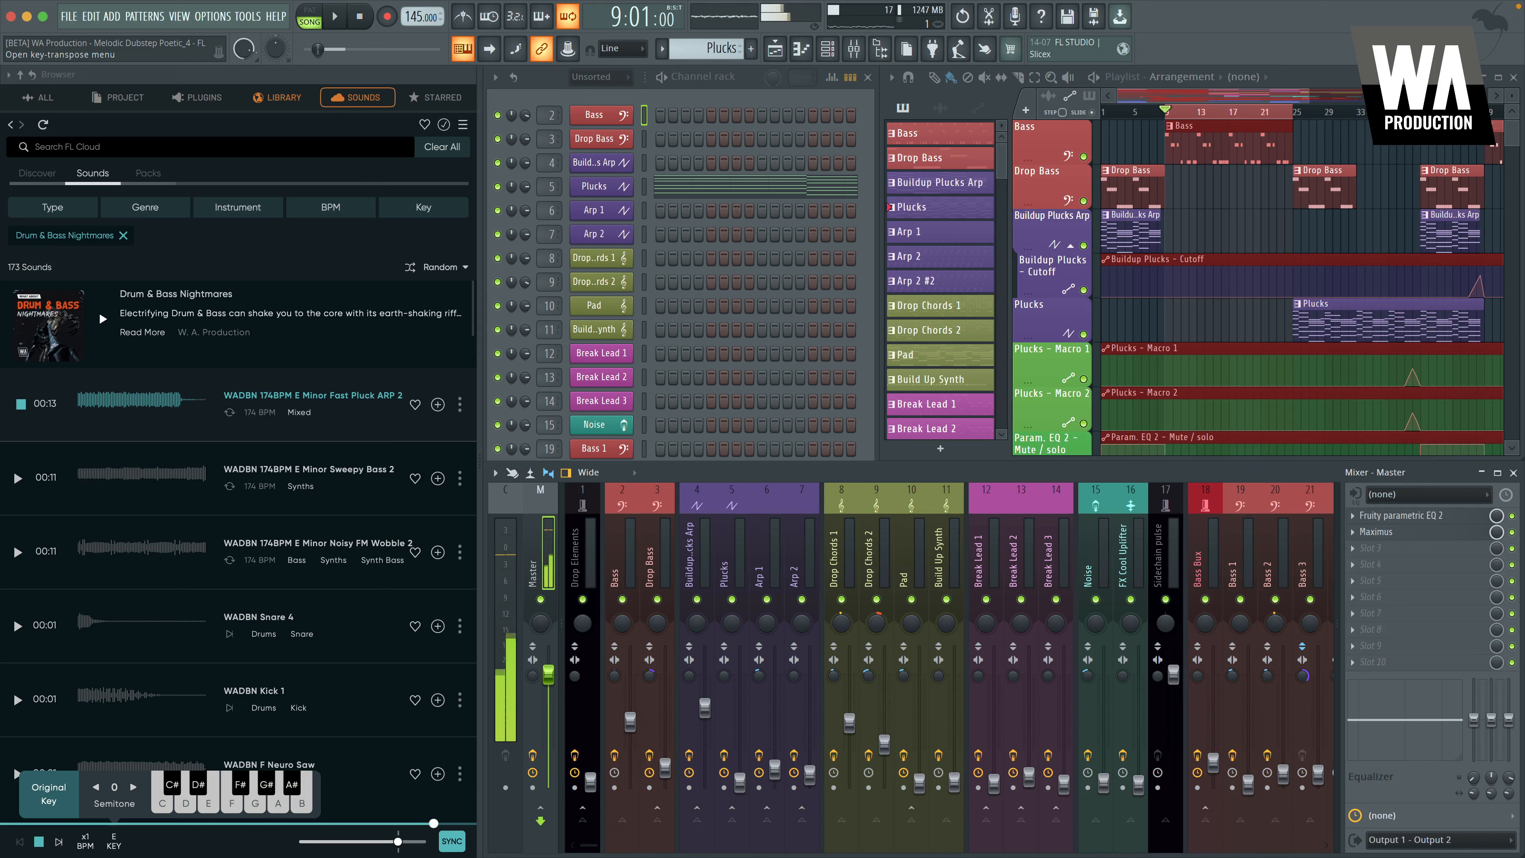
Play the project and audition the pluck loop over it
click(334, 17)
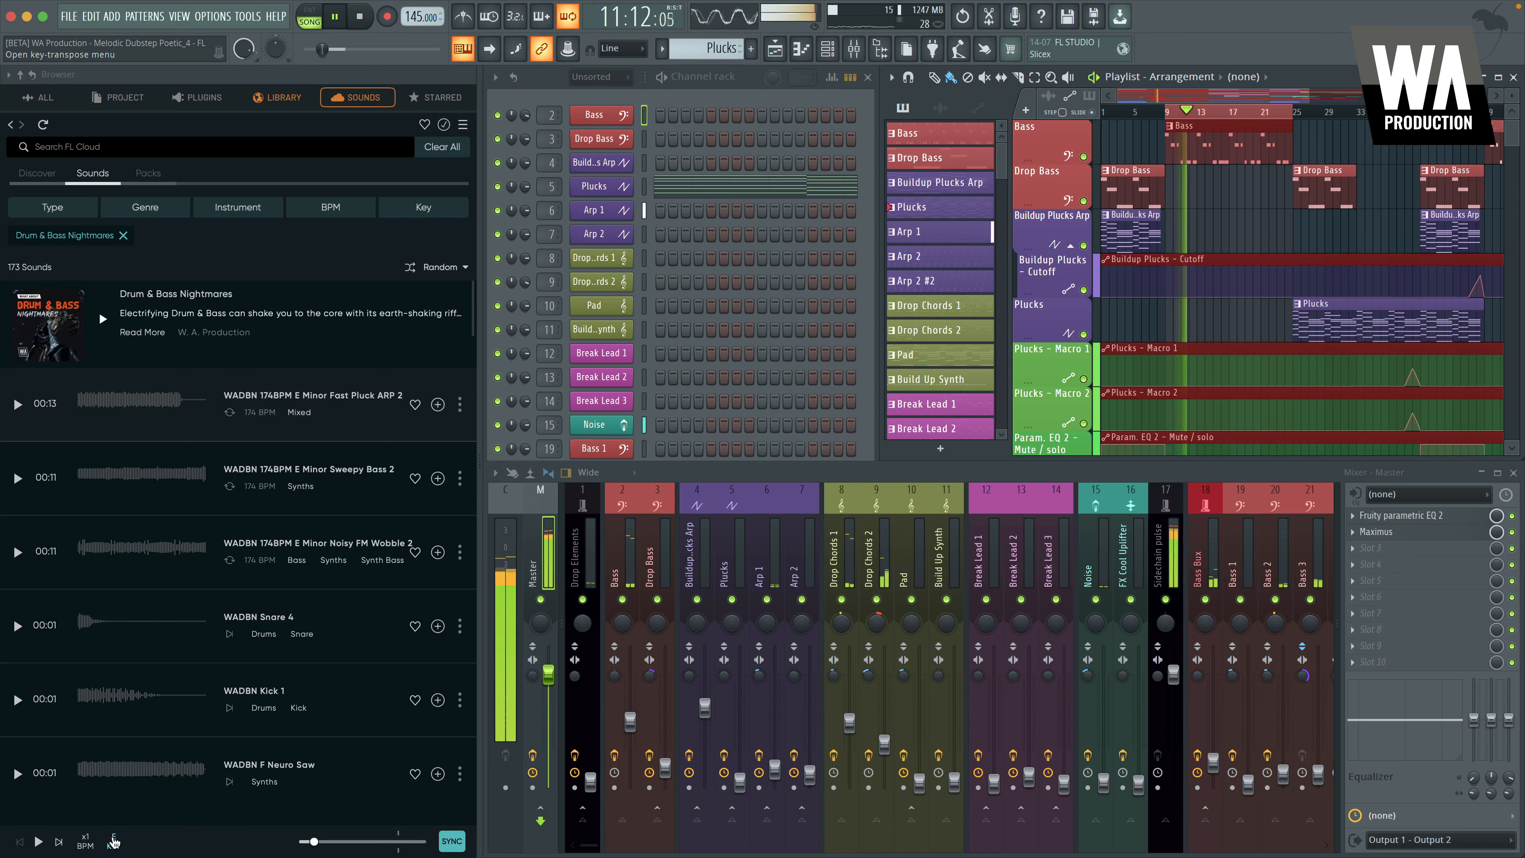
click(17, 407)
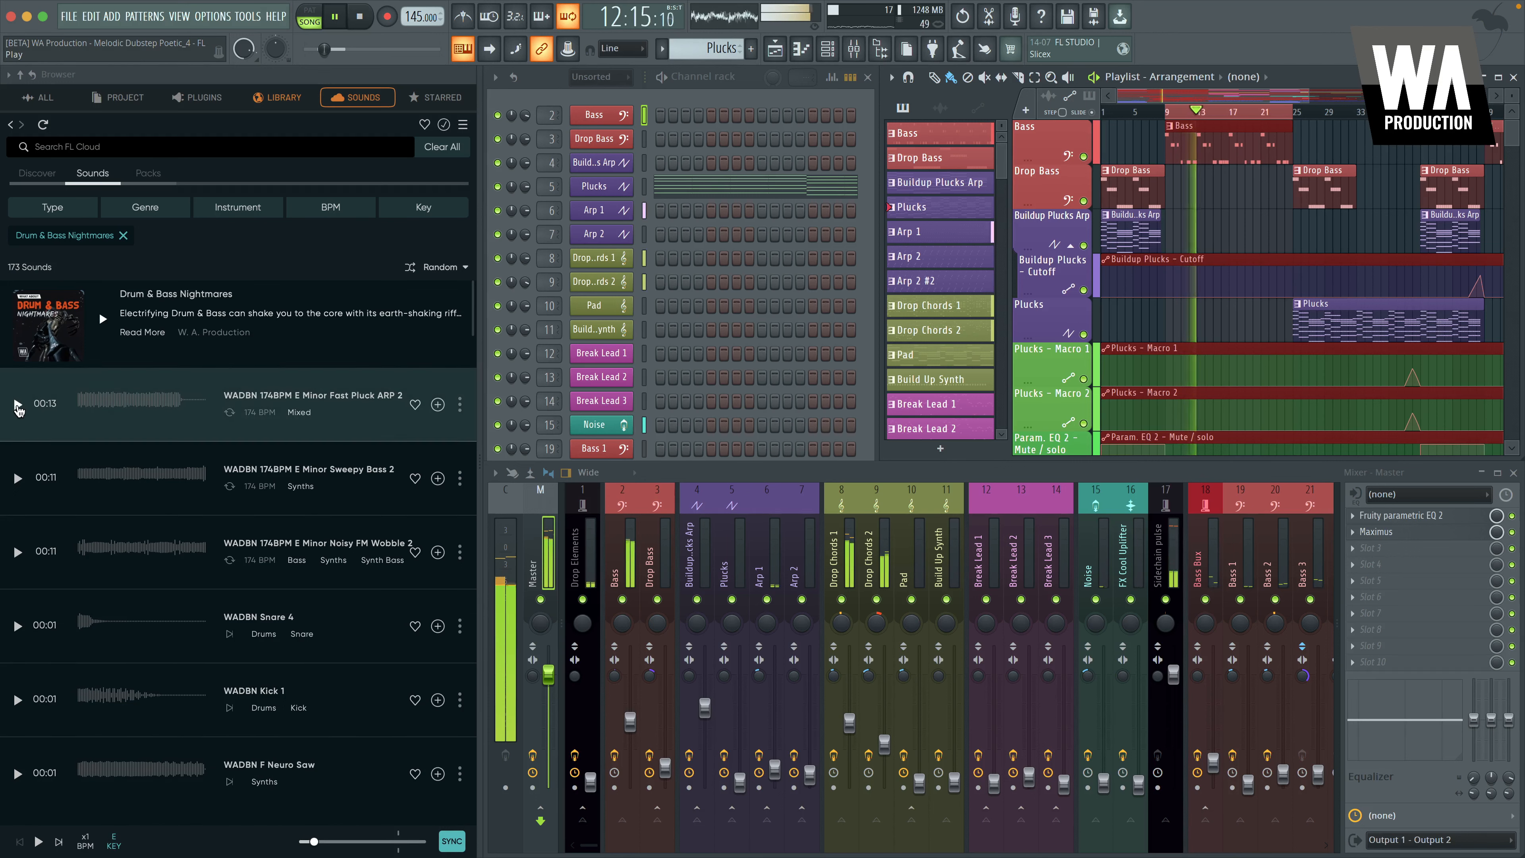
click(17, 403)
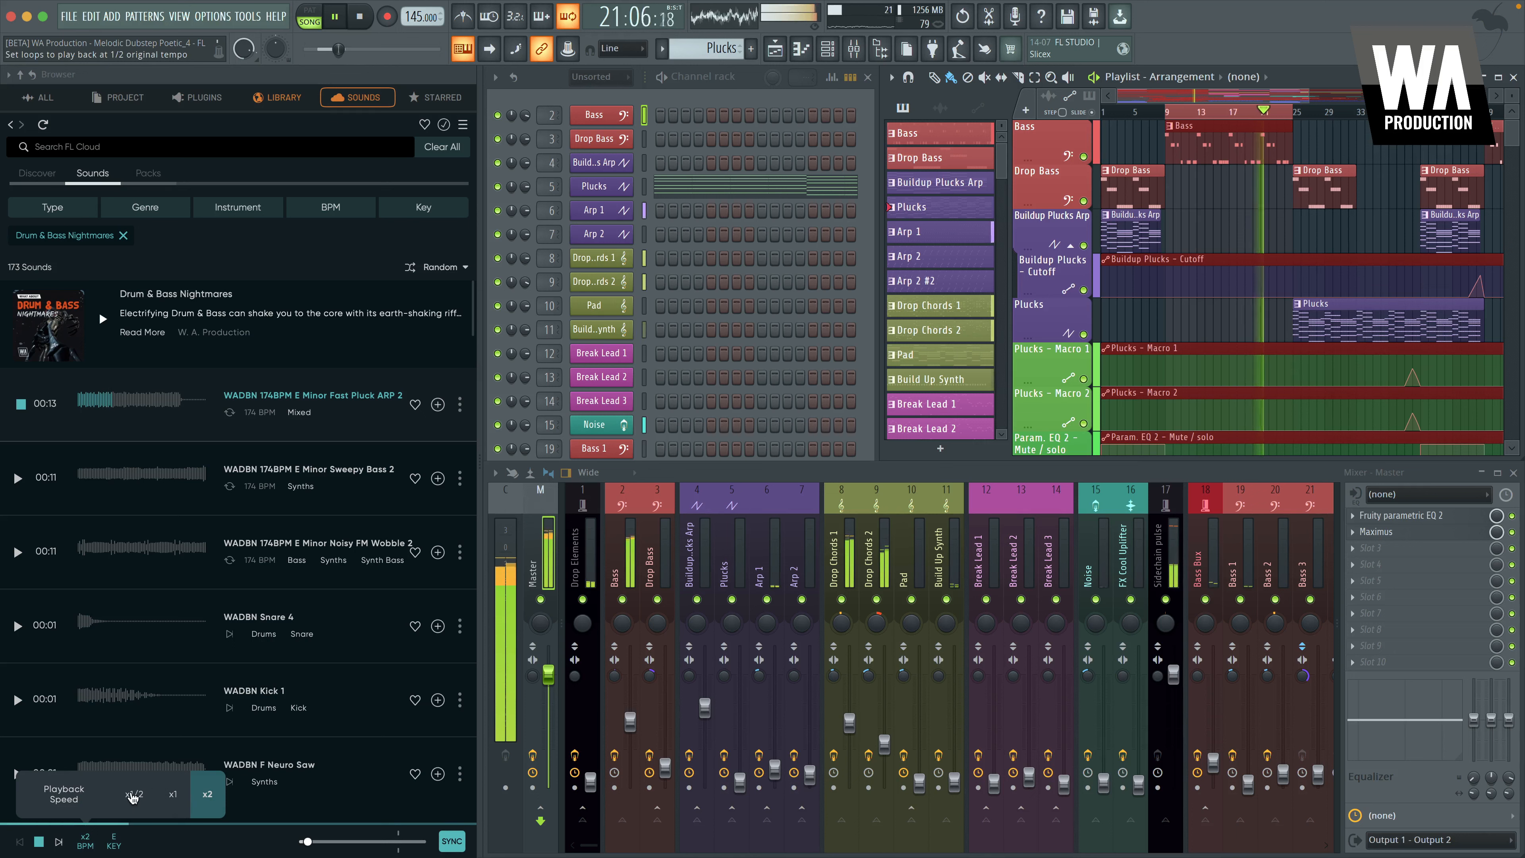
Set loop preview speed to x1/2, then back to x1
click(133, 795)
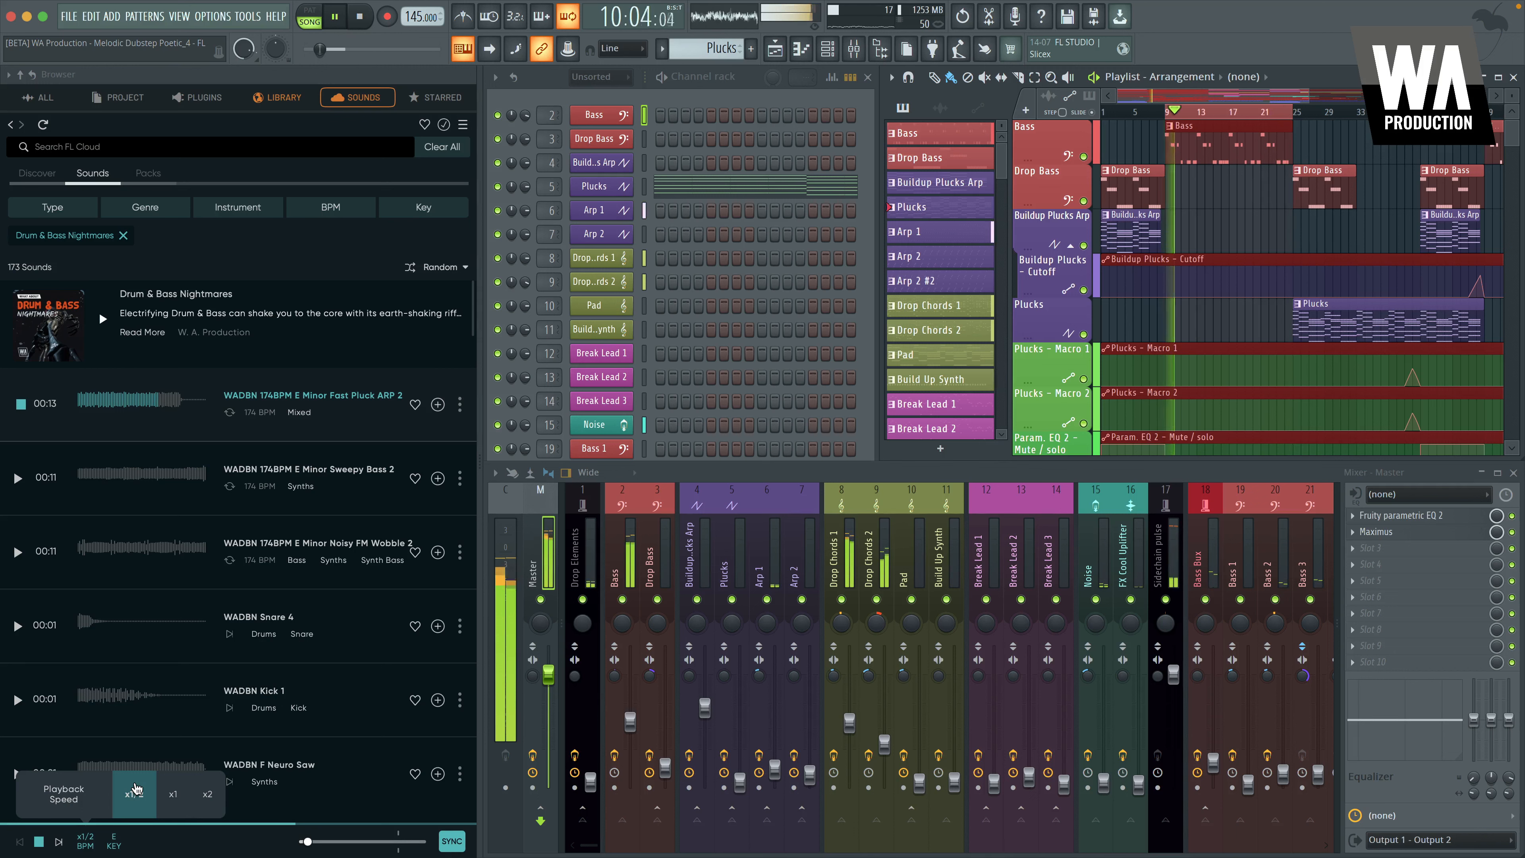
click(173, 793)
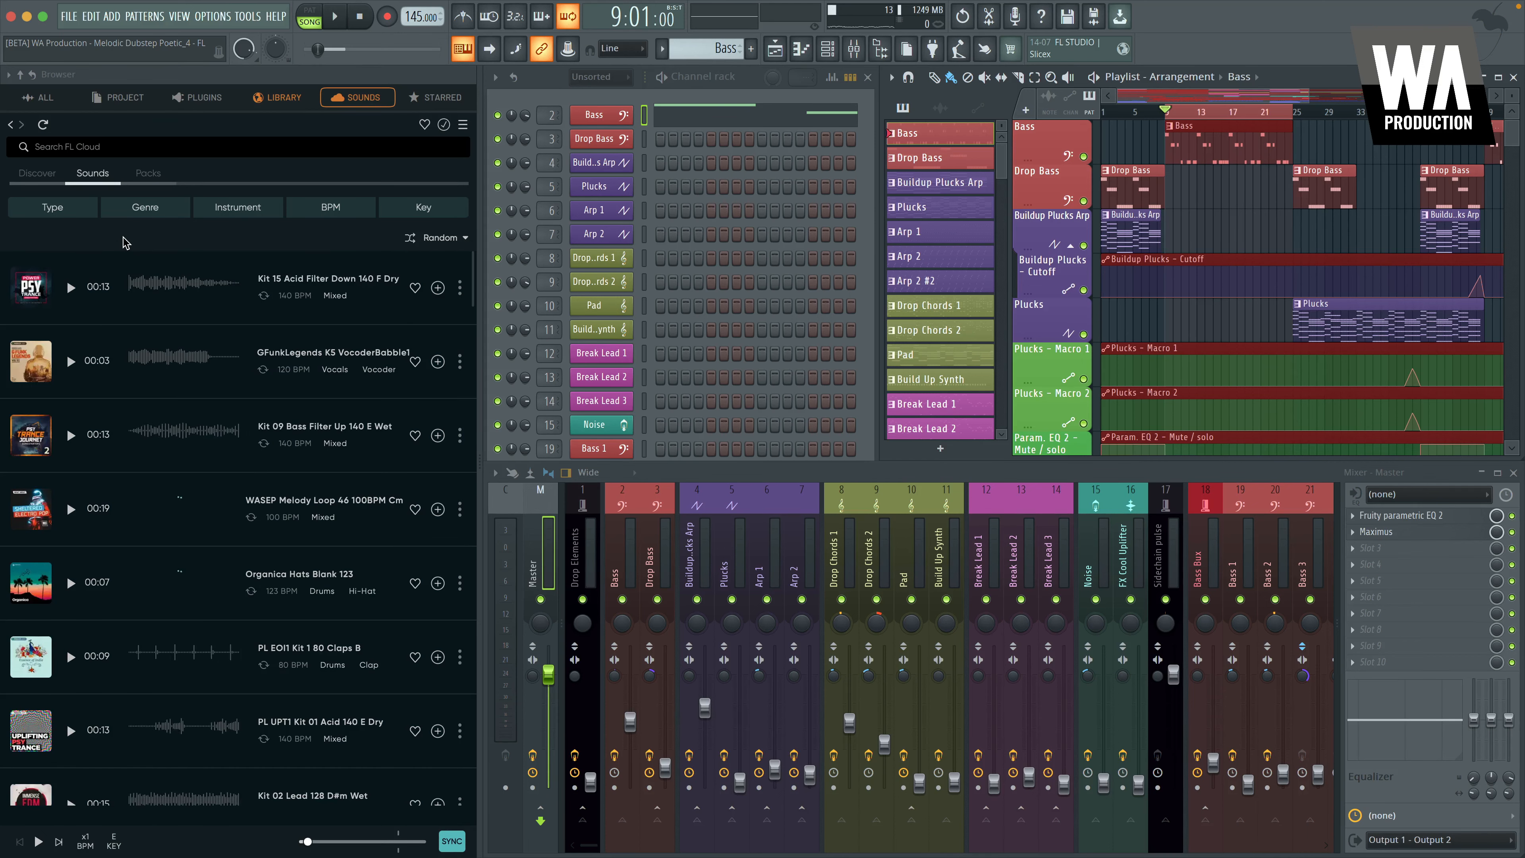
Filter the cloud catalog to loops in the Bass music > Dubstep genre
click(53, 207)
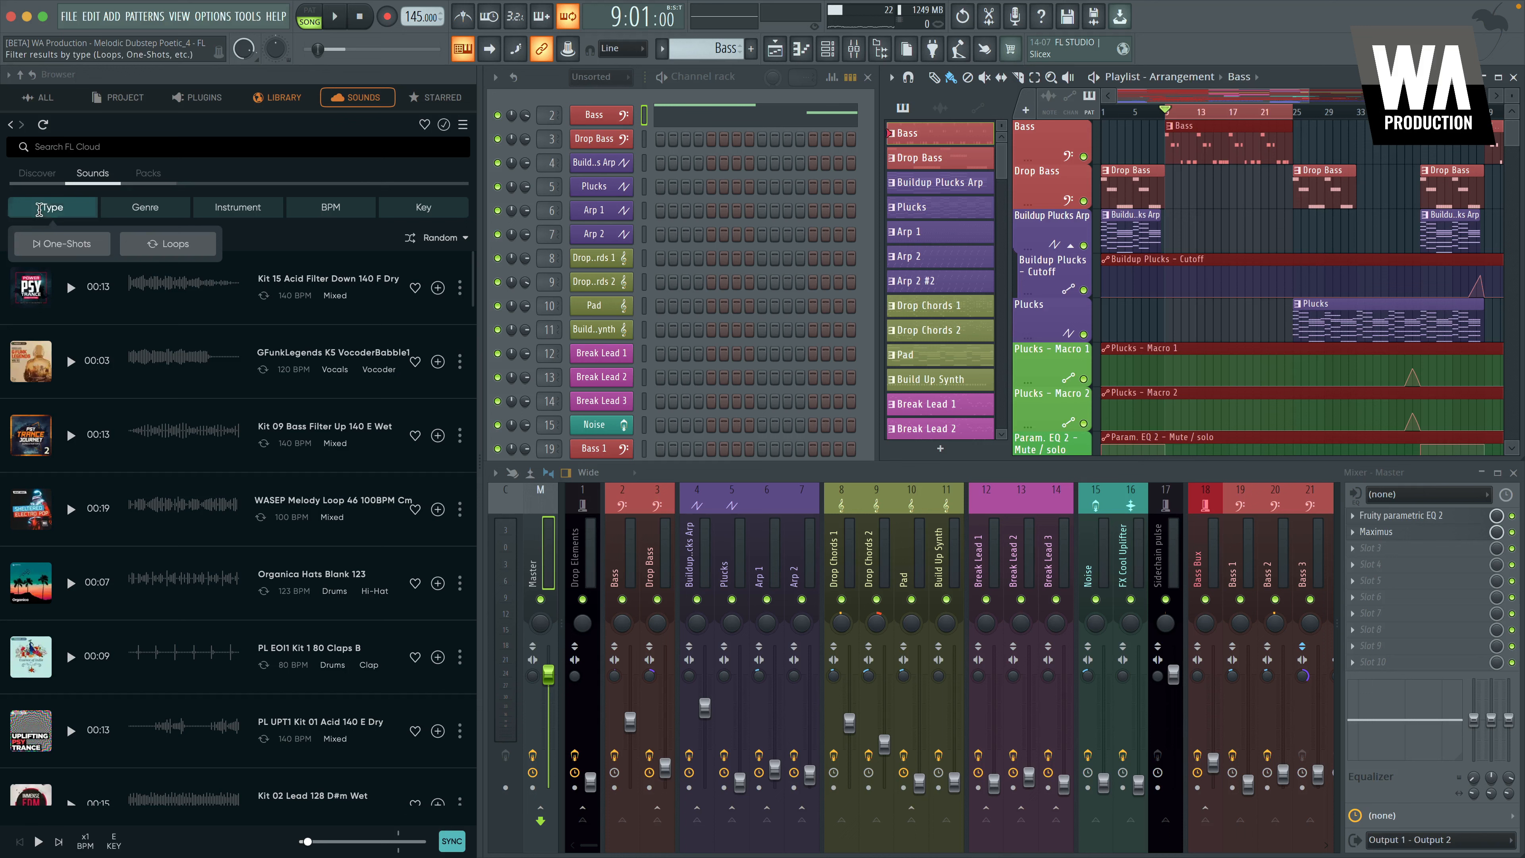
click(167, 243)
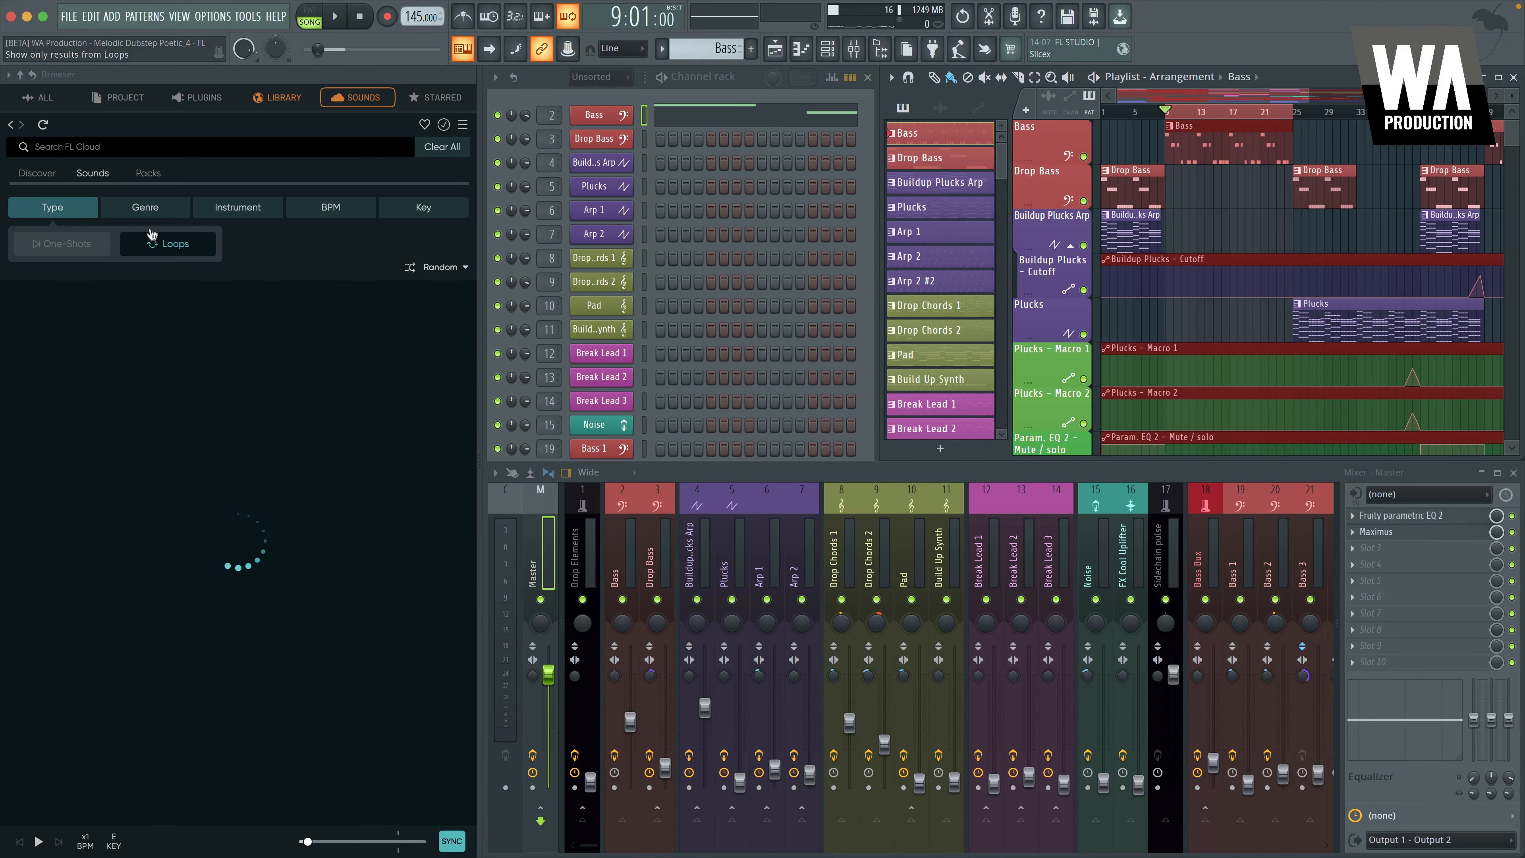
click(145, 207)
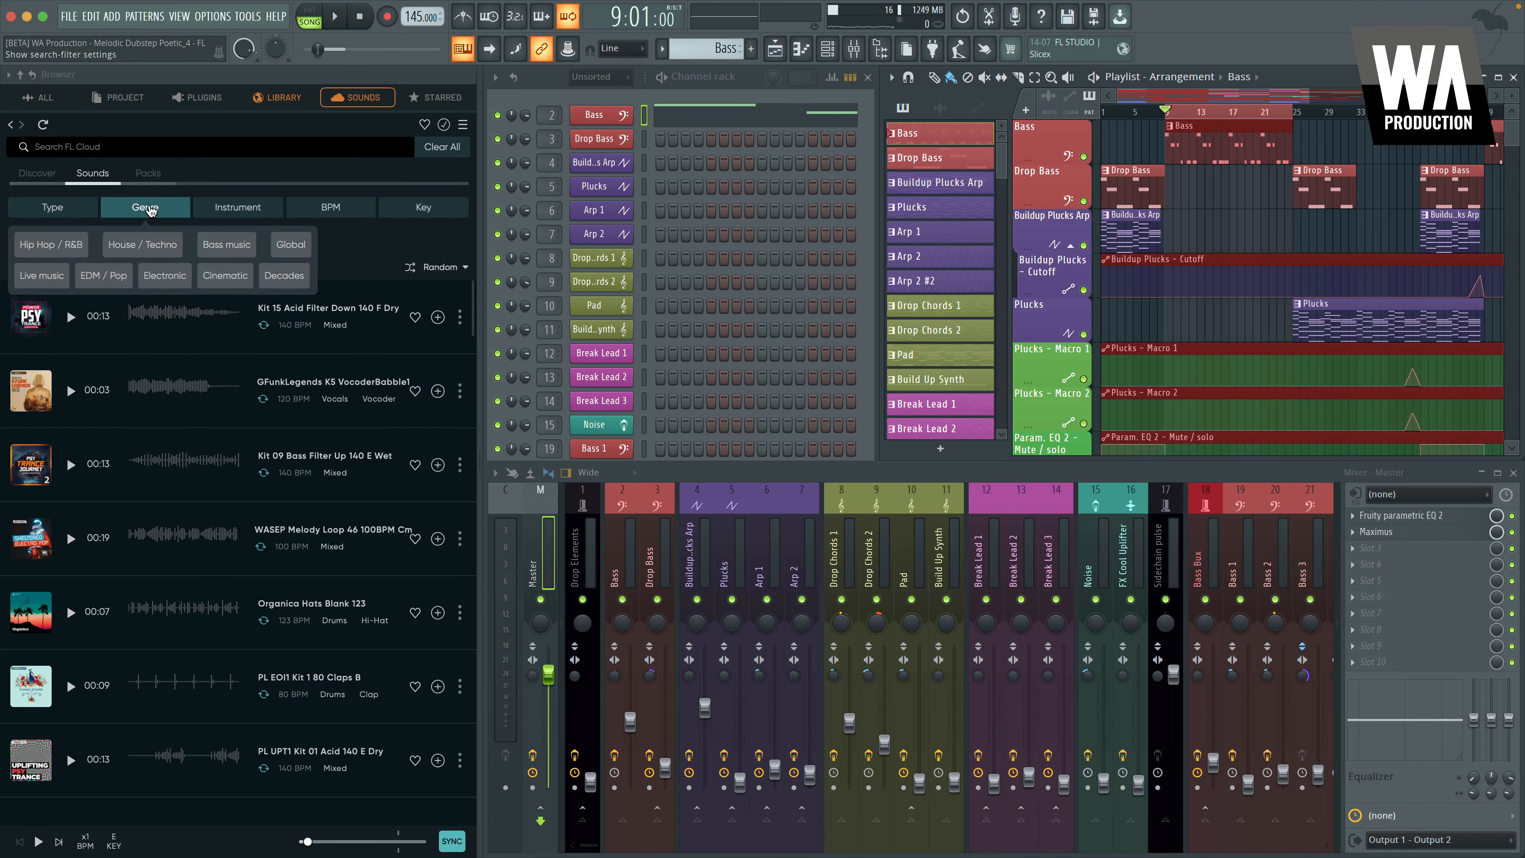
click(103, 276)
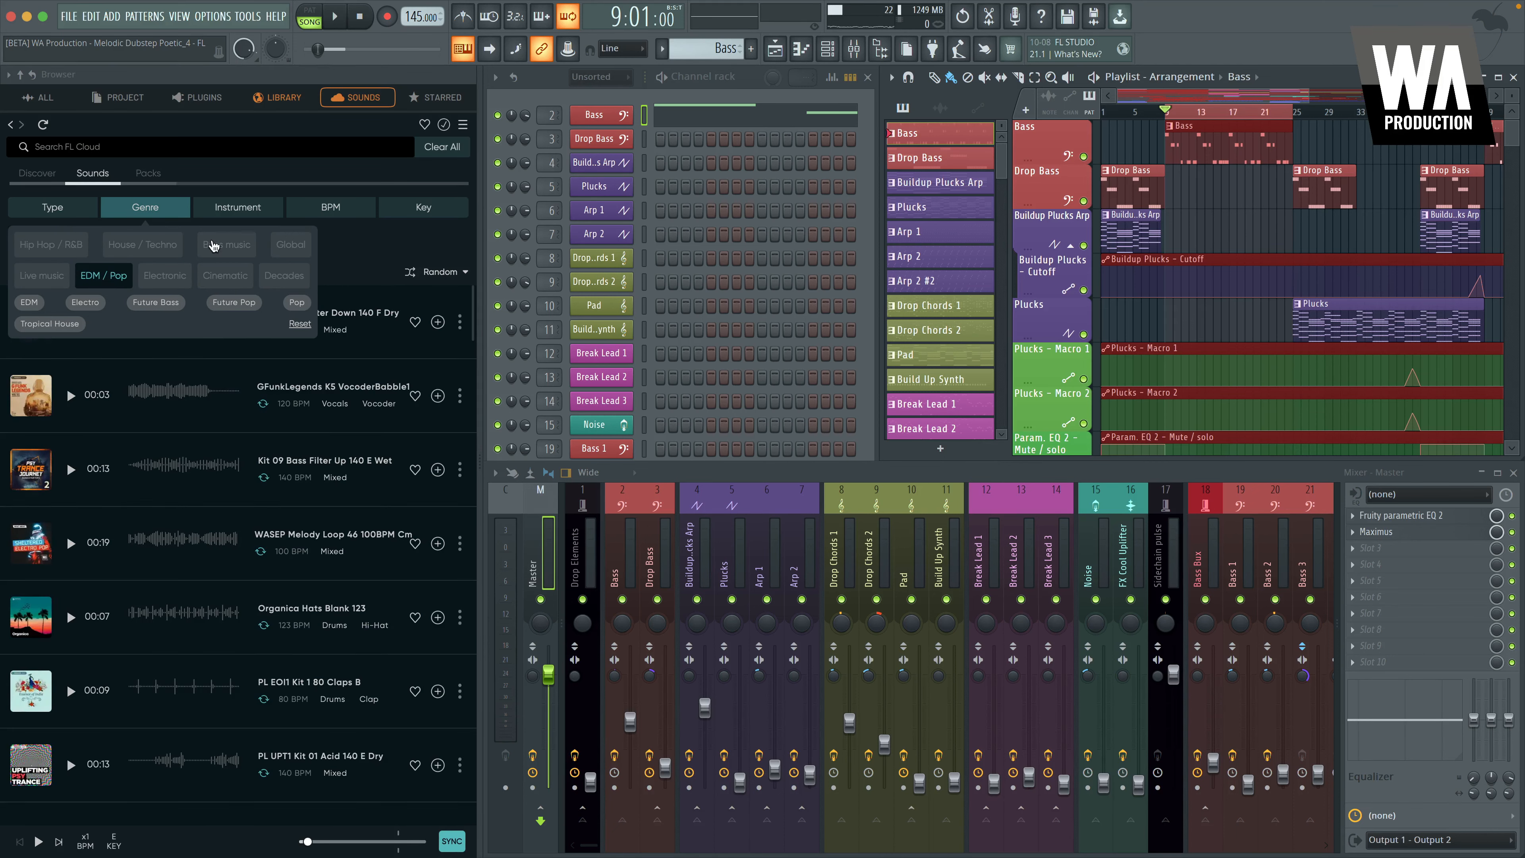
click(226, 244)
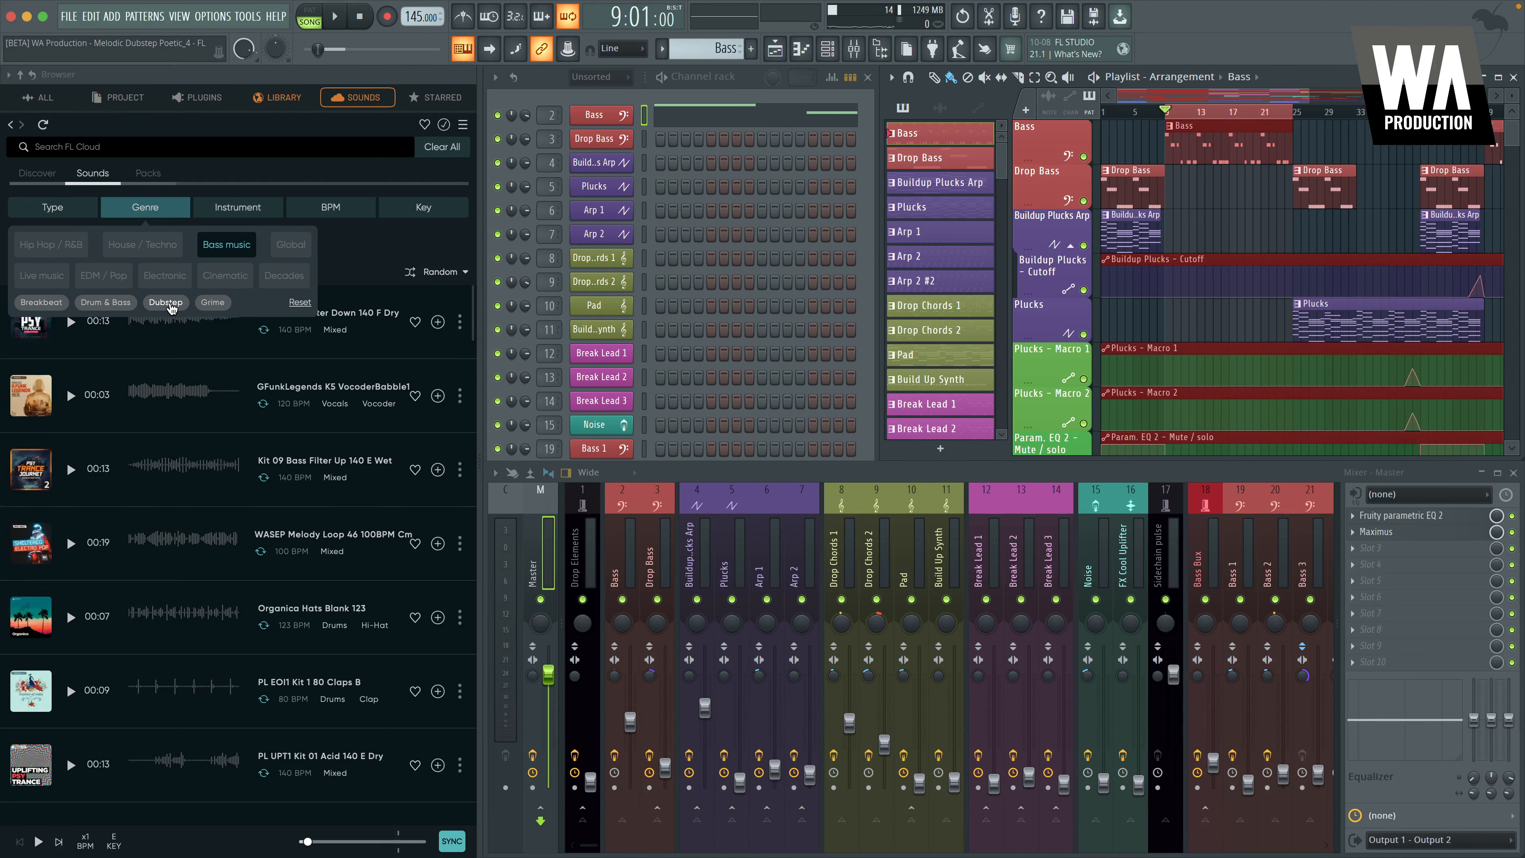
click(165, 303)
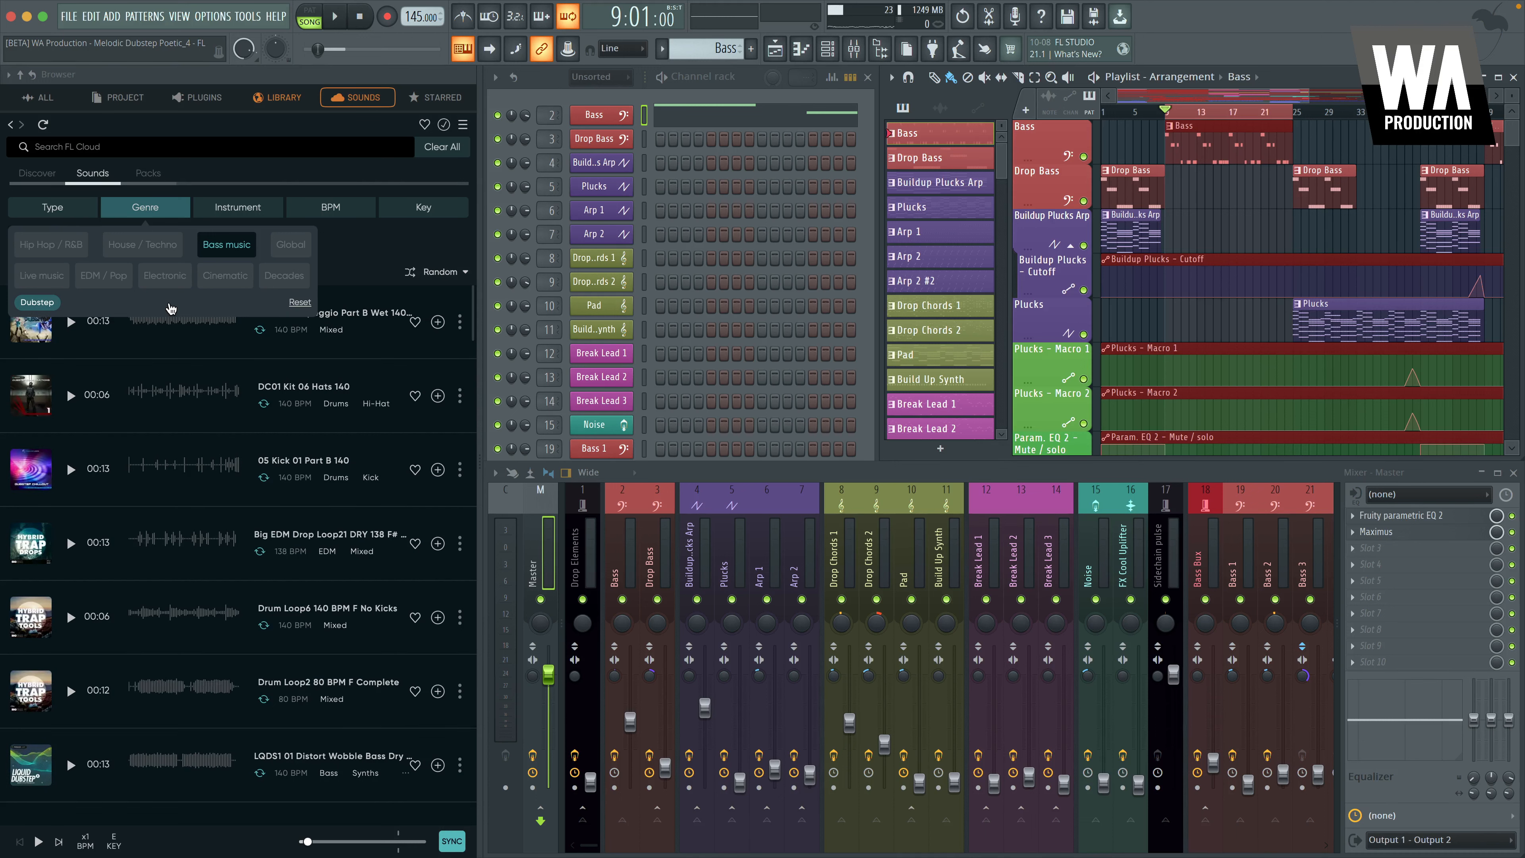
Restrict results to D# minor and choose exact-tempo filtering
click(237, 206)
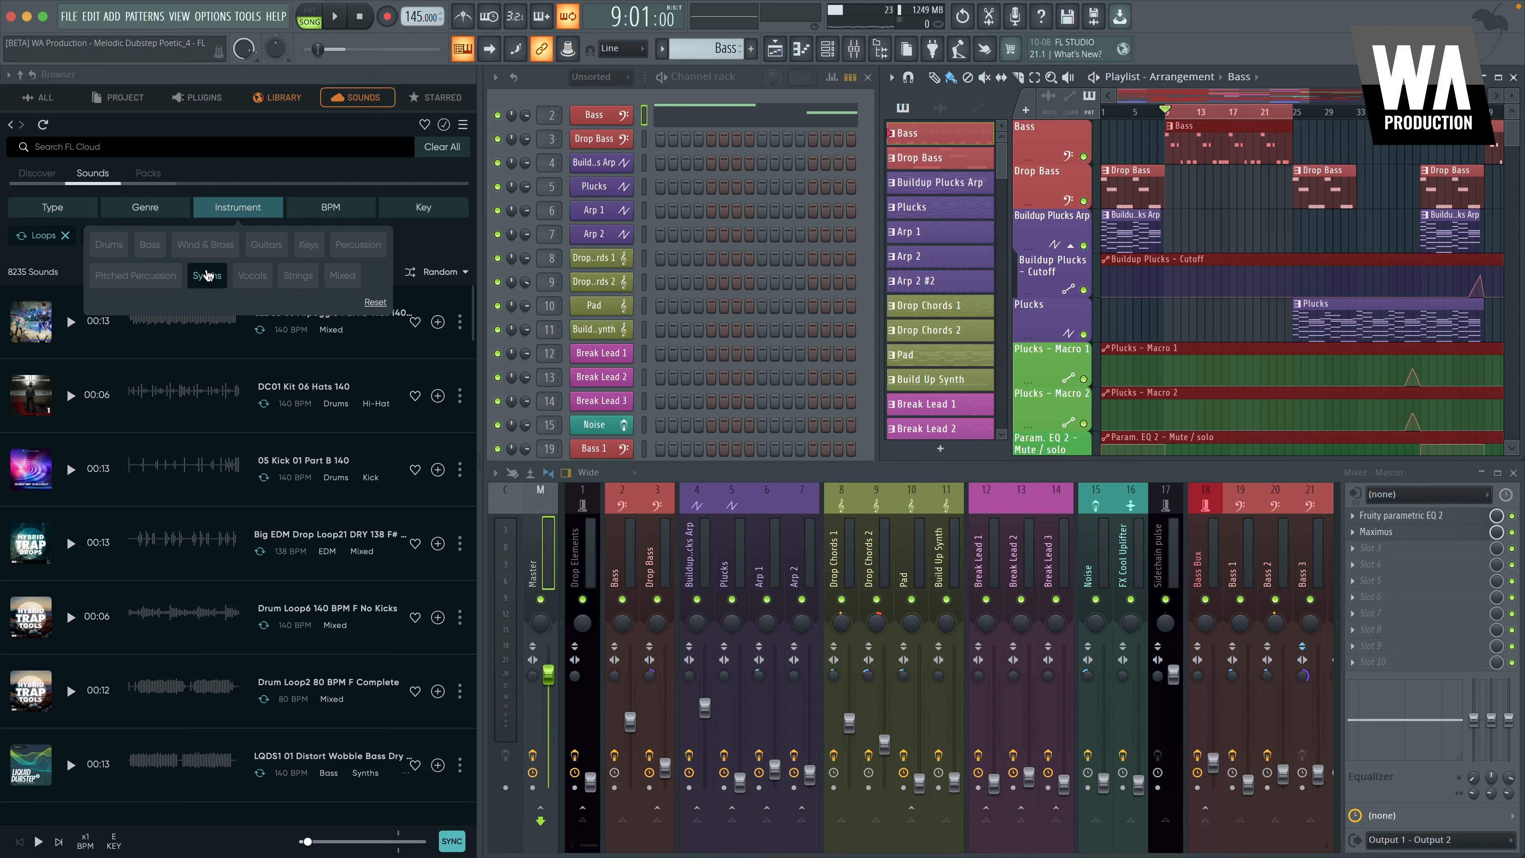
click(330, 208)
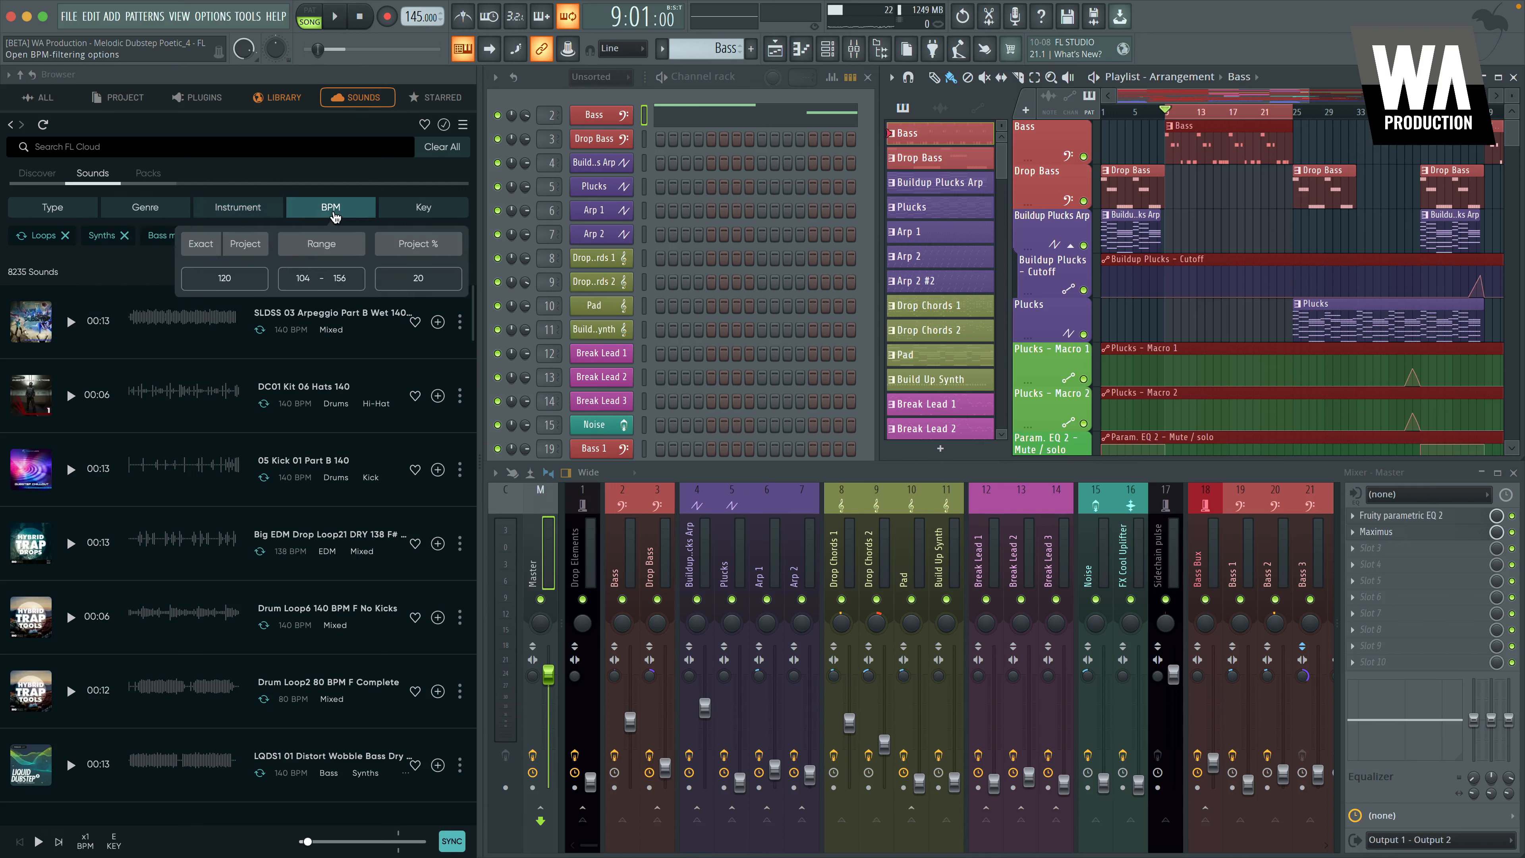
click(423, 207)
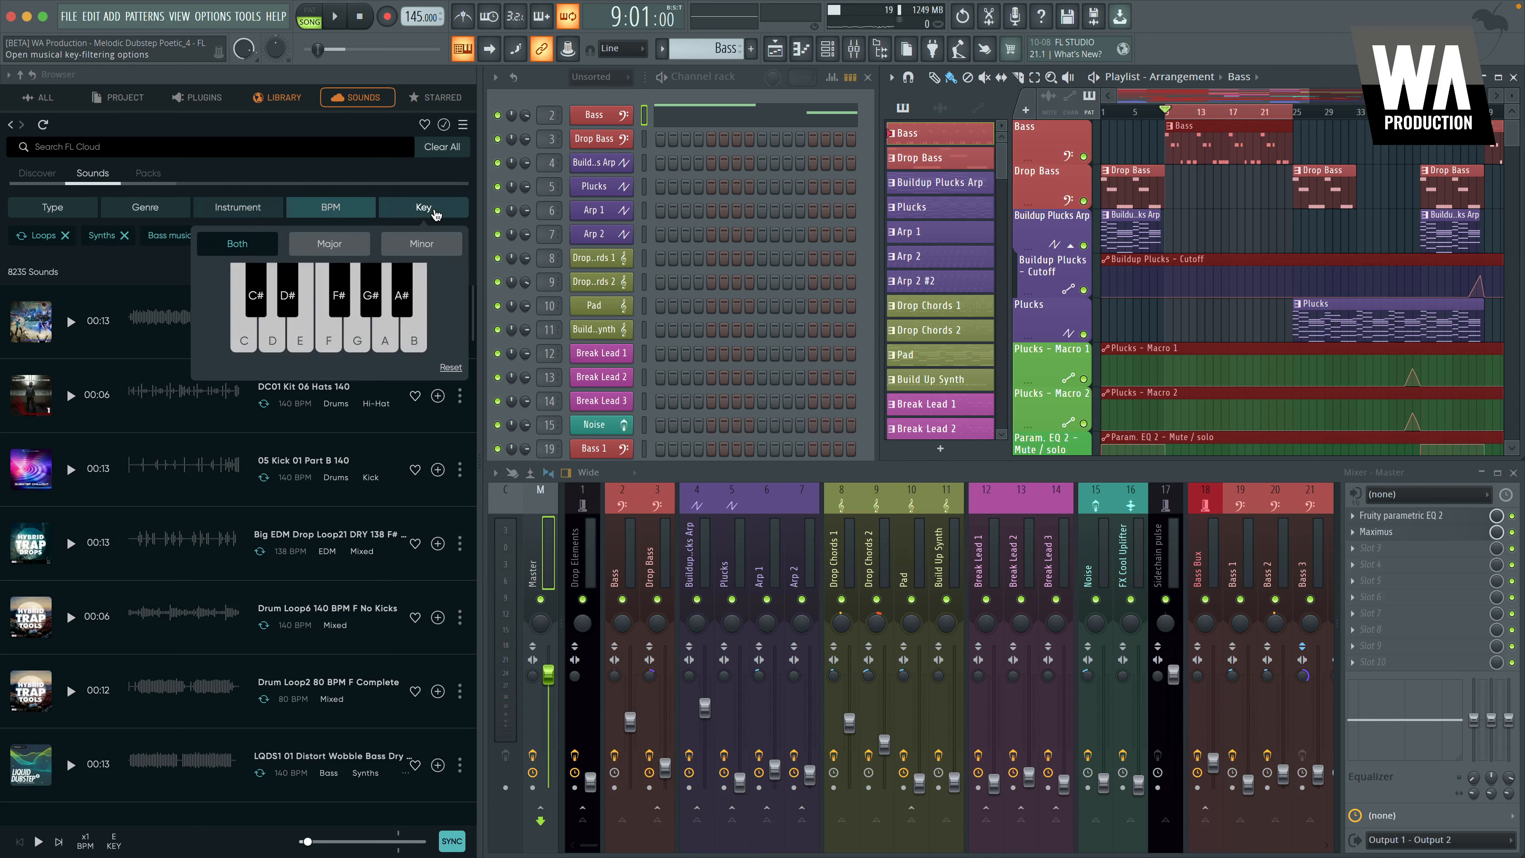
click(286, 302)
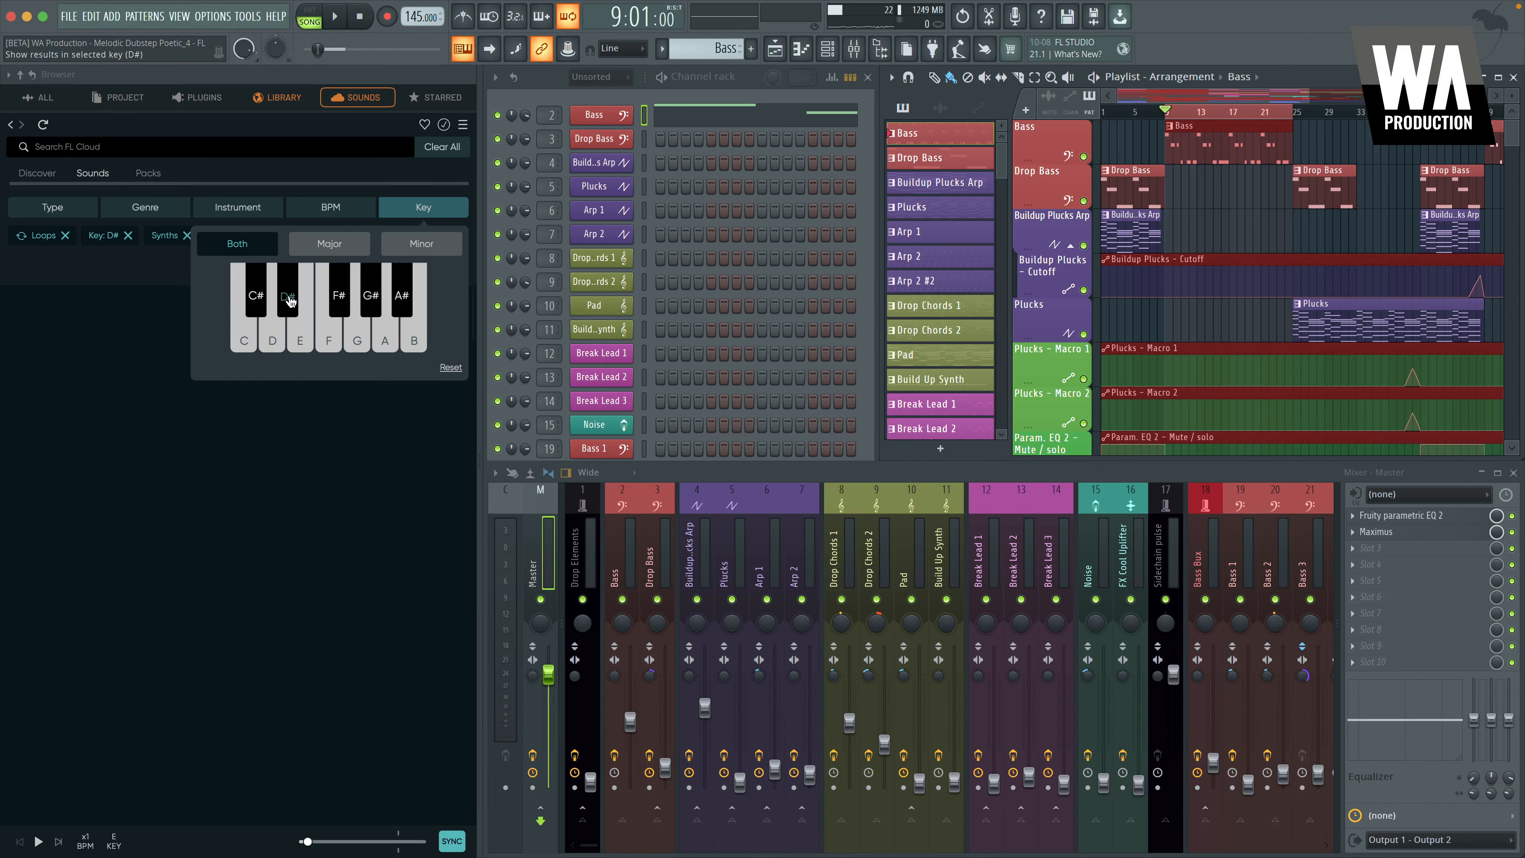
click(421, 243)
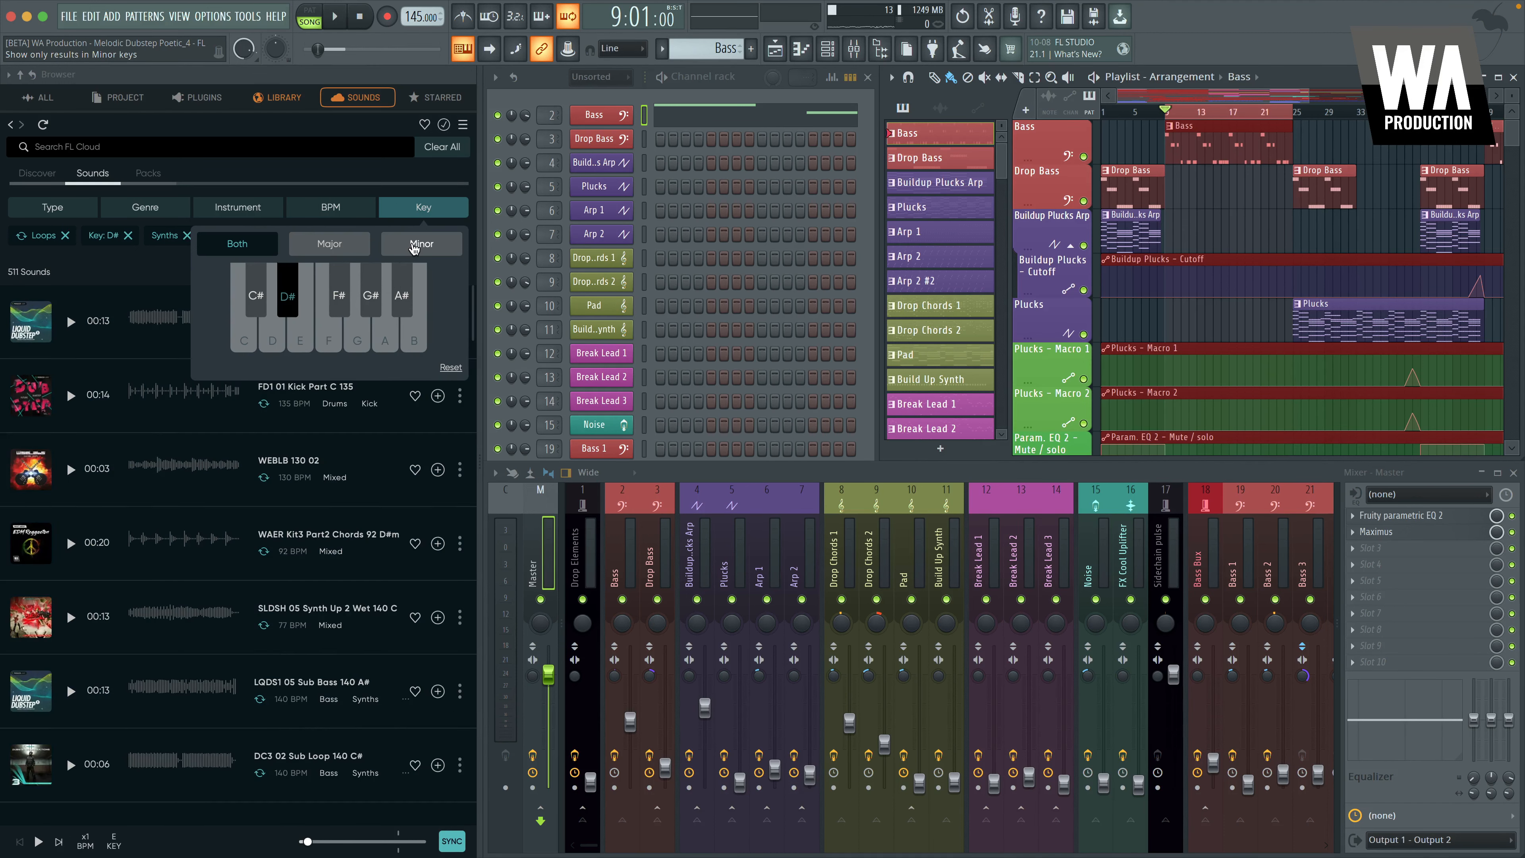
click(421, 243)
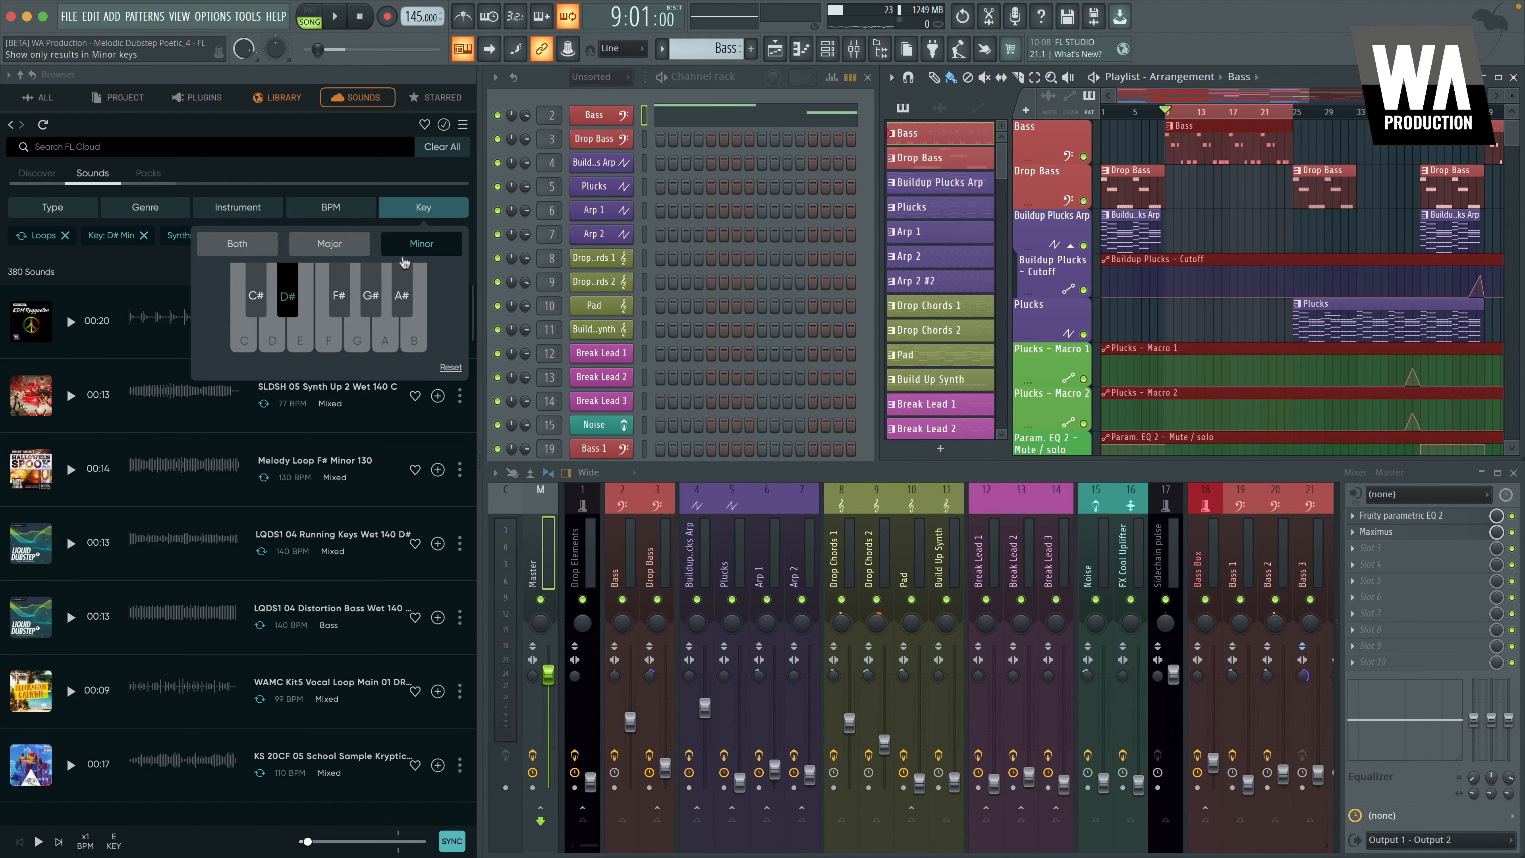
click(330, 208)
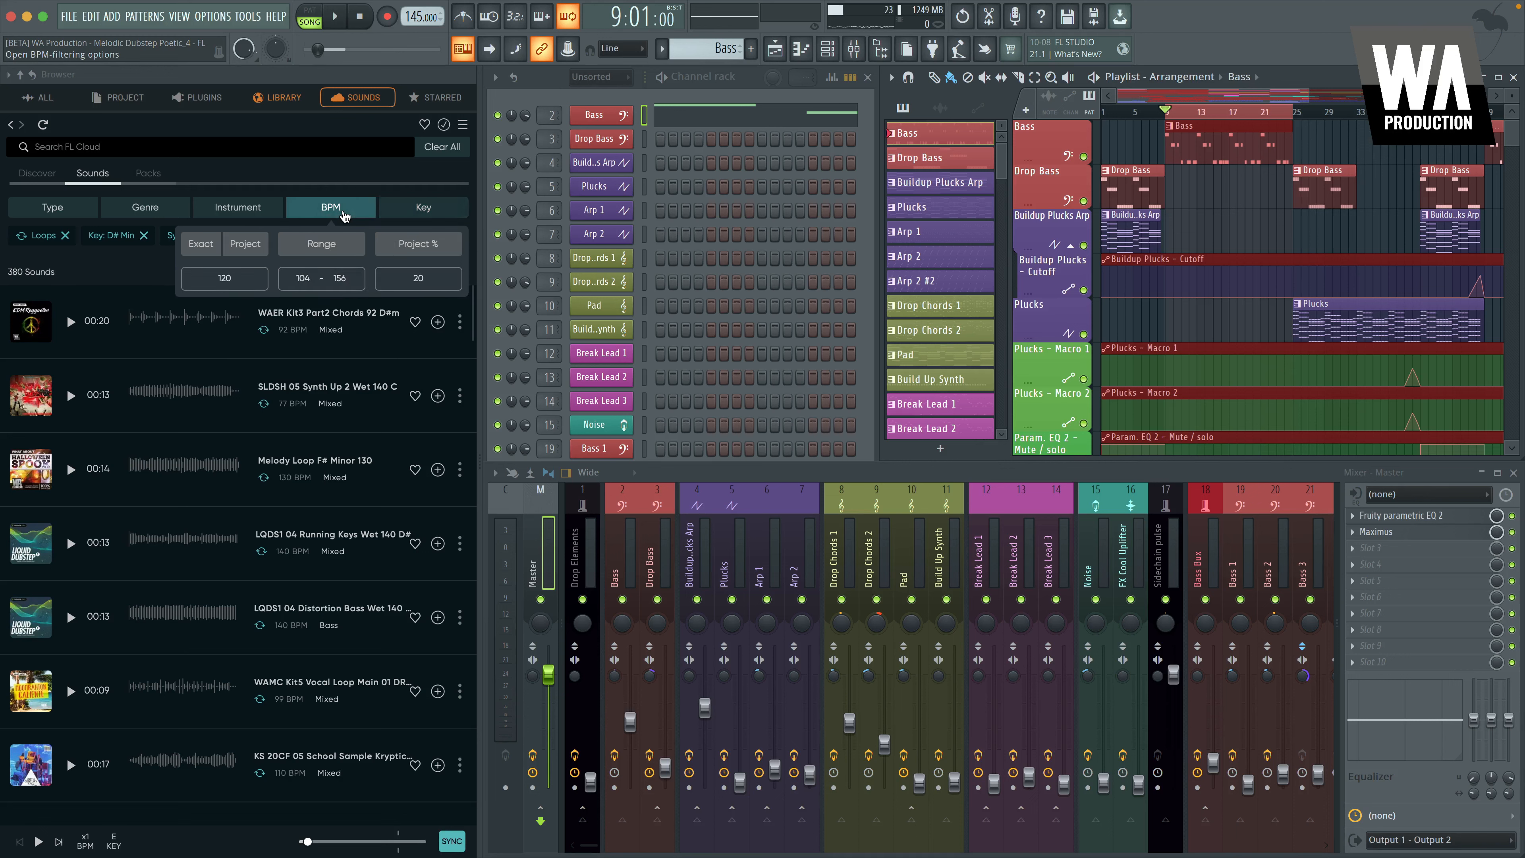
click(200, 243)
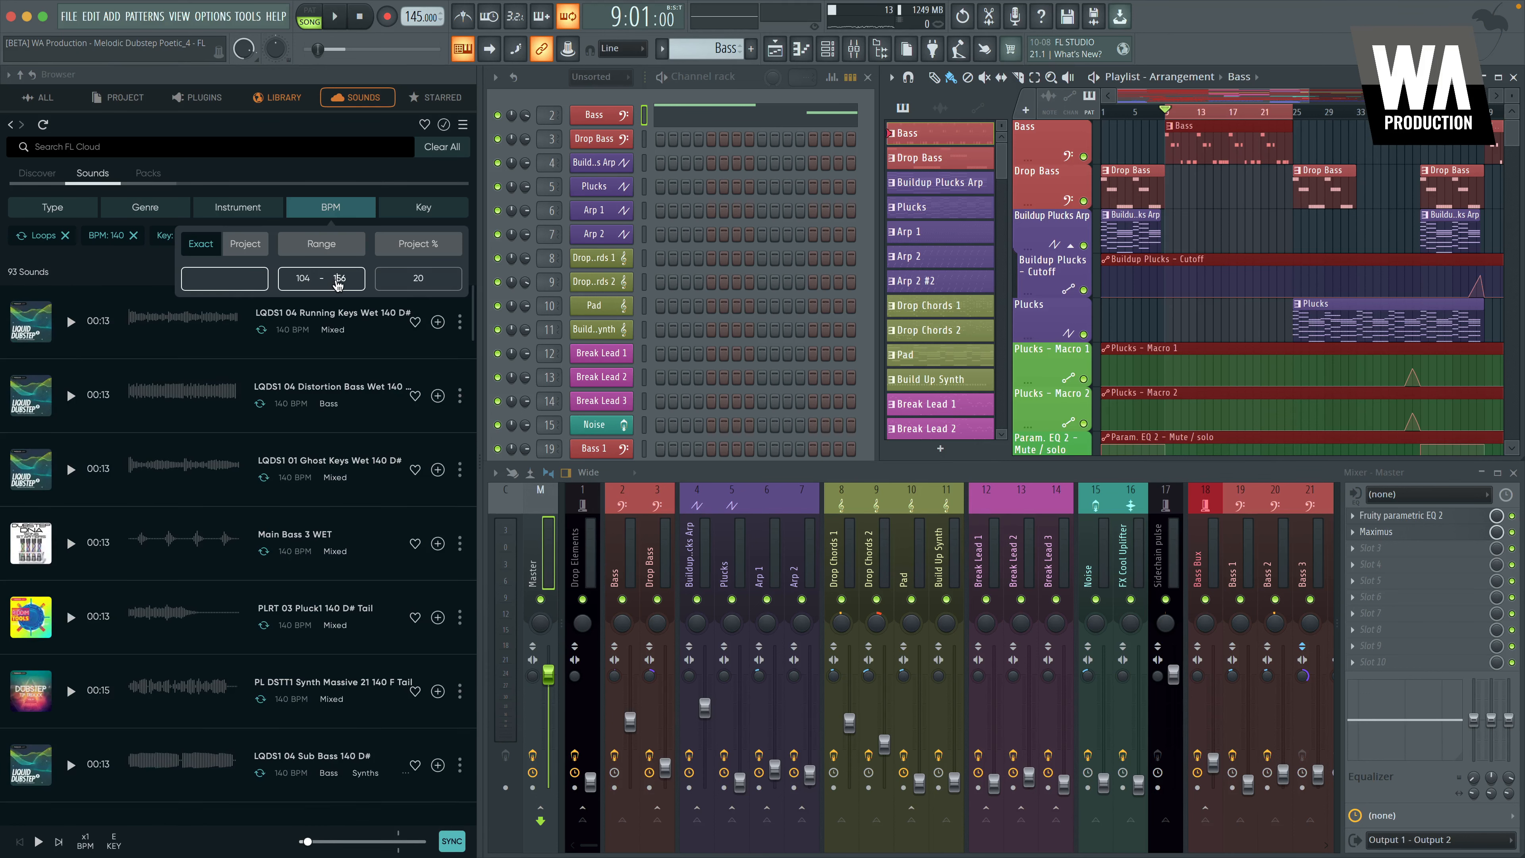
Try a 135–150 BPM range and the project's 145 BPM tempo filter, then clear it
click(303, 278)
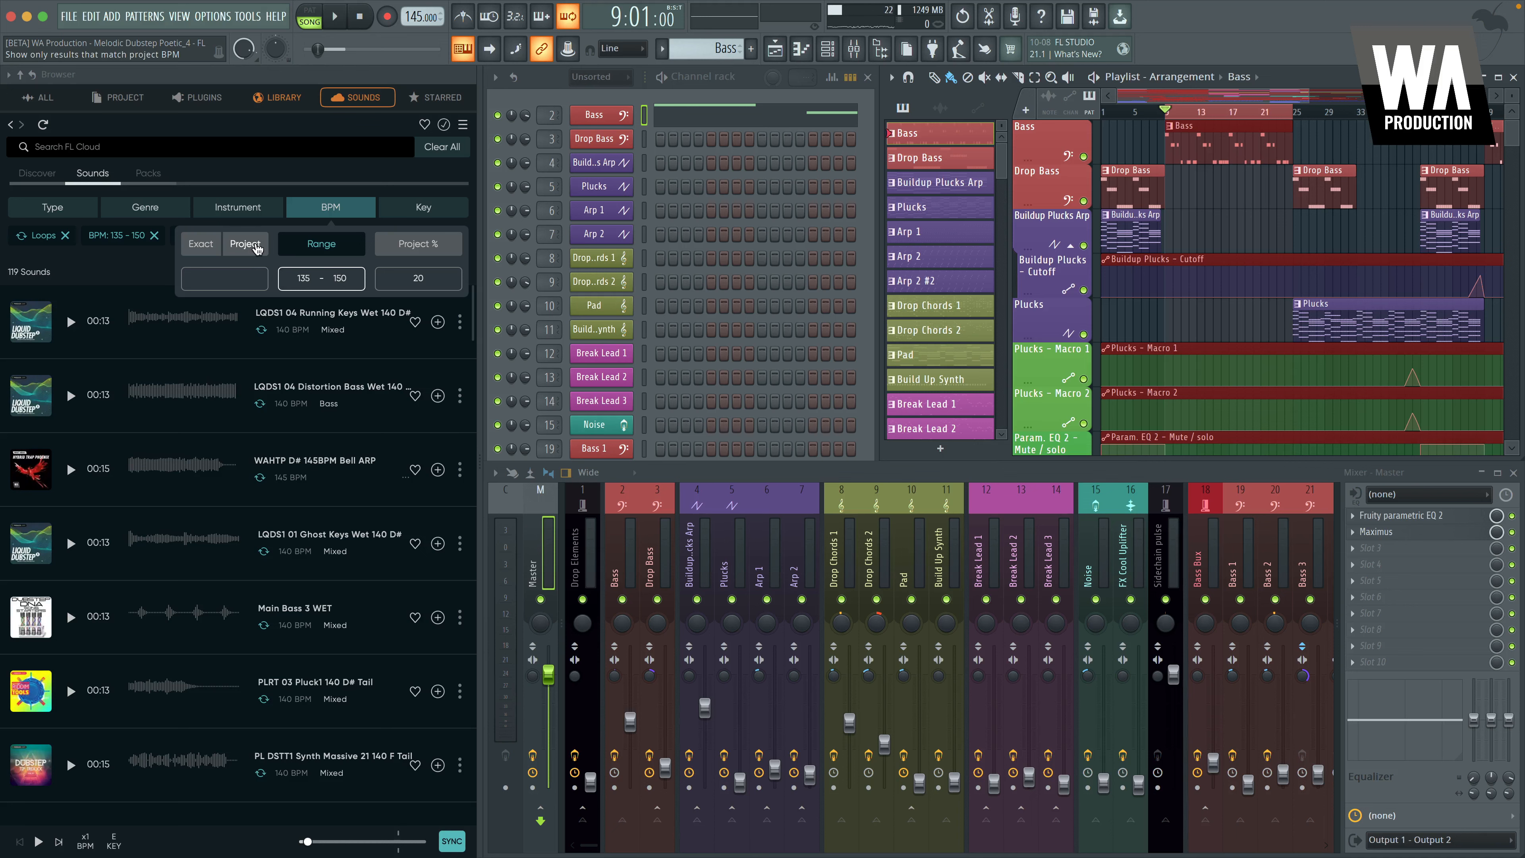
click(200, 243)
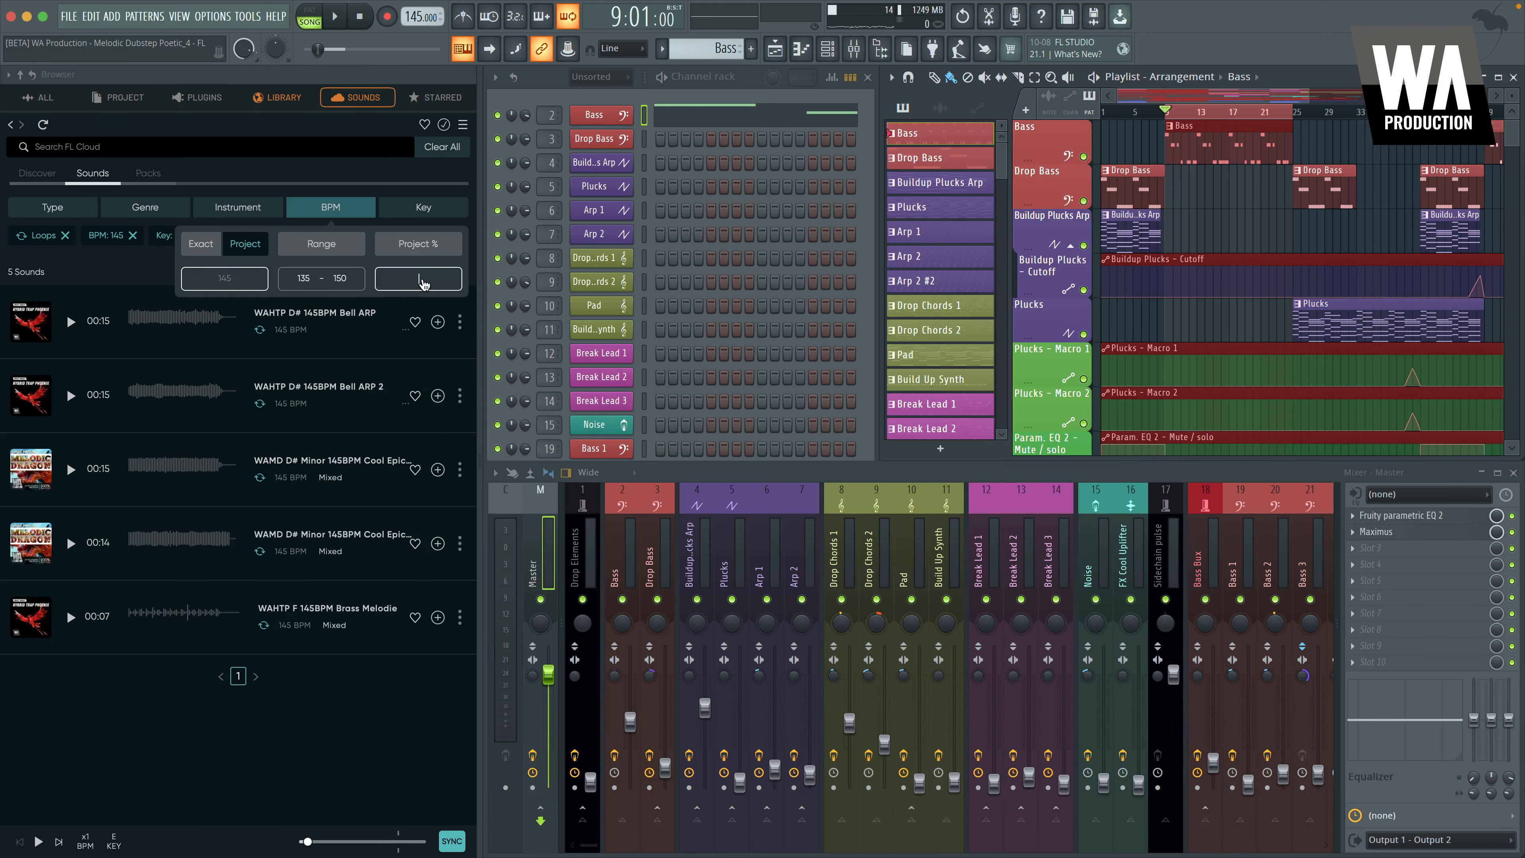
click(417, 243)
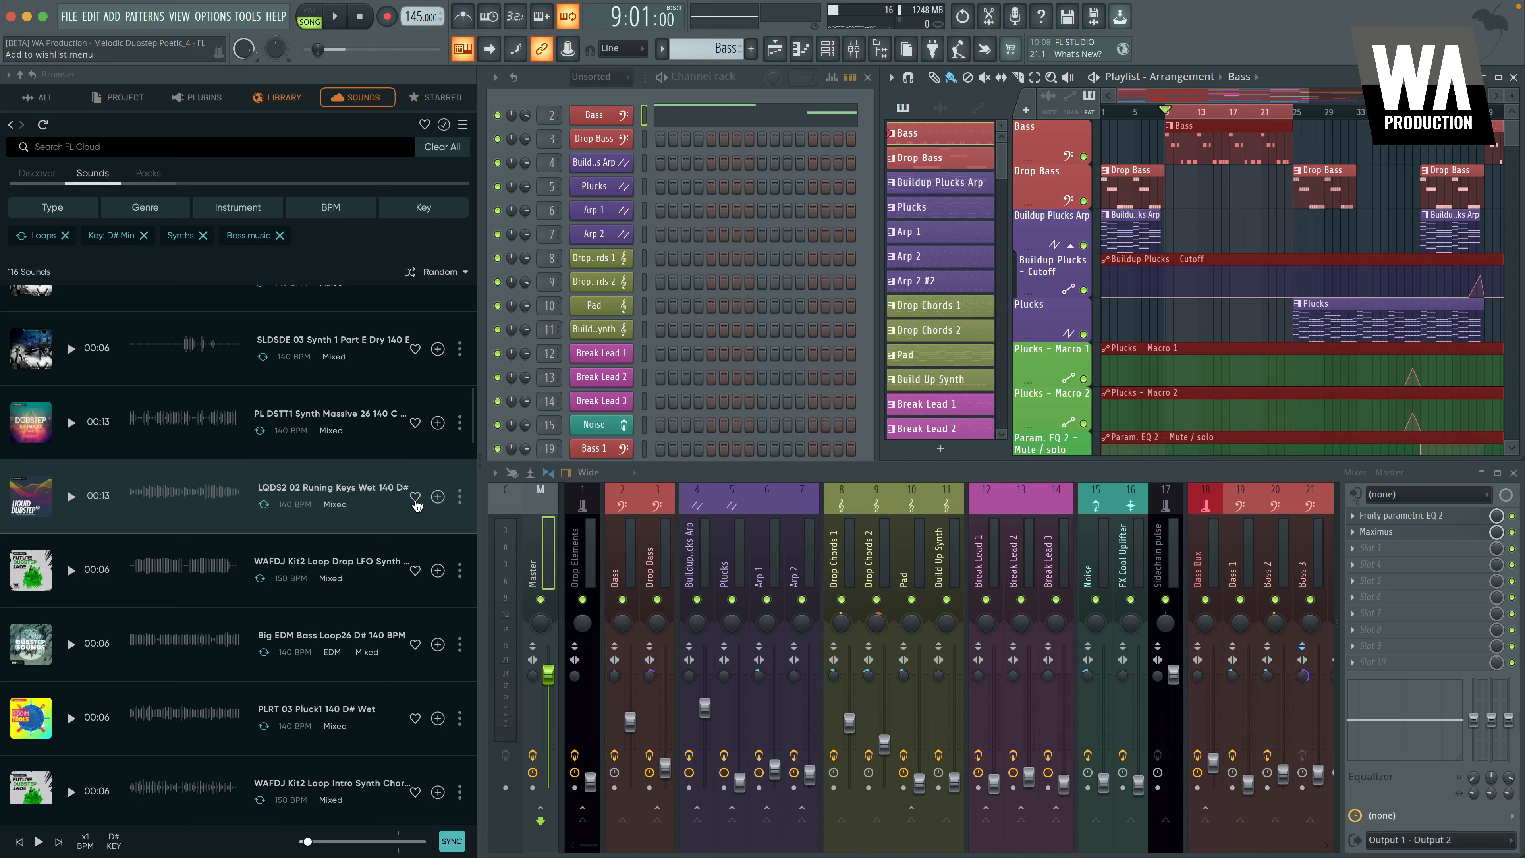
Drag the LQDS2 02 Runing Keys Wet 140 D# loop onto an empty playlist track
click(414, 496)
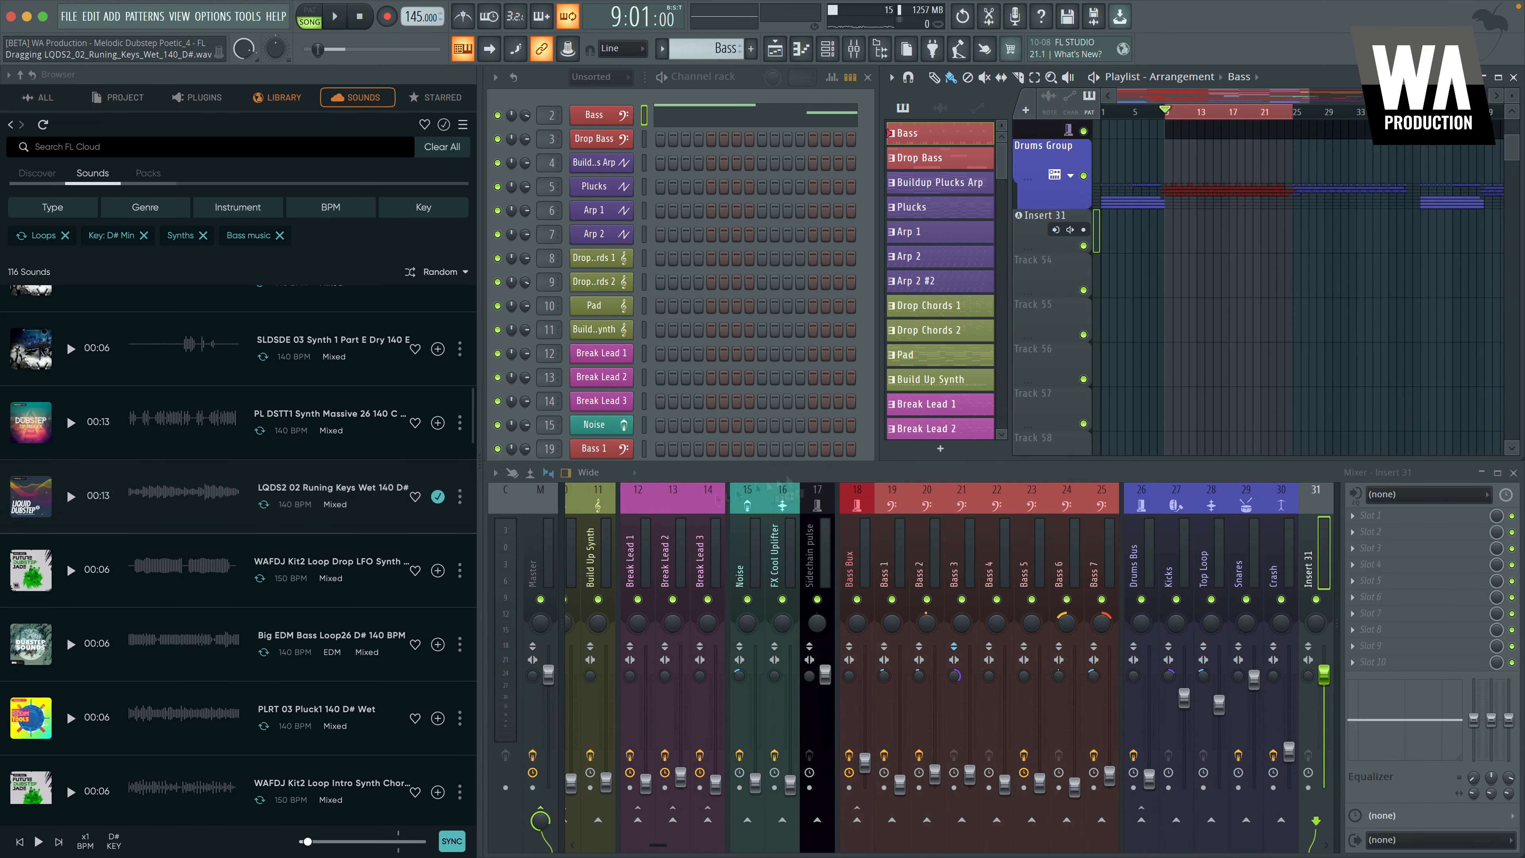
drag(292, 496, 1167, 239)
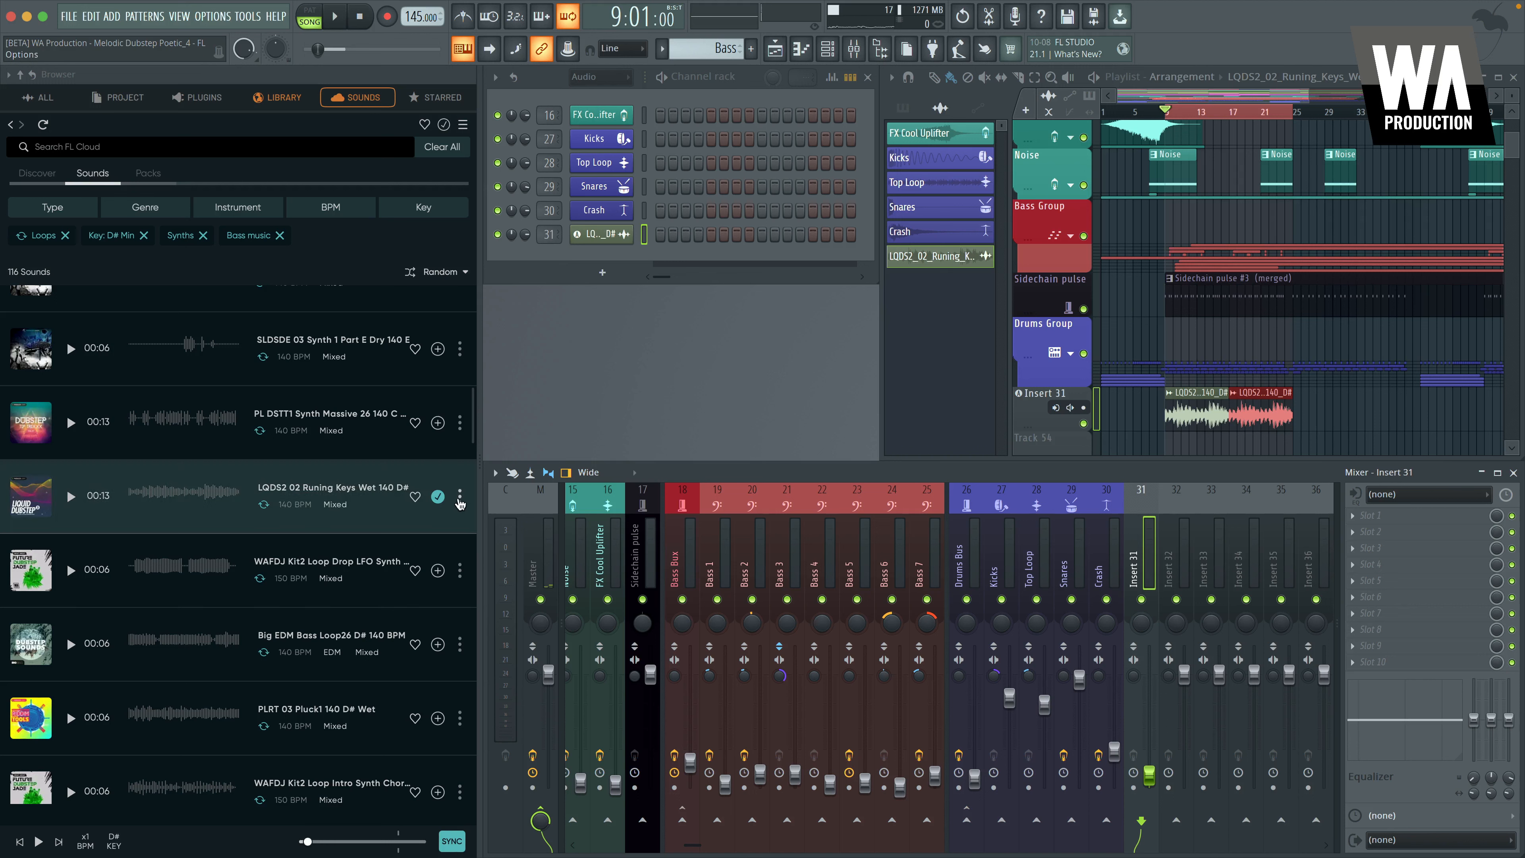
From the loop's options menu, load it into Edison and NewTone on the master
click(458, 498)
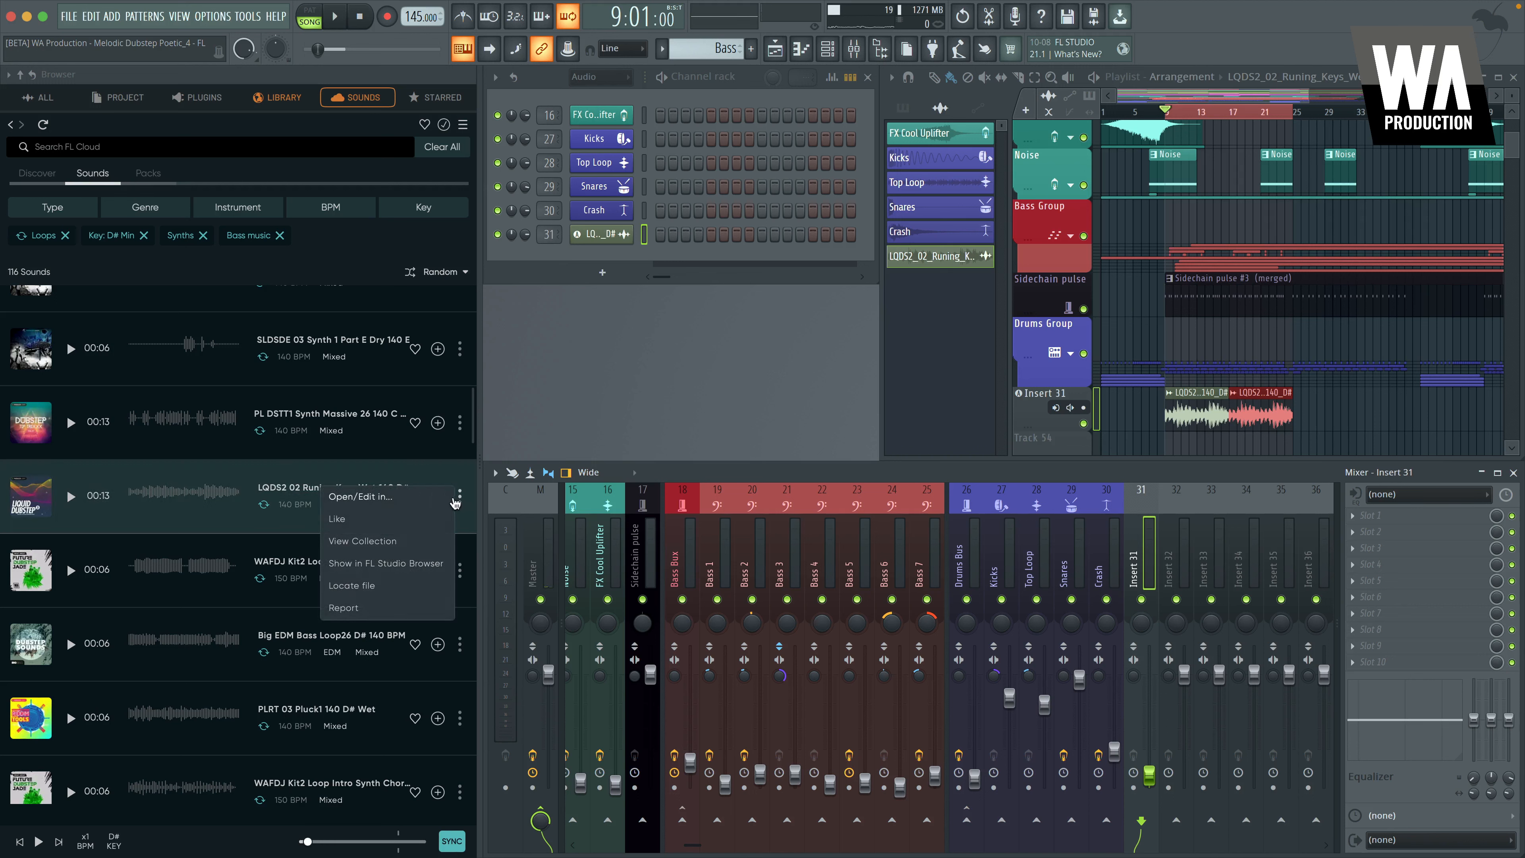
mouse_move(352, 522)
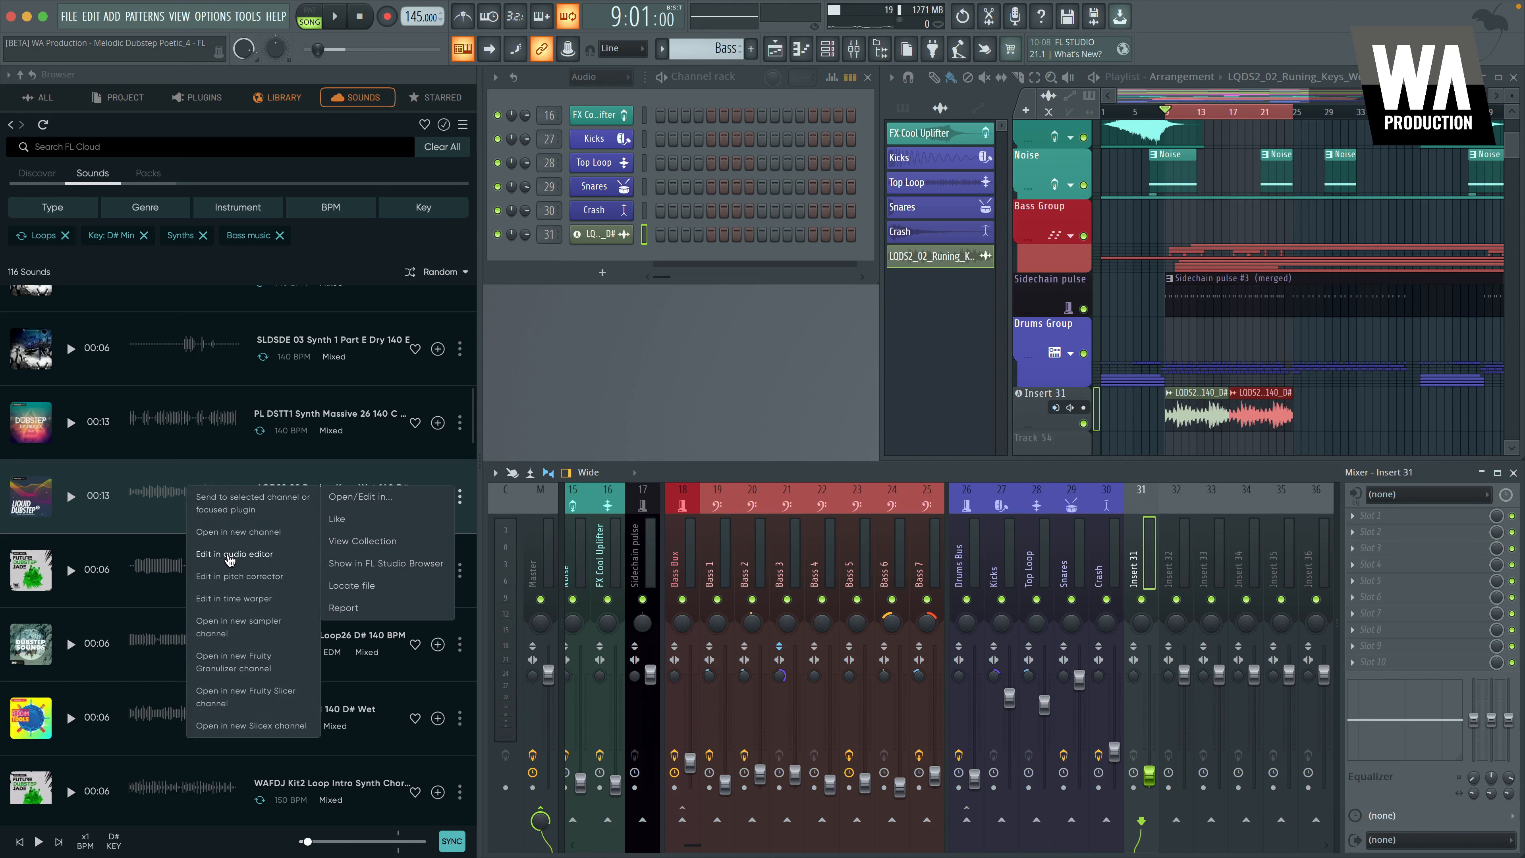
click(236, 554)
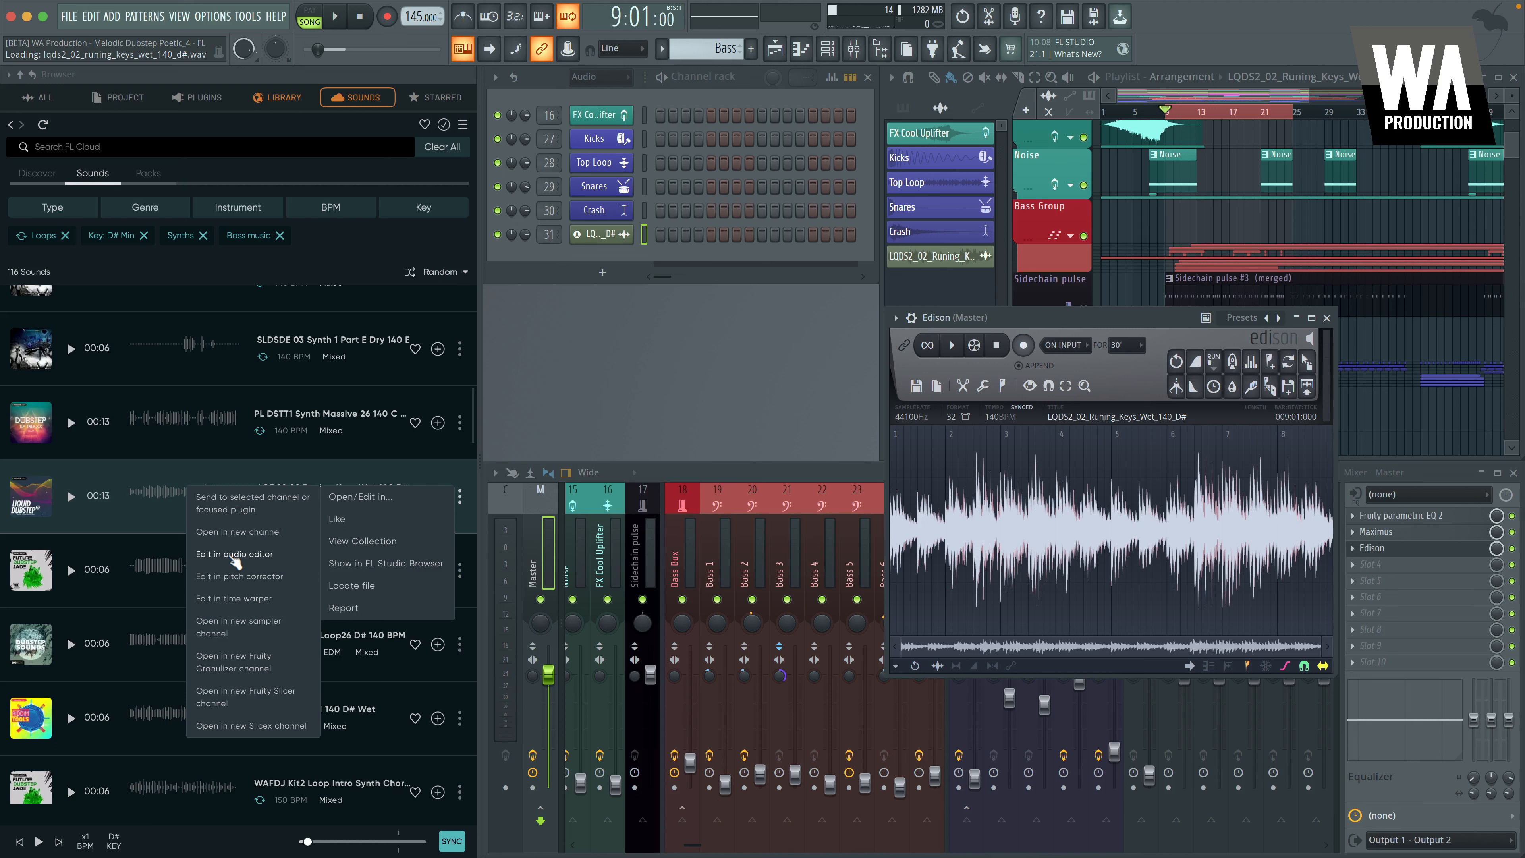
click(238, 576)
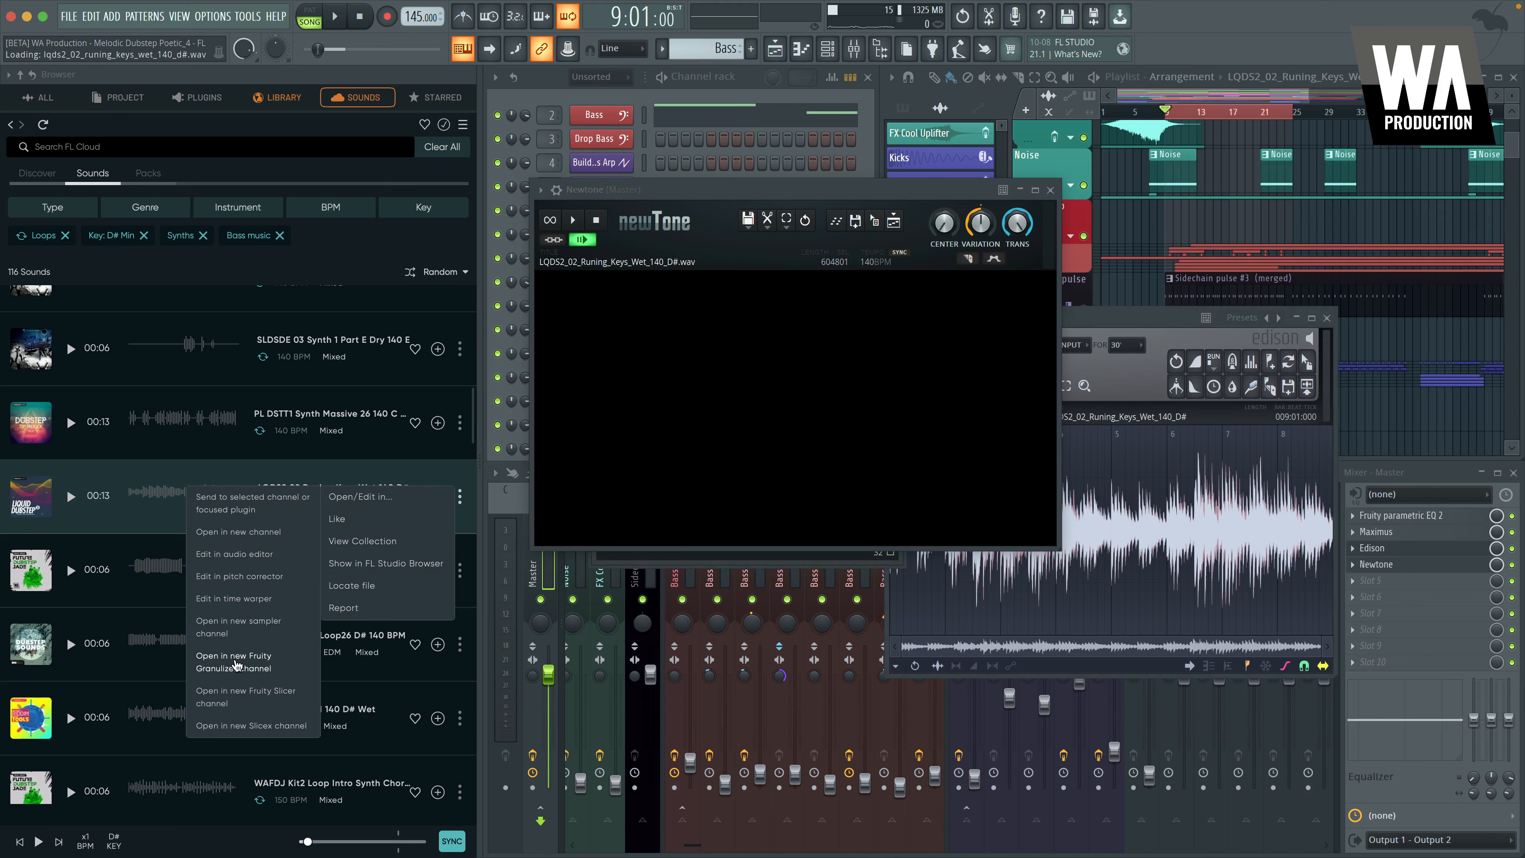
Close the NewTone and Edison plugin windows
click(234, 662)
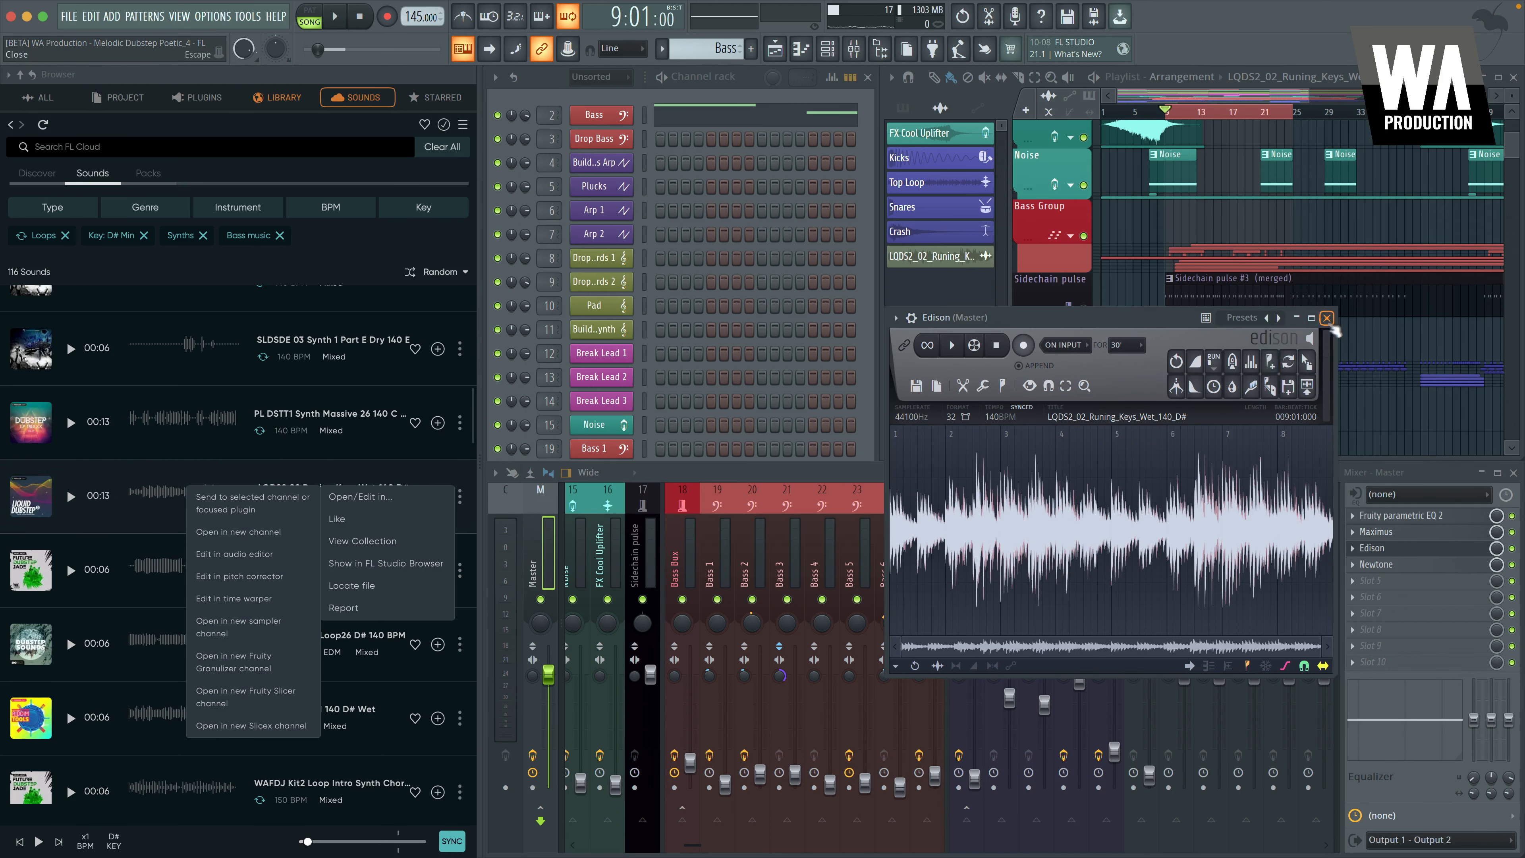
click(251, 725)
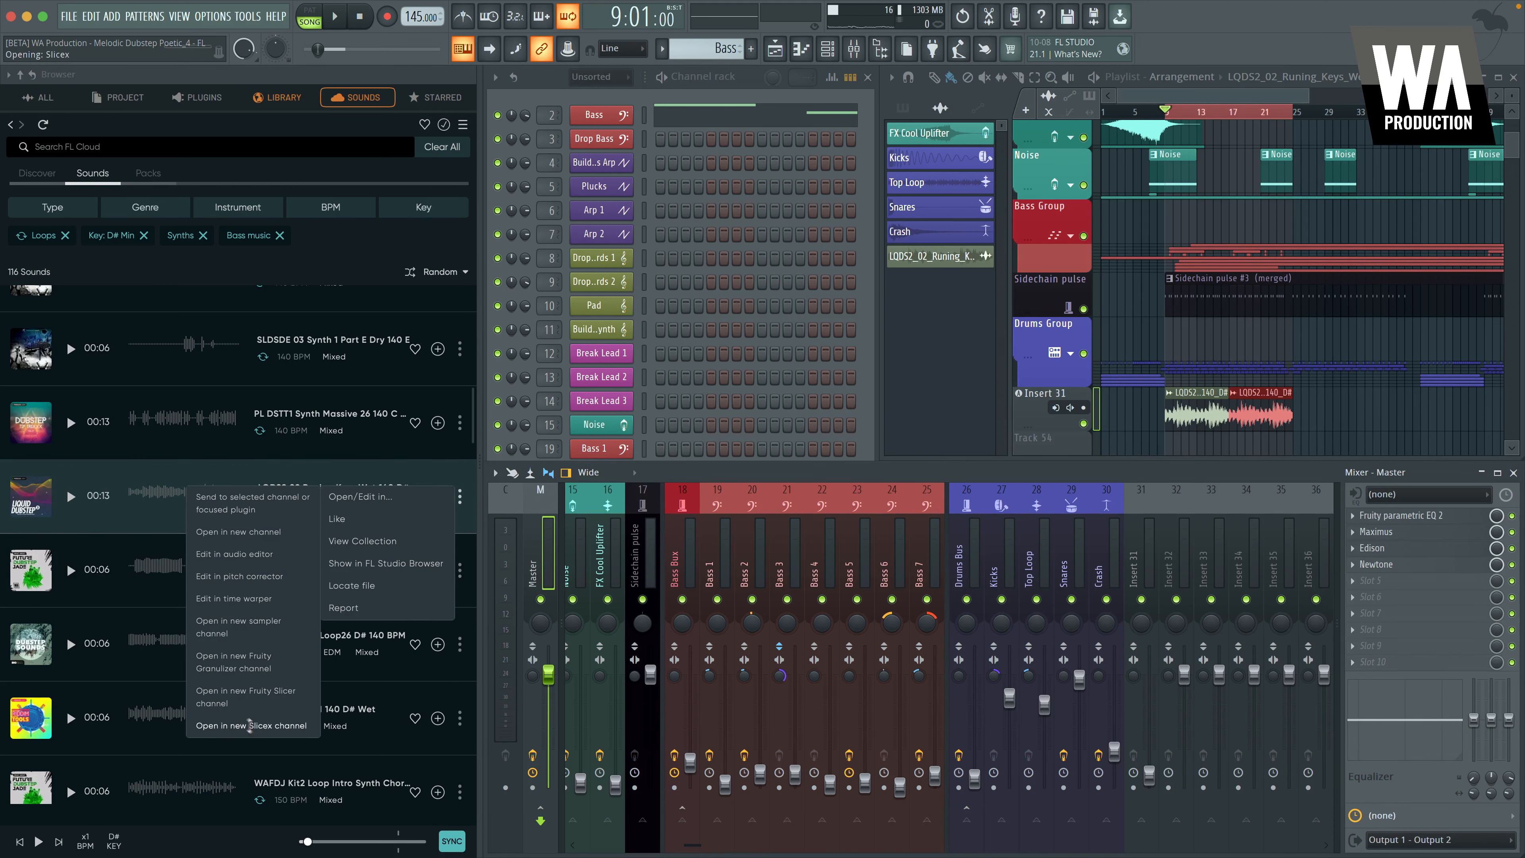
click(251, 725)
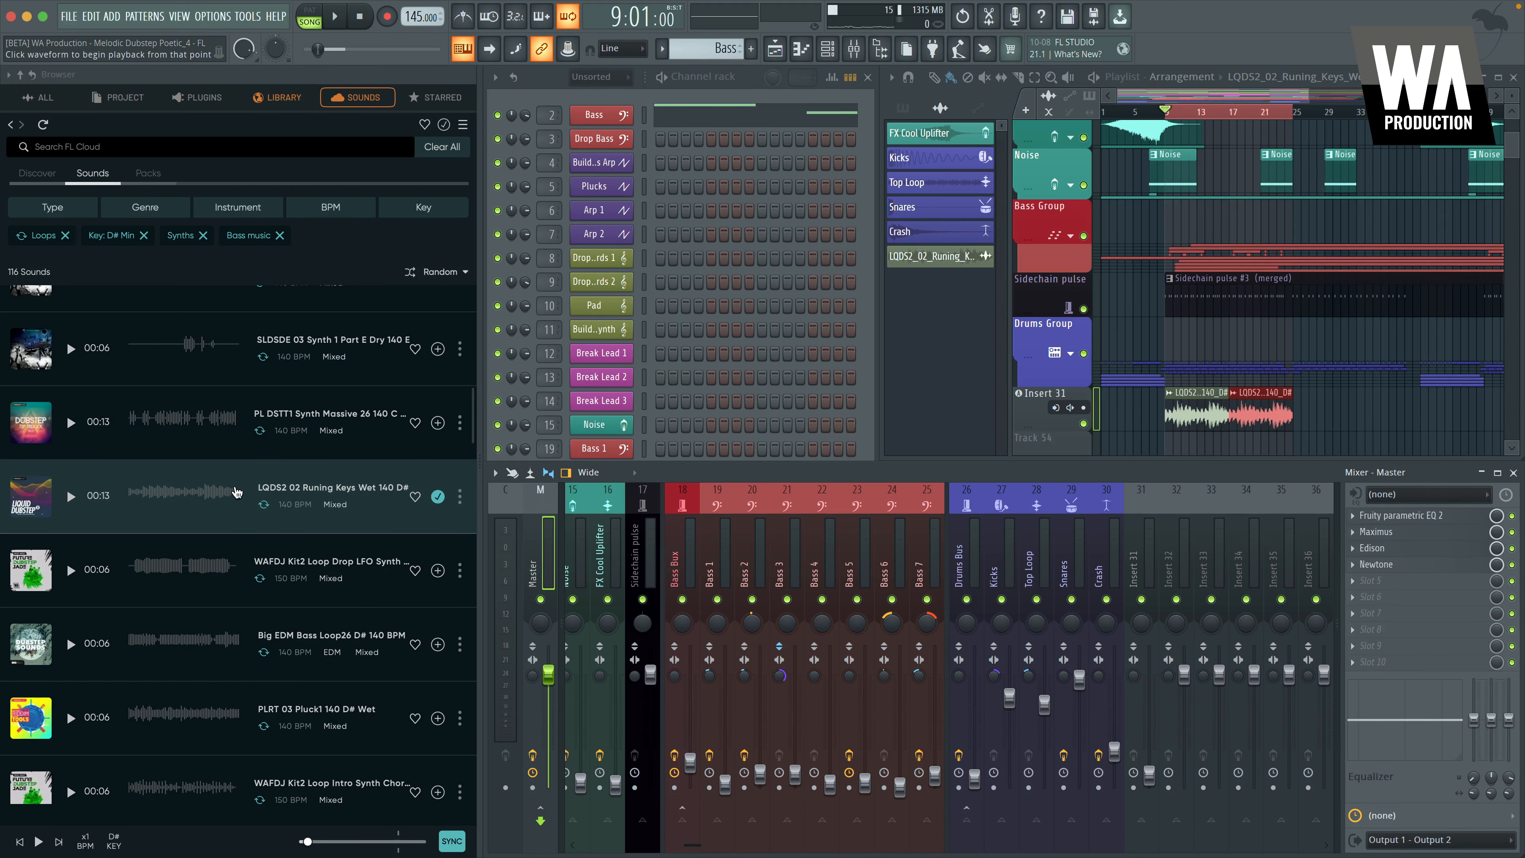
Show the Runing Keys loop's context menu and go to the Discover home page
right_click(233, 491)
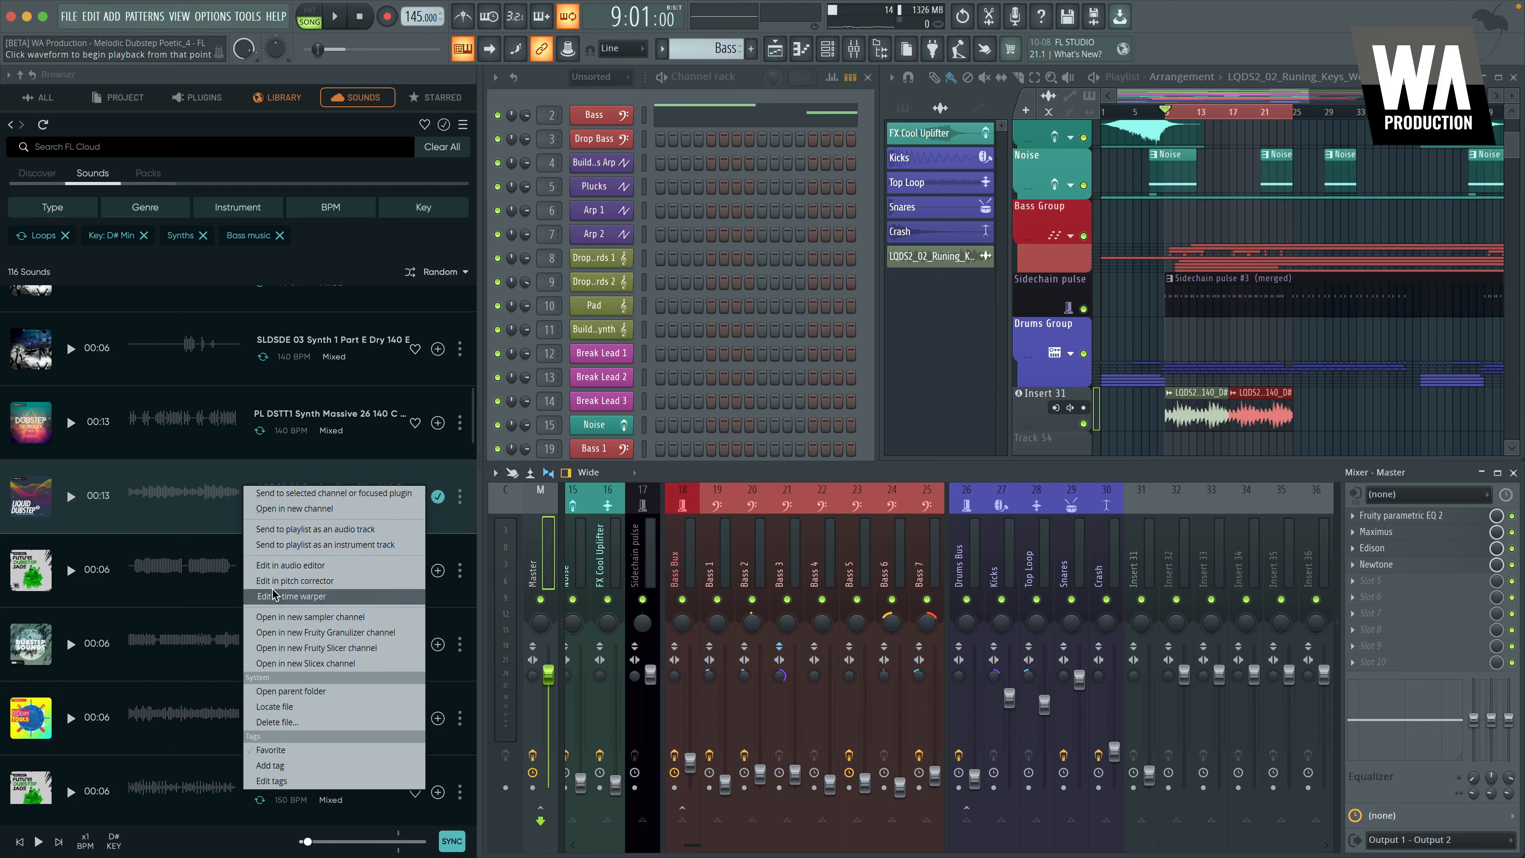
click(302, 595)
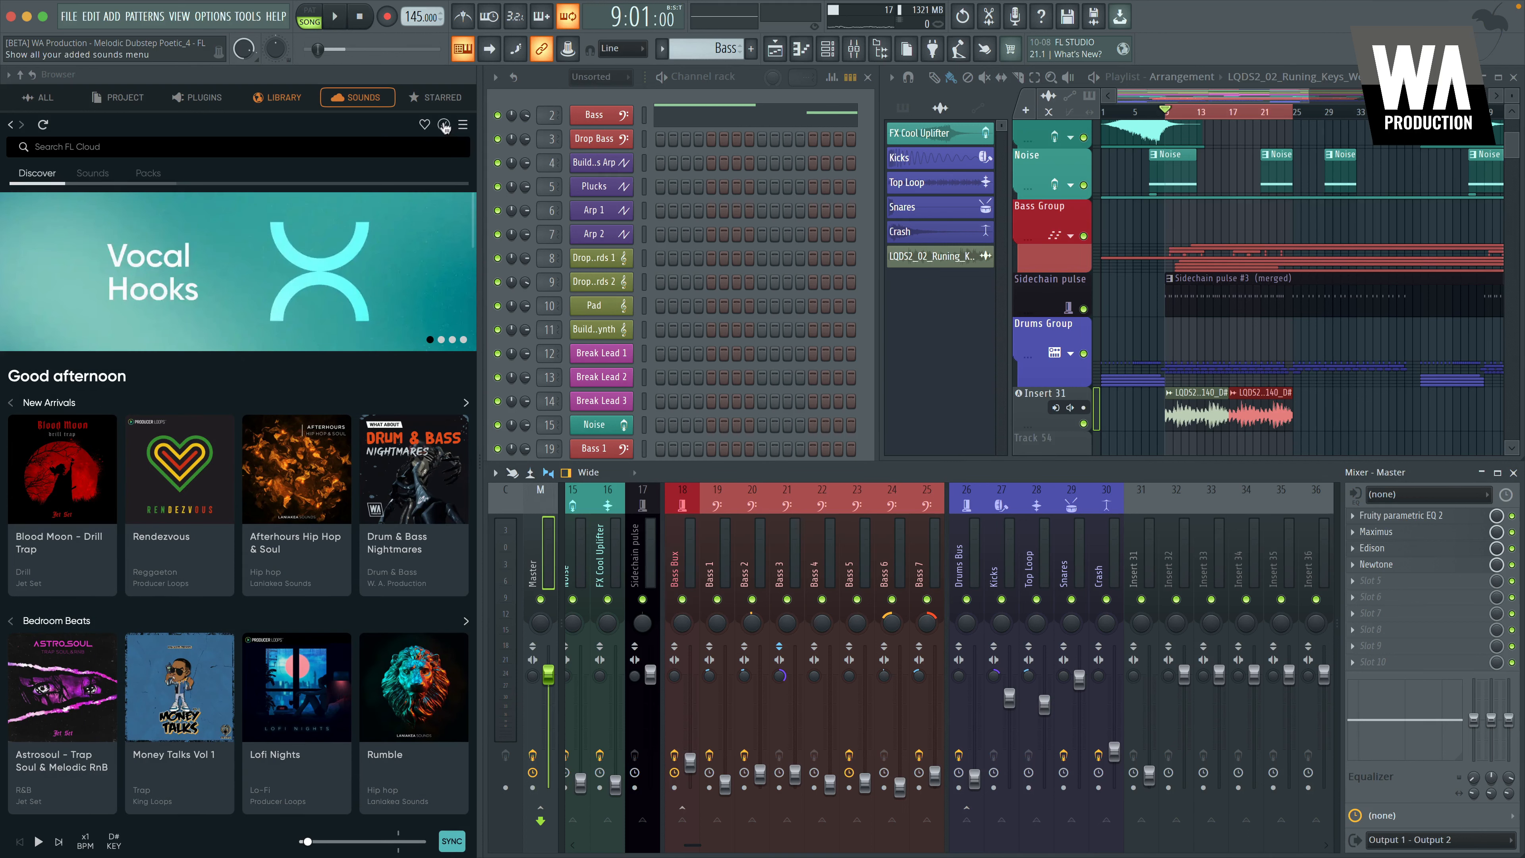
View my added sounds and wishlist, clear the filter and return to the classic file browser
click(424, 125)
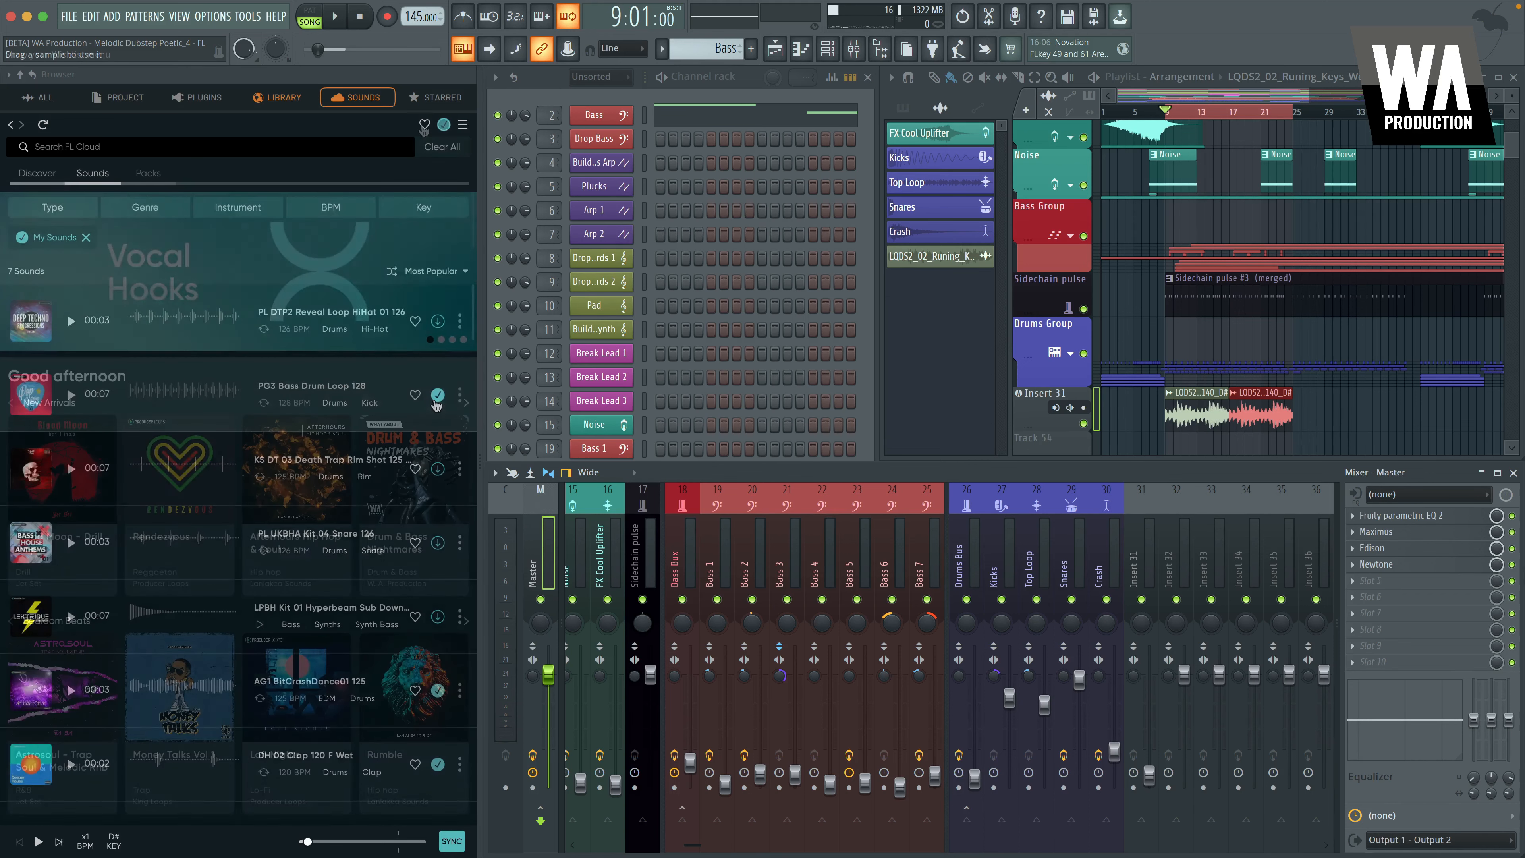
click(424, 125)
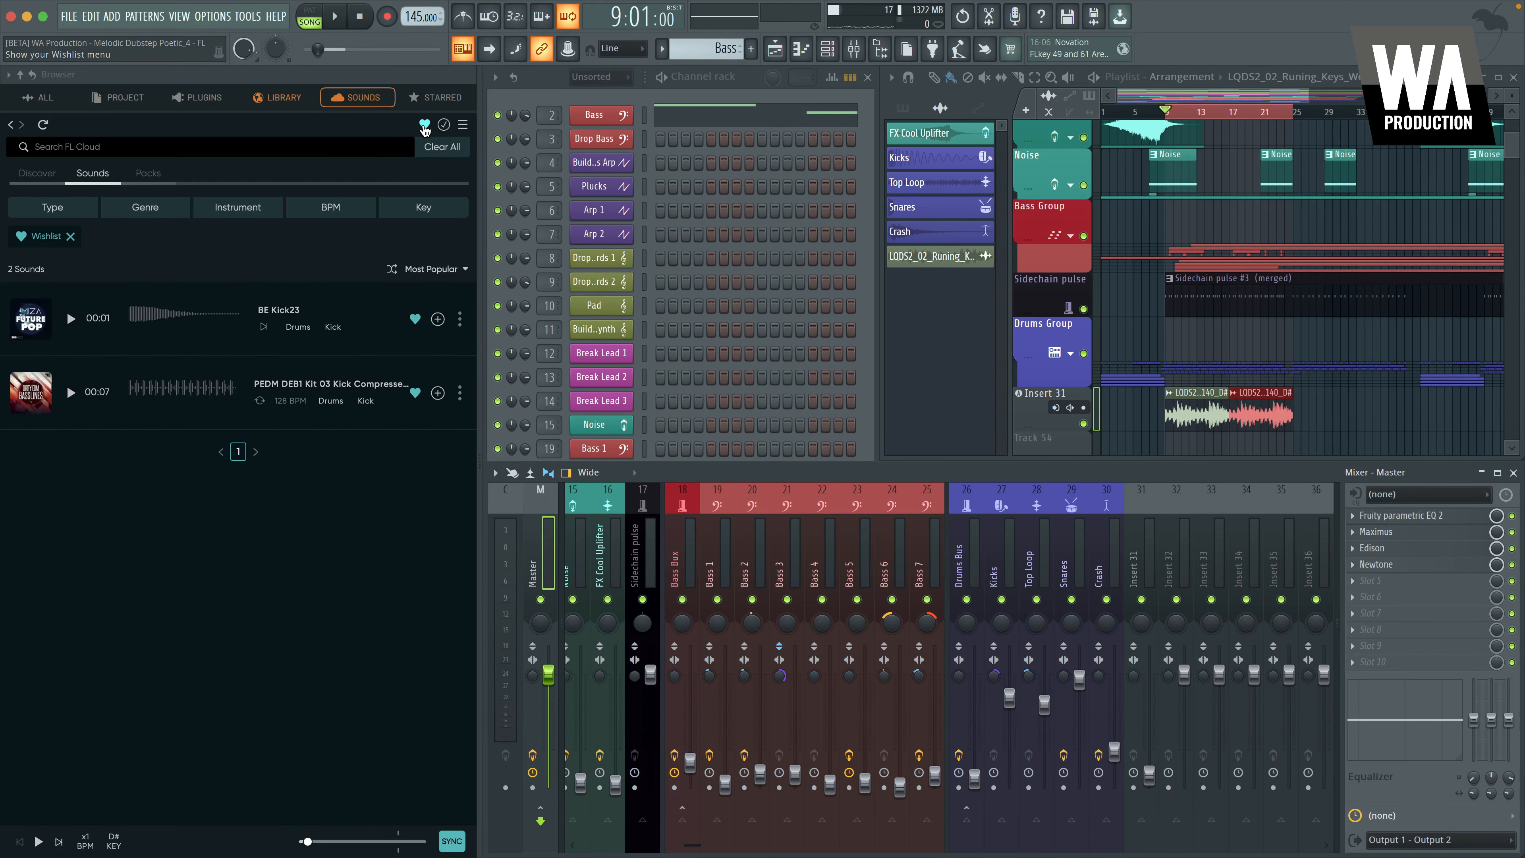
click(425, 125)
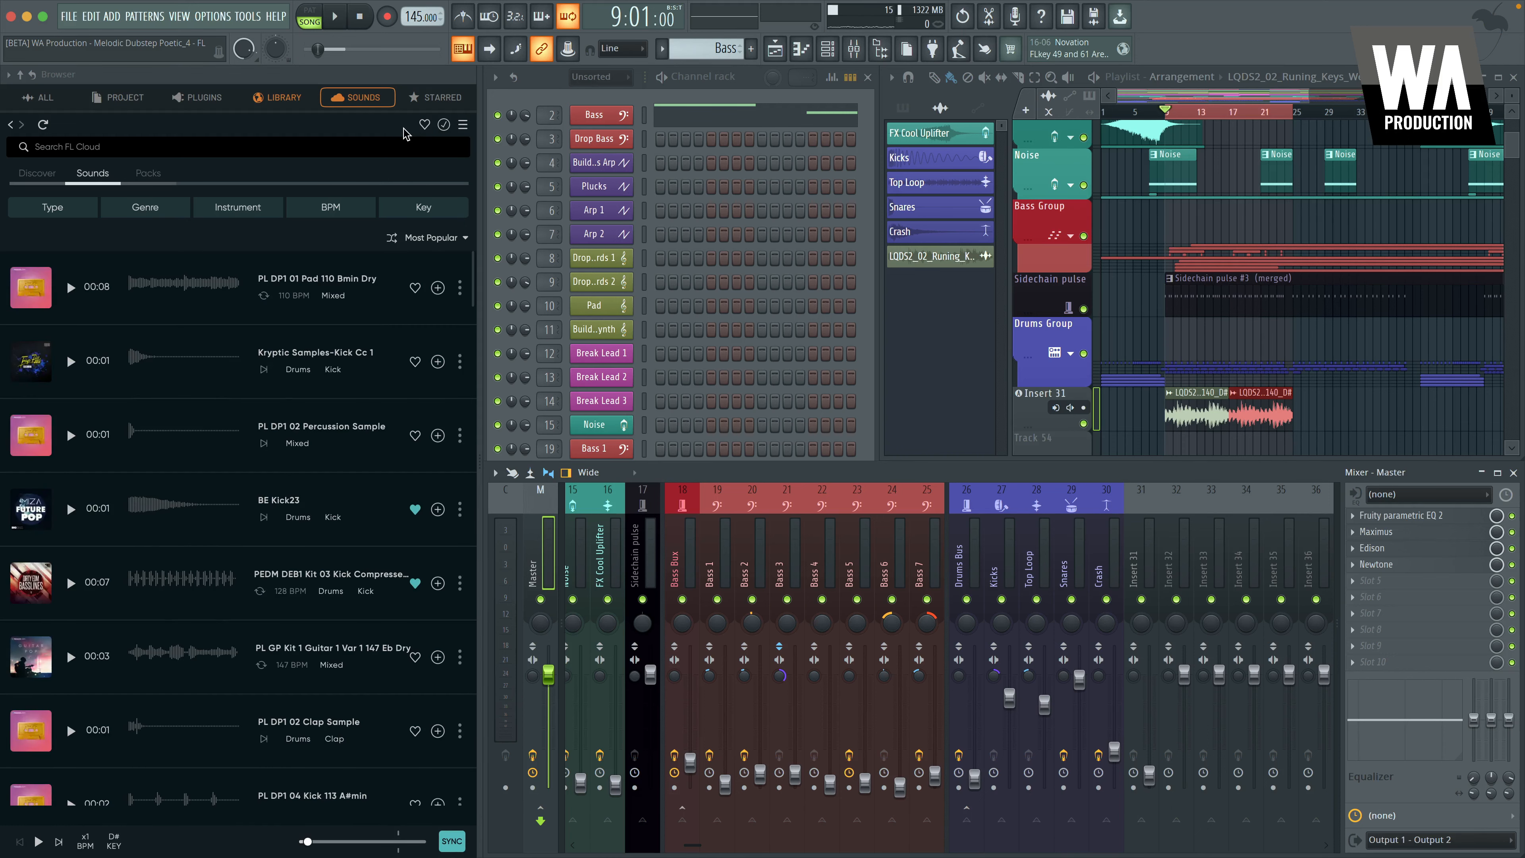
click(22, 97)
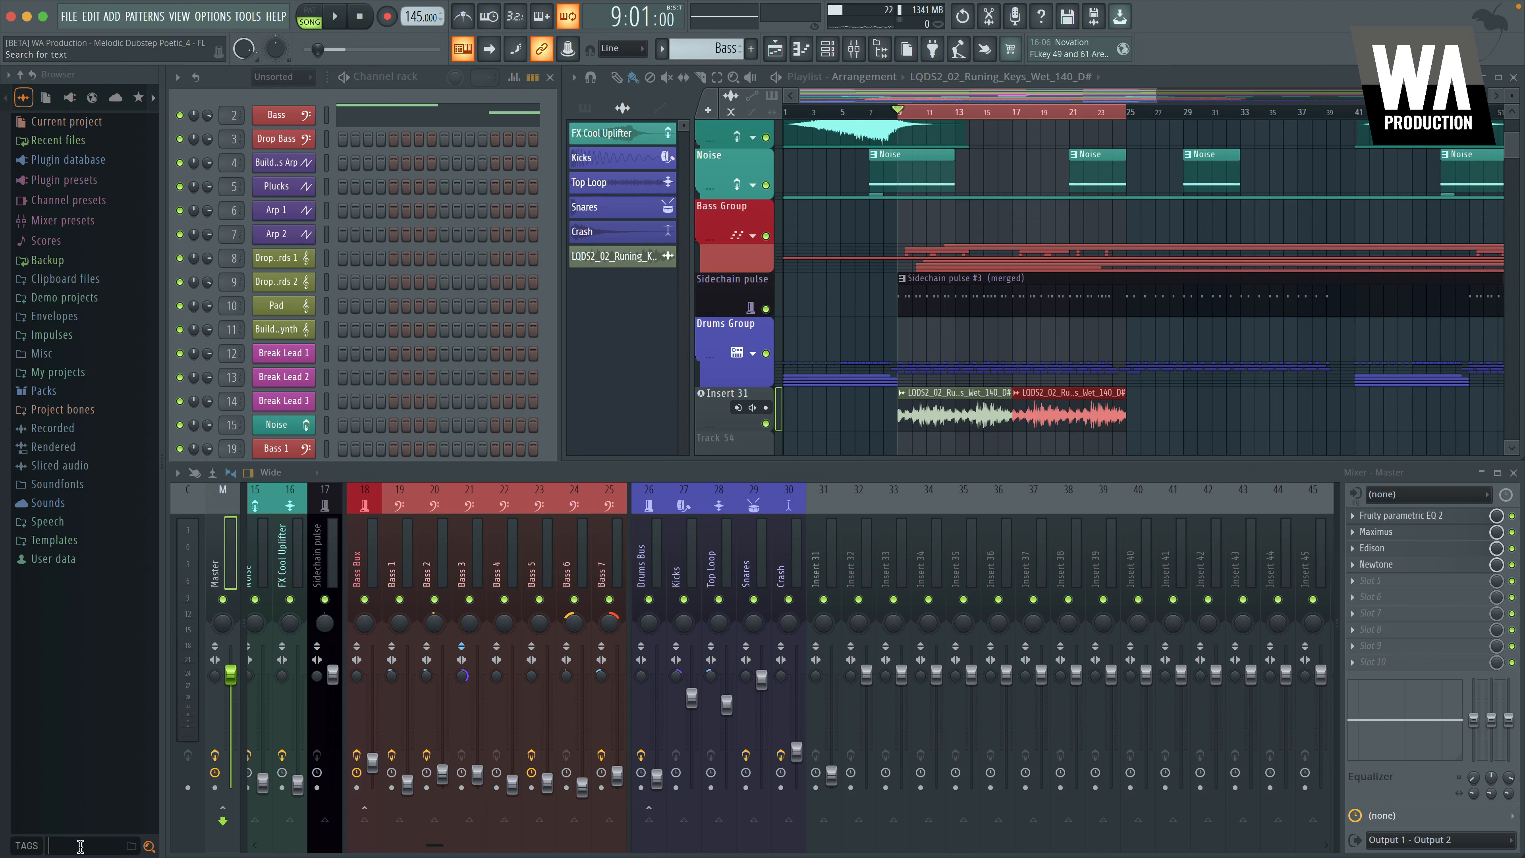
Search the classic browser for '808', preview 808kit_02 and 808 Snare, then view the 3418 FL Cloud matches
text(808)
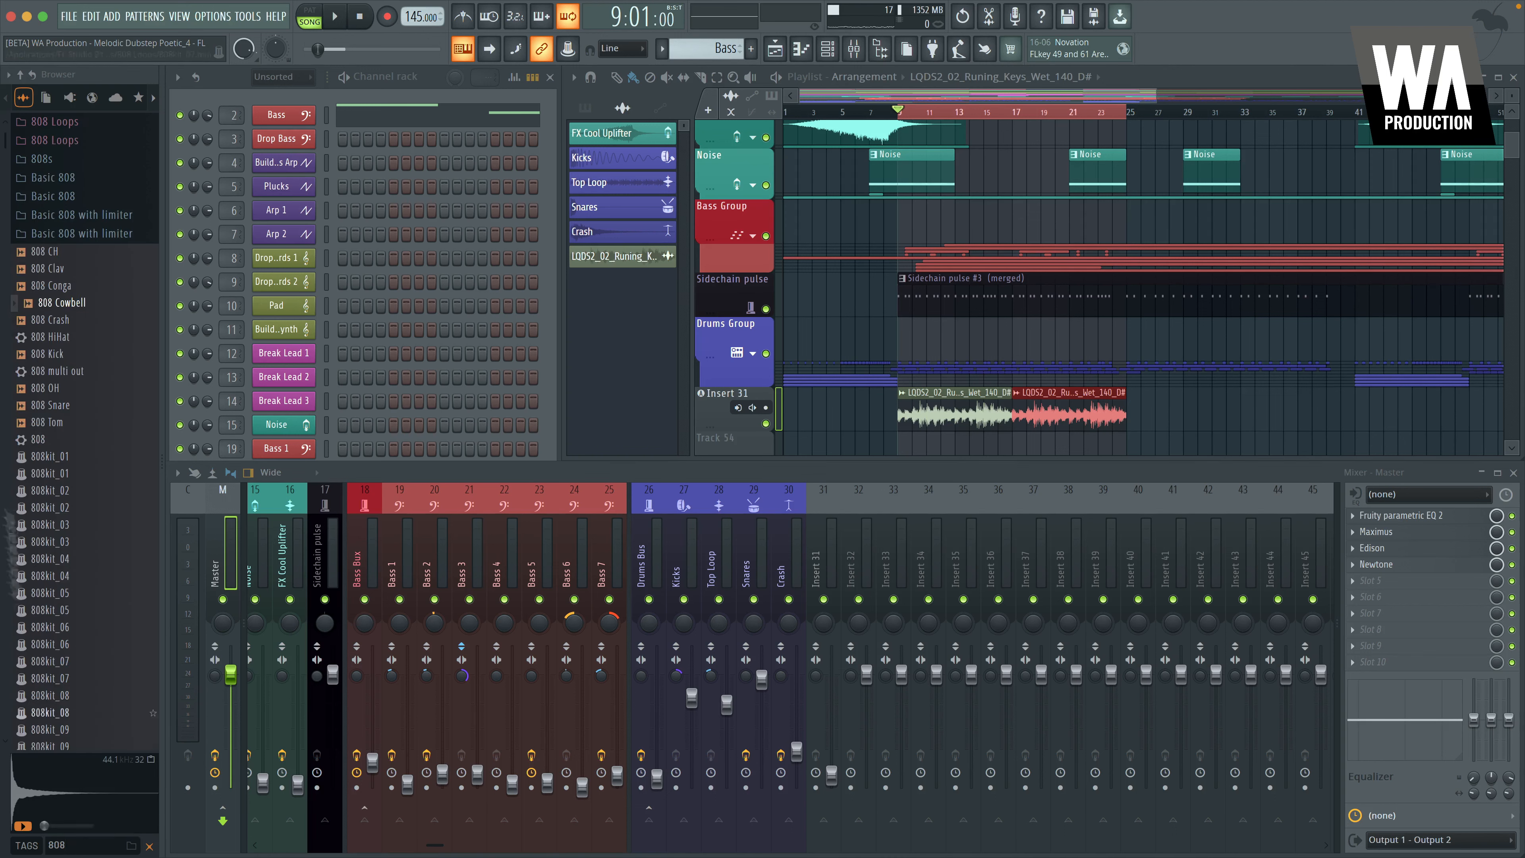
click(57, 490)
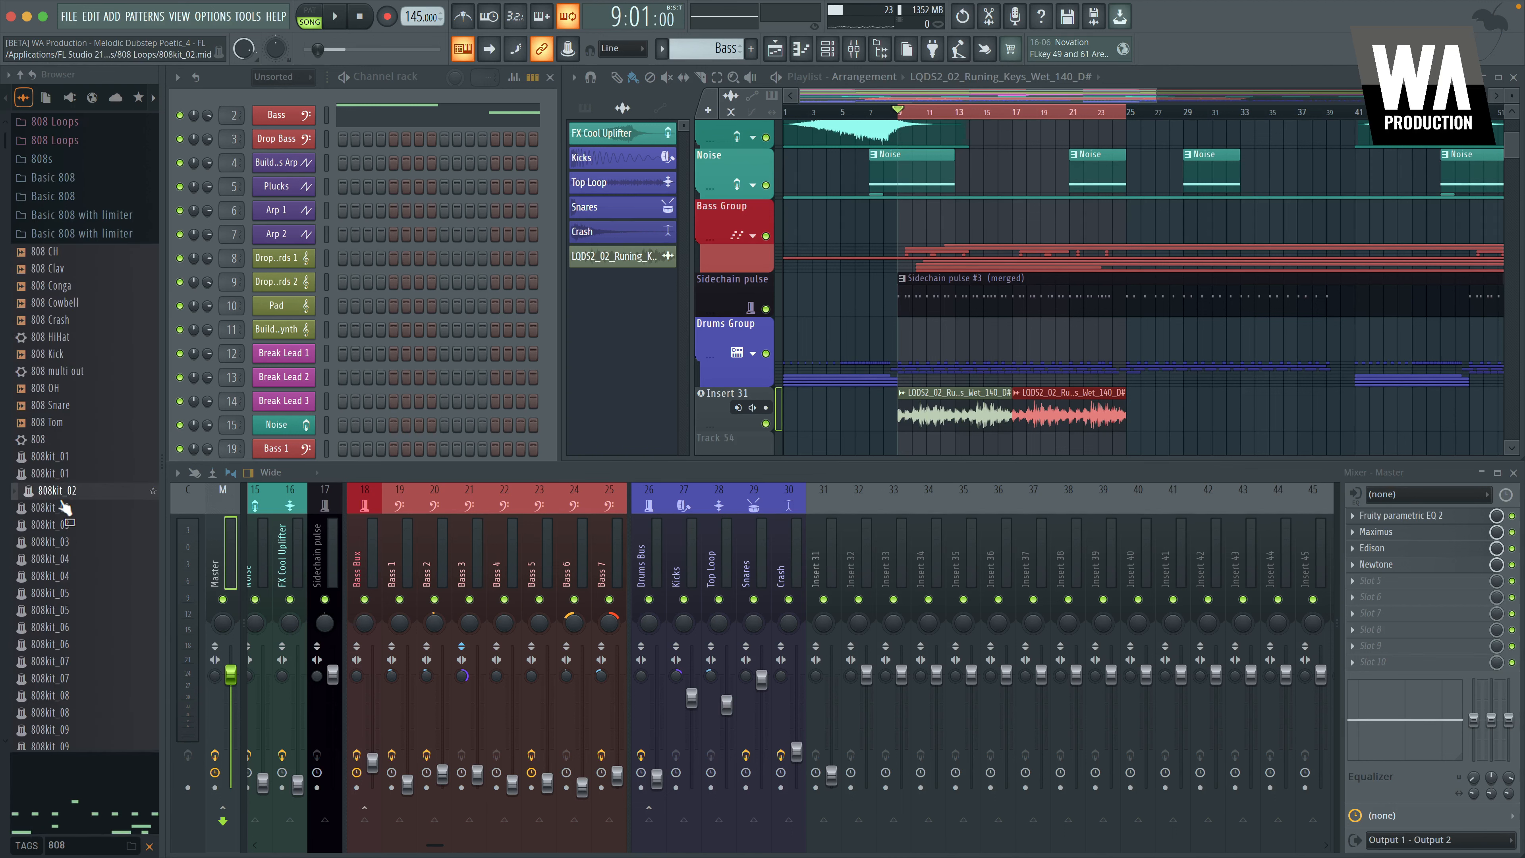
click(58, 405)
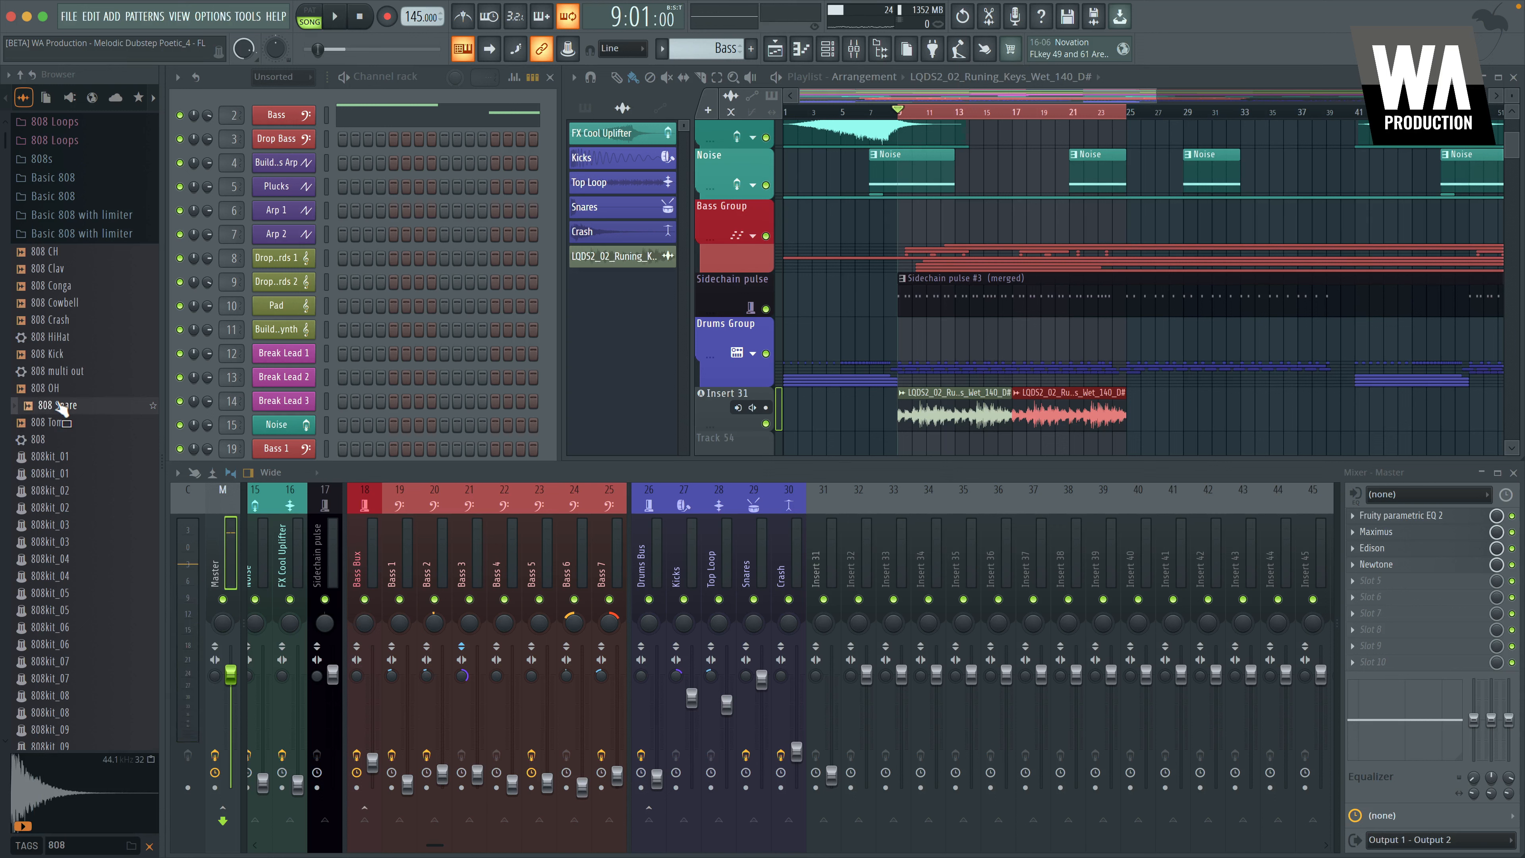
scroll(down, 3)
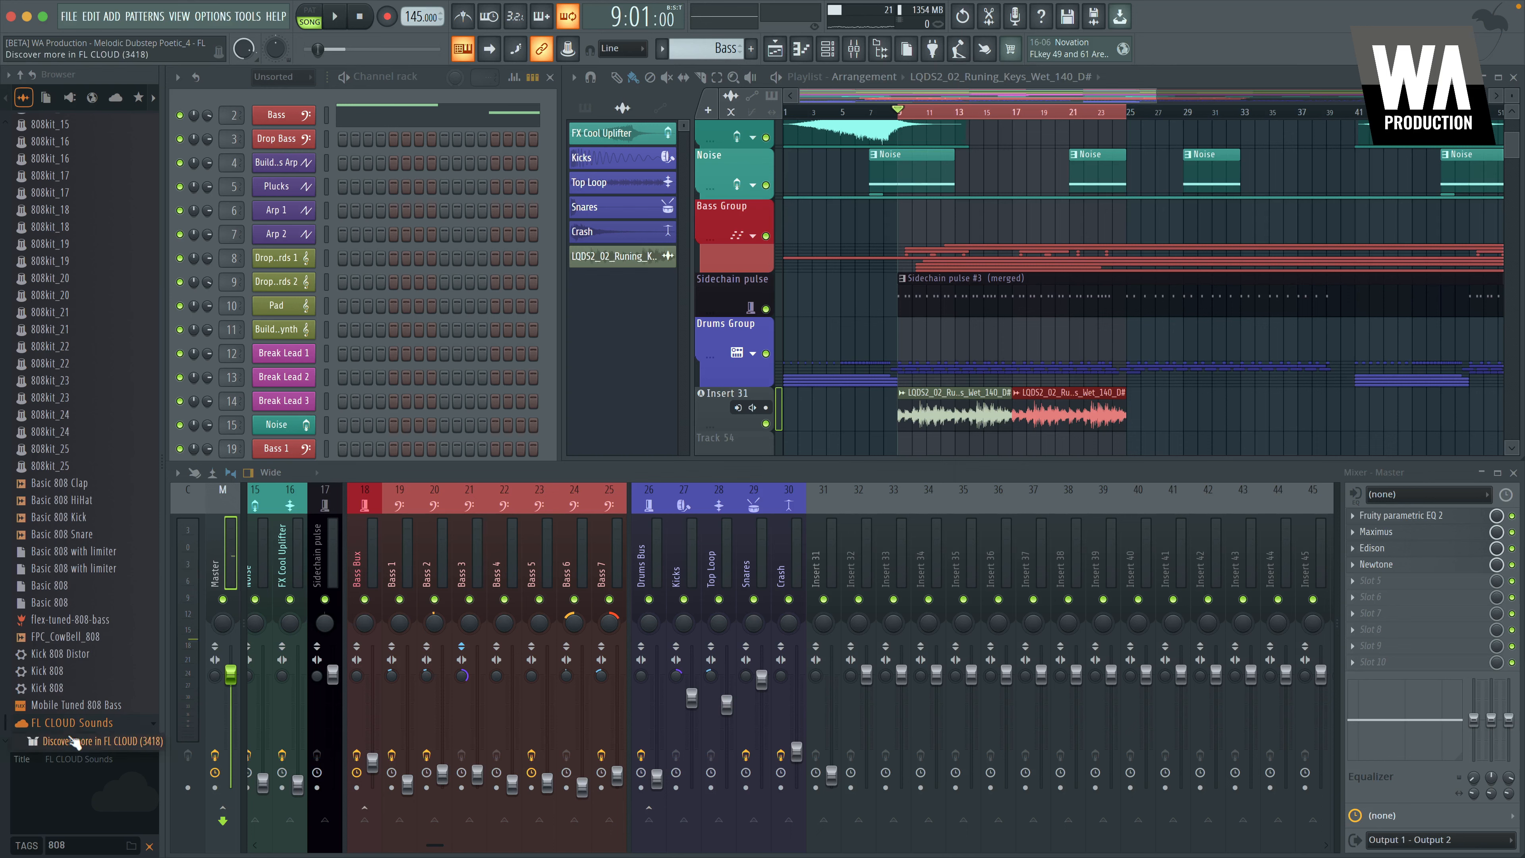
click(94, 741)
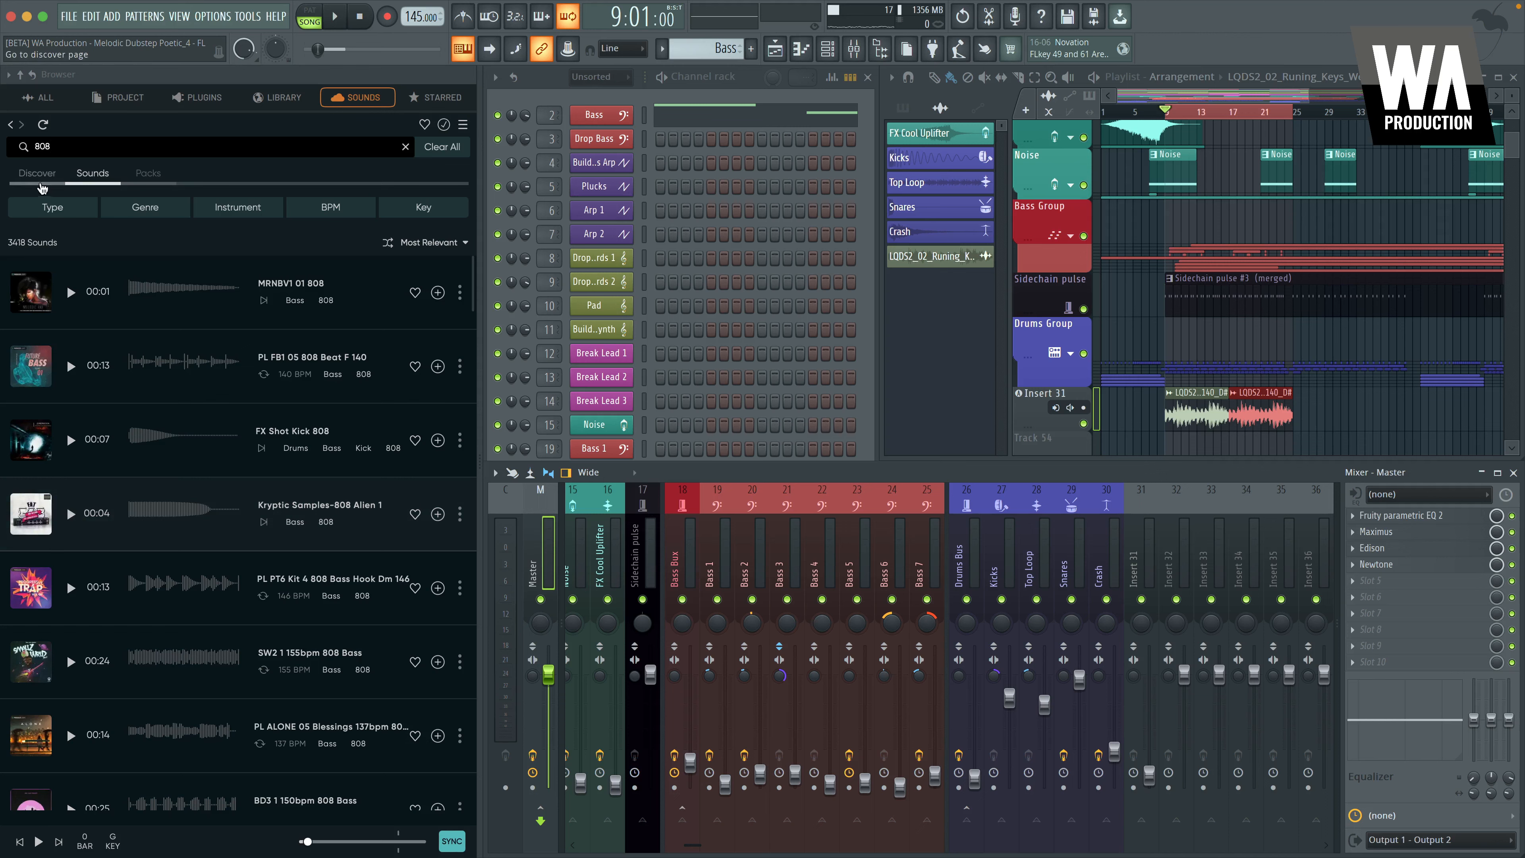
Return from the 808 results to the cloud browser's Discover home page
click(38, 173)
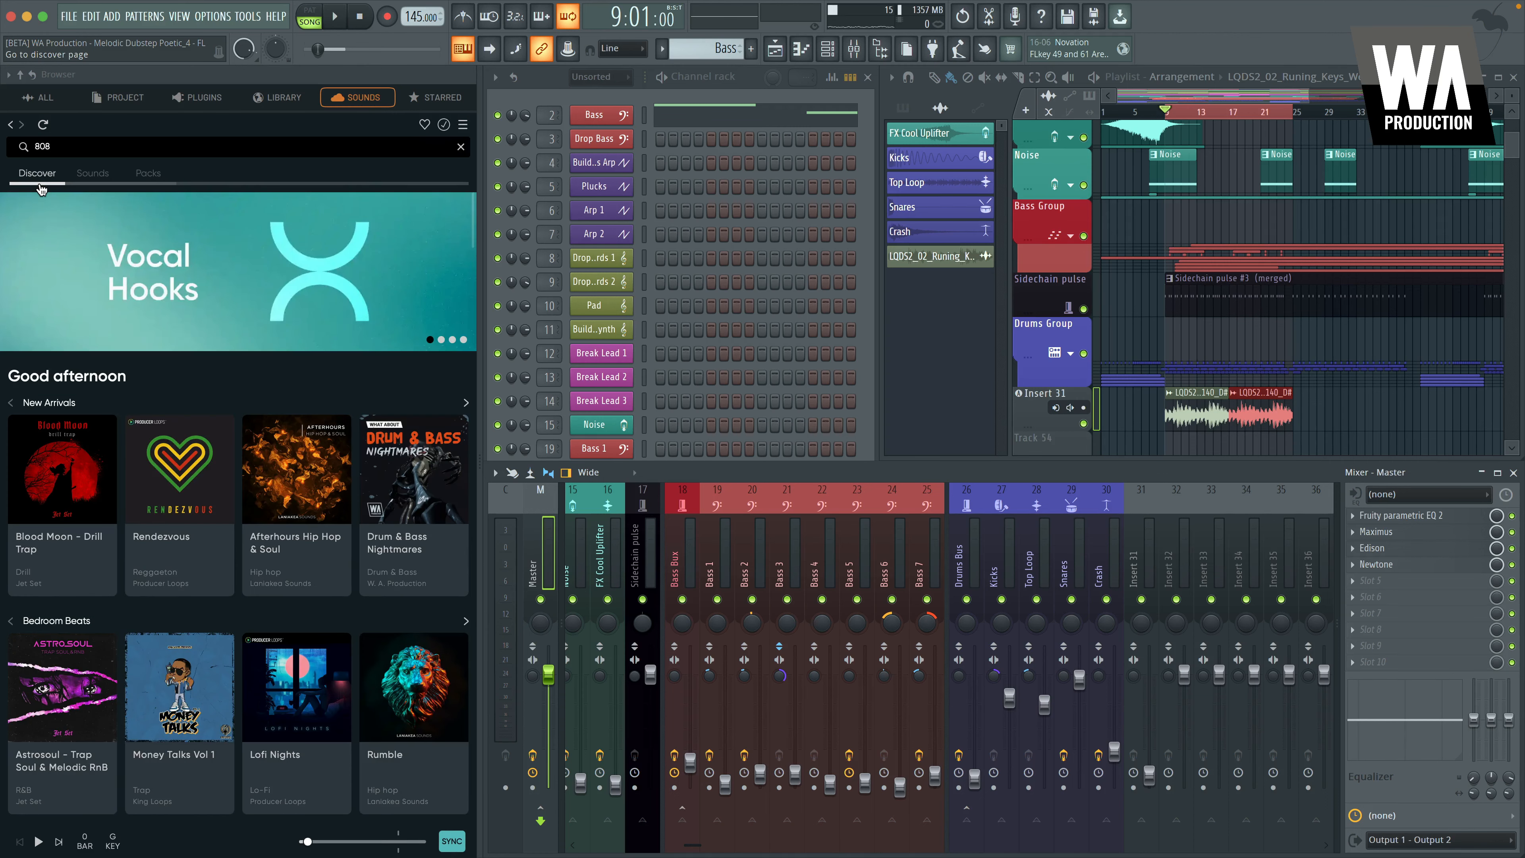